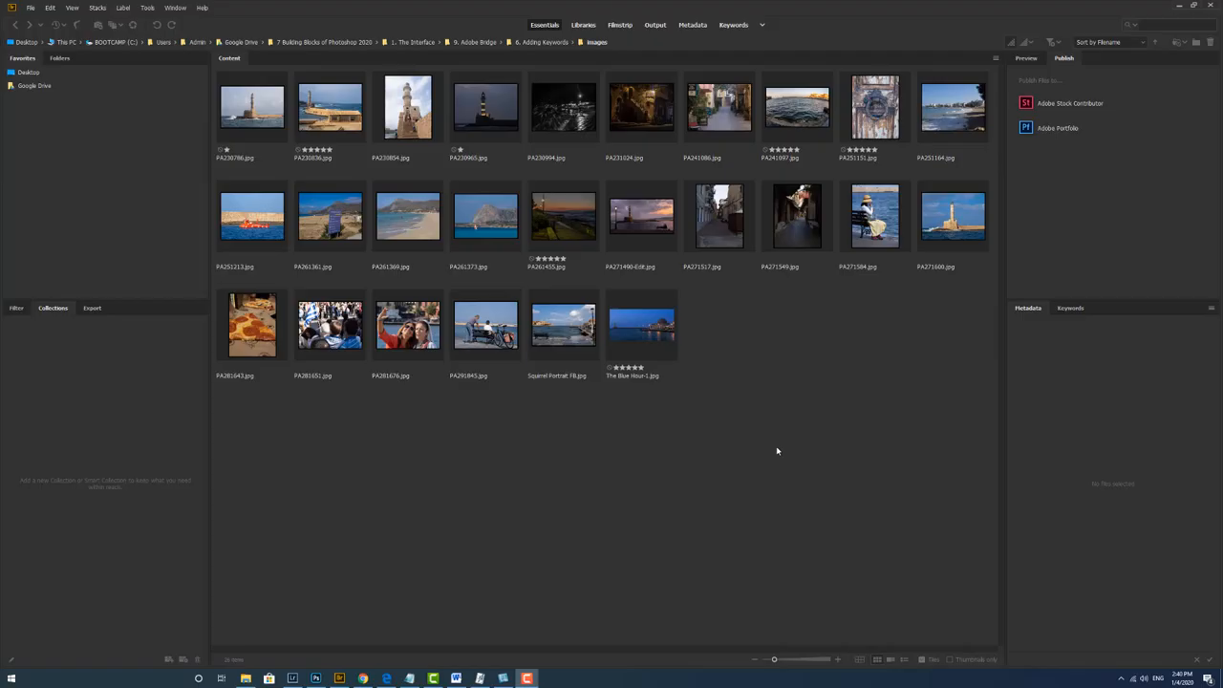
{"action": "mouse_move", "coordinate": [807, 450]}
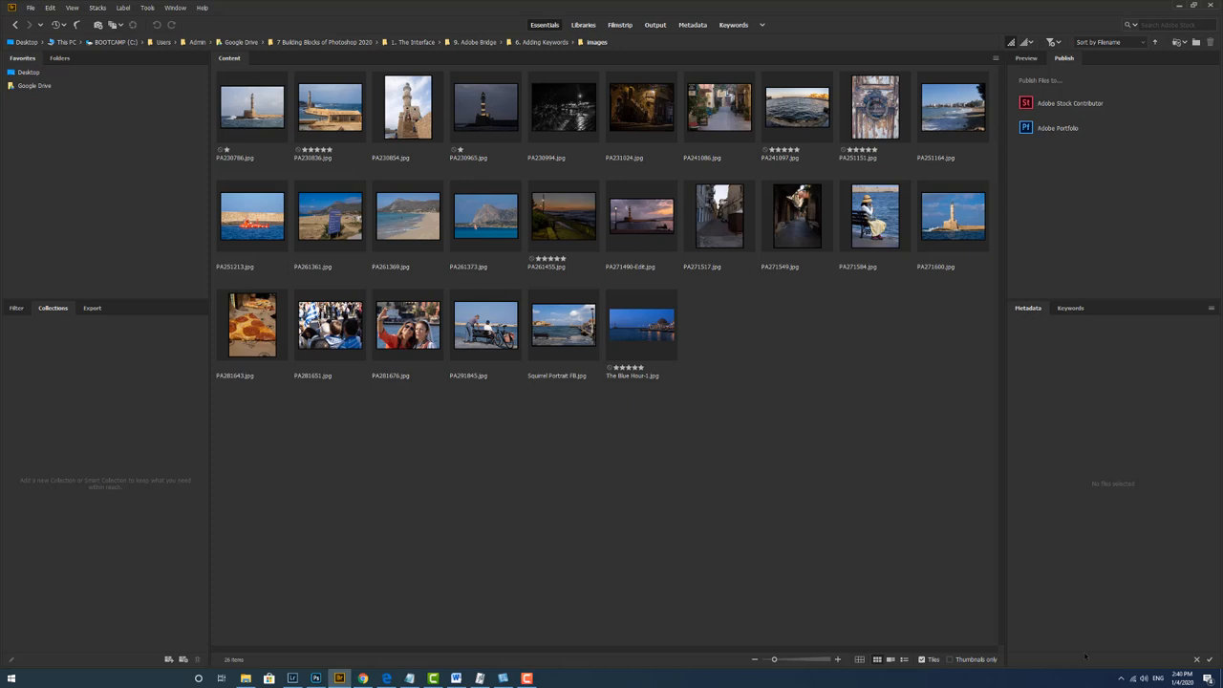
Select The Blue Hour-1.jpg to edit its Keywords metadata.
{"action": "left_click", "coordinate": [643, 325]}
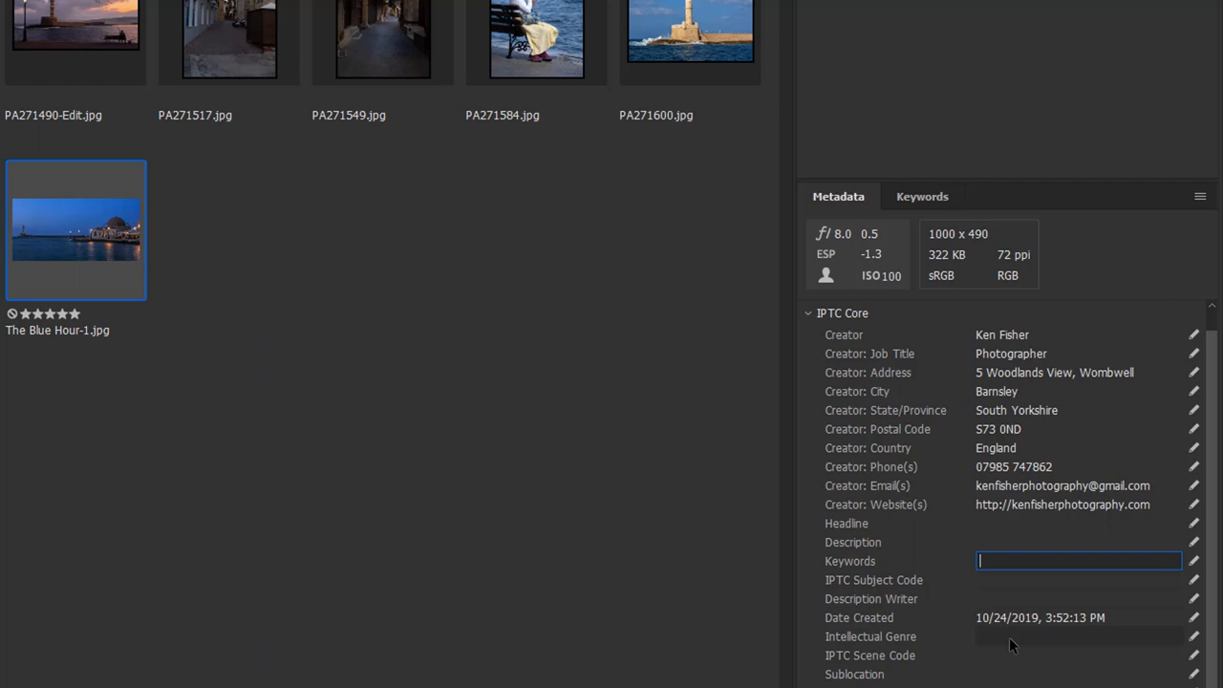
Enter the keyword Crete and apply it to The Blue Hour-1.jpg.
{"action": "type", "text": "Crete"}
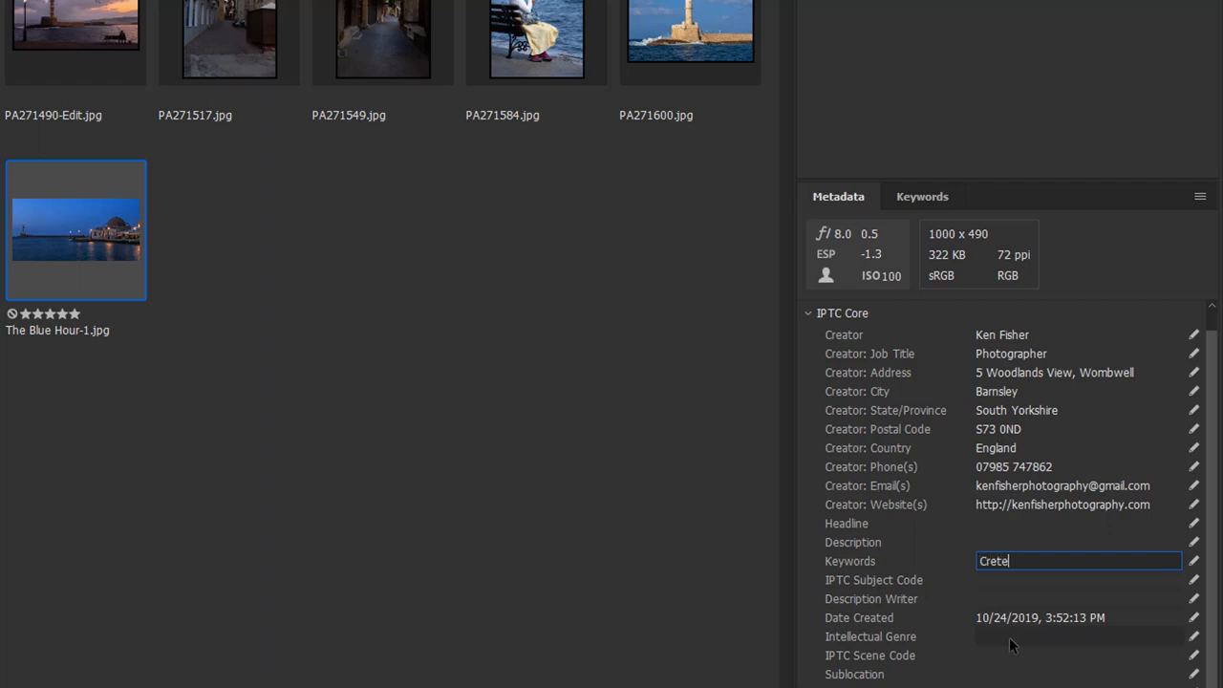
{"action": "scroll", "scroll_direction": "down", "scroll_amount": 3}
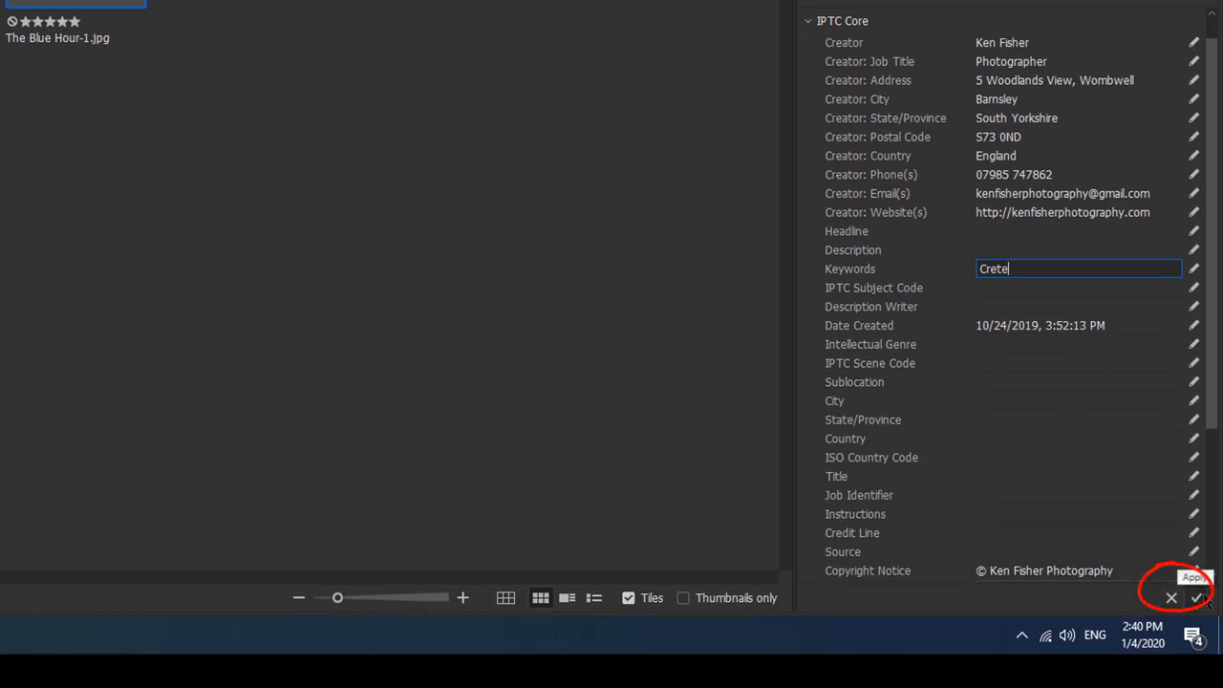
{"action": "left_click", "coordinate": [1200, 594]}
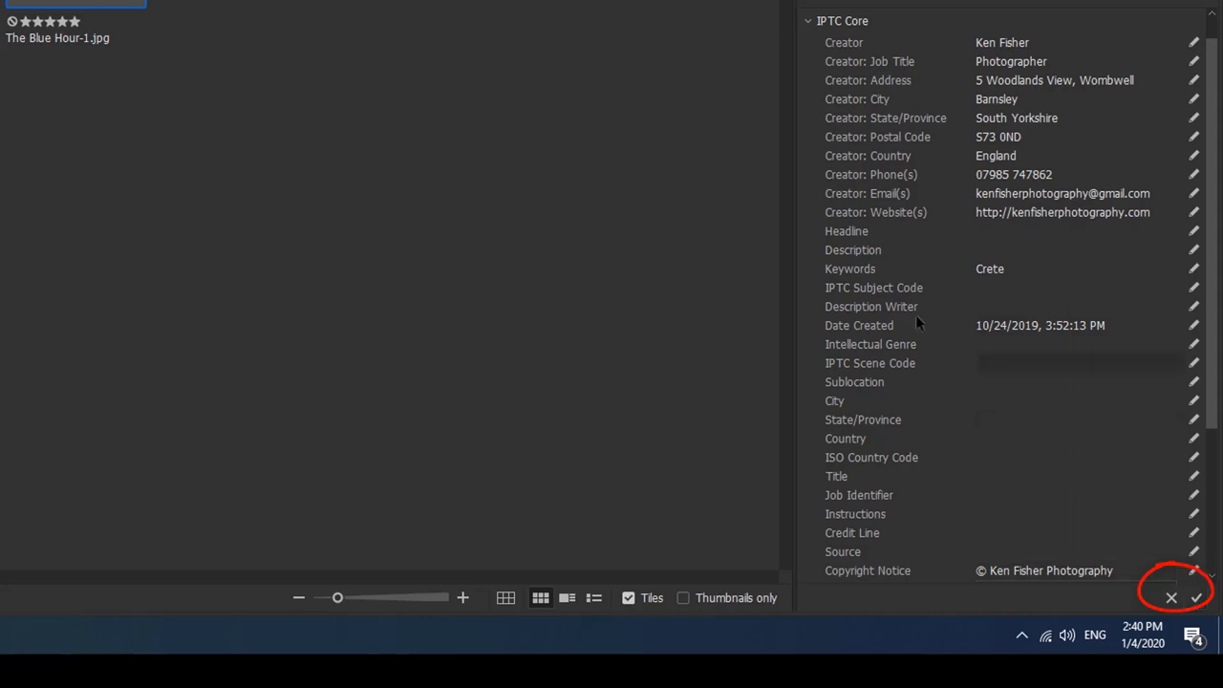
{"action": "left_click", "coordinate": [1197, 596]}
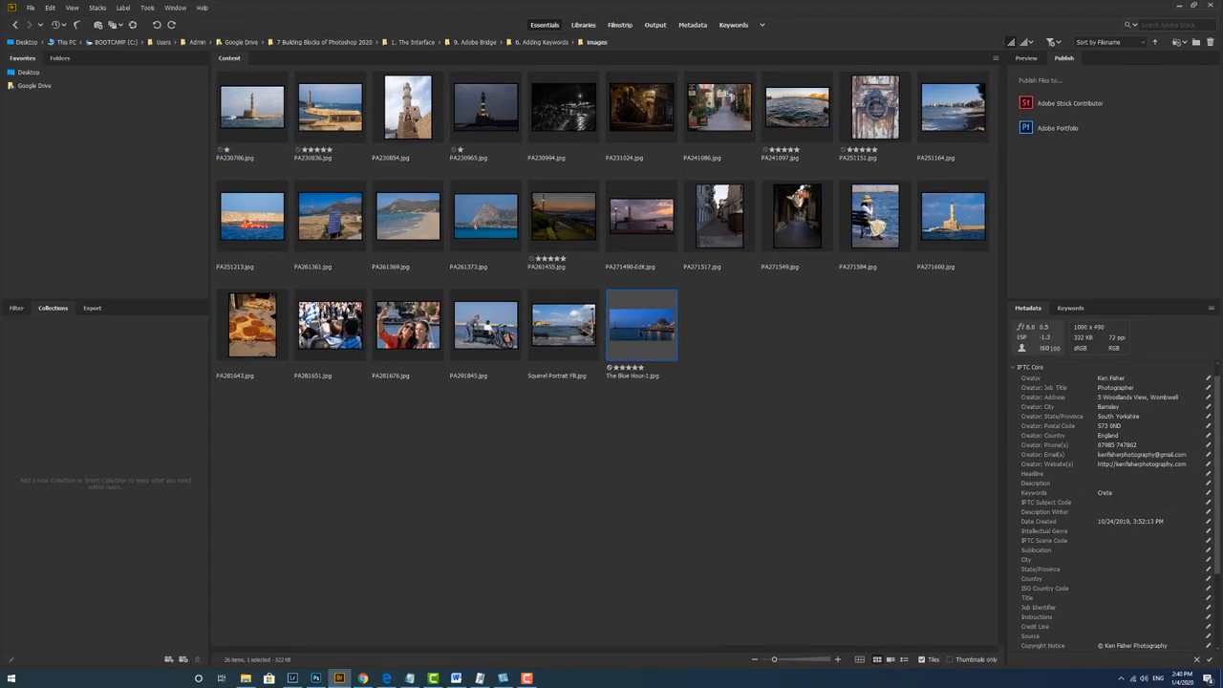
Check neighbouring images' metadata, then reselect The Blue Hour-1 to confirm Crete is saved.
{"action": "left_click", "coordinate": [562, 325]}
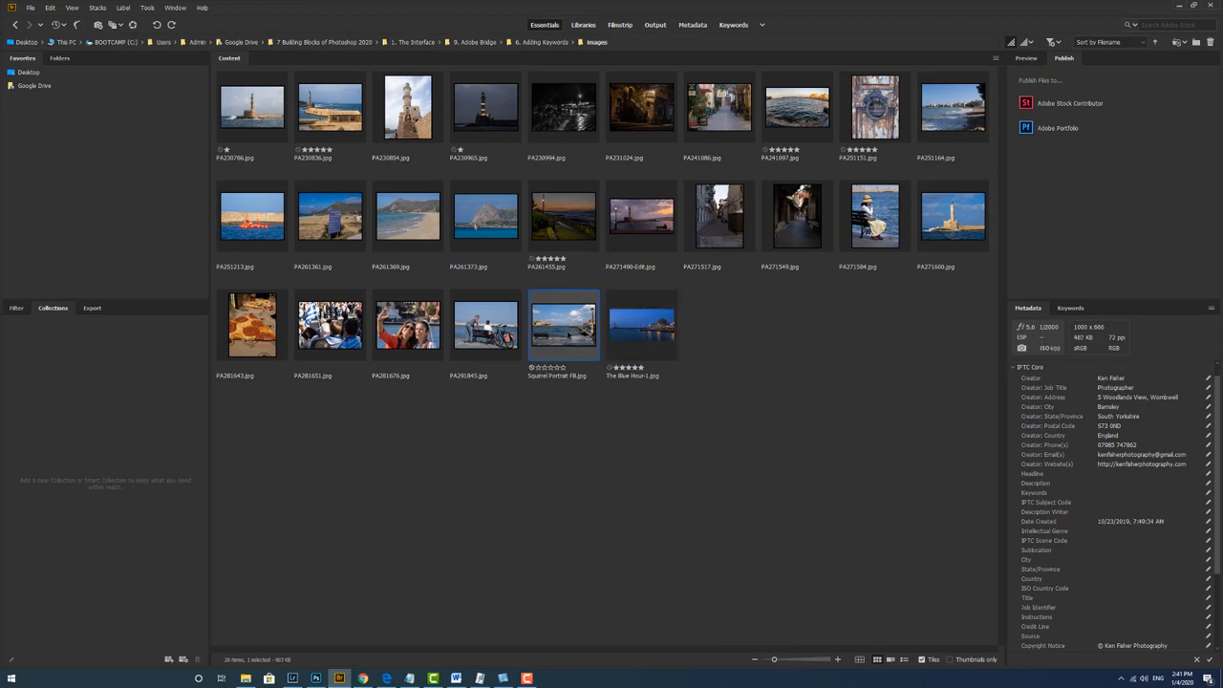
{"action": "left_click", "coordinate": [486, 325]}
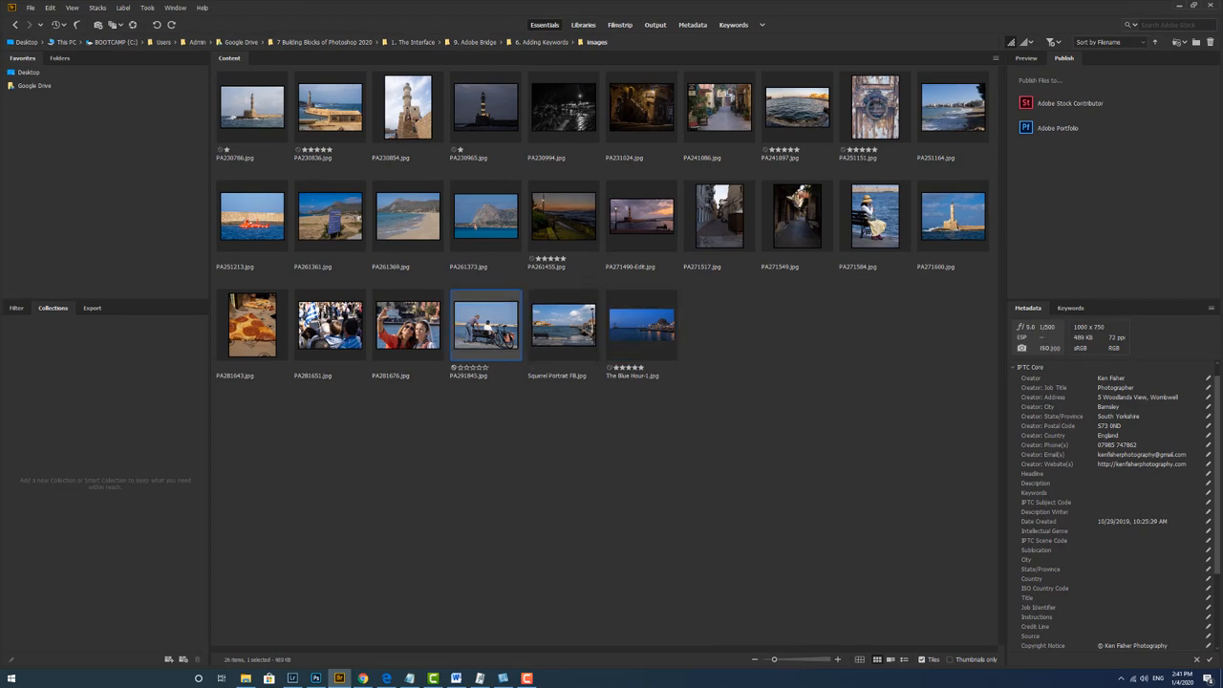
{"action": "left_click", "coordinate": [643, 325]}
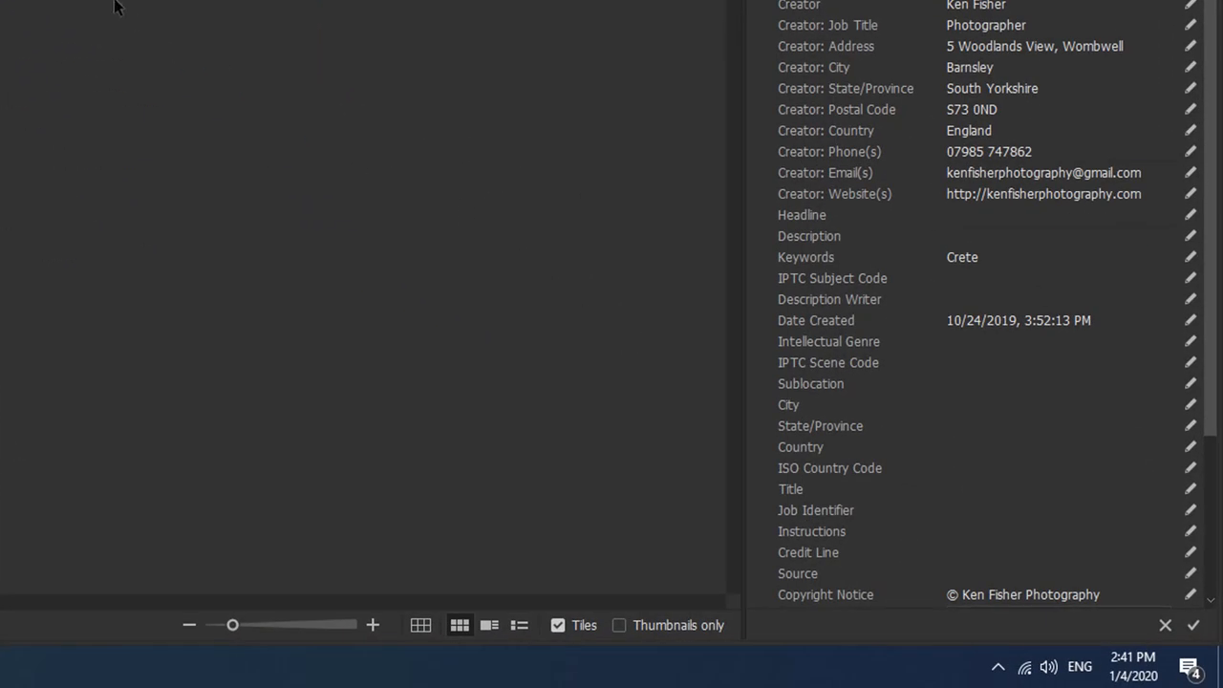
Extend the keywords to 'Crete, Chania' and reselect the image to confirm.
{"action": "double_click", "coordinate": [963, 256]}
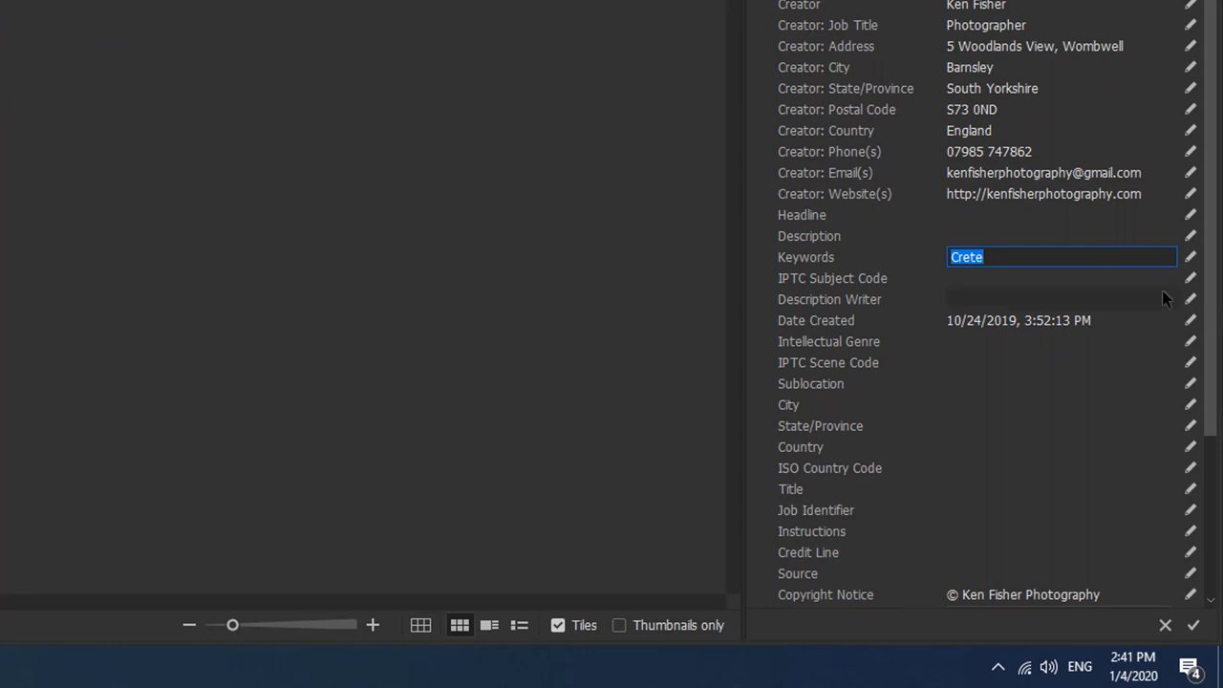
{"action": "left_click", "coordinate": [1029, 256]}
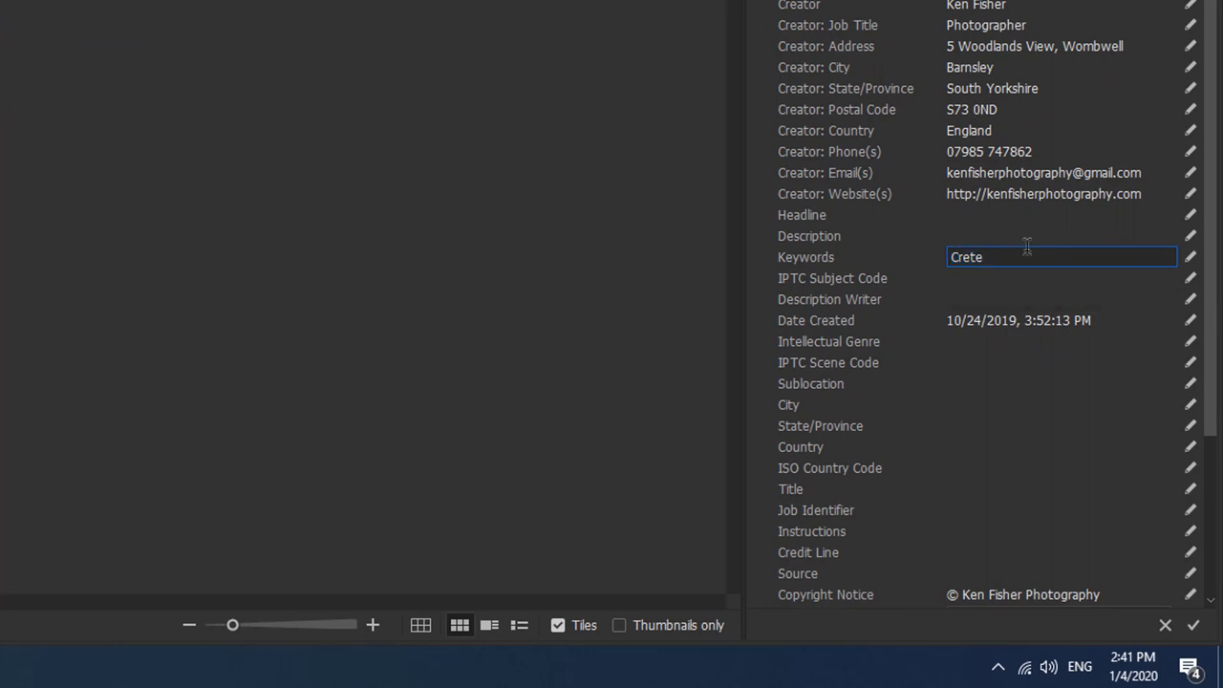
{"action": "type", "text": ","}
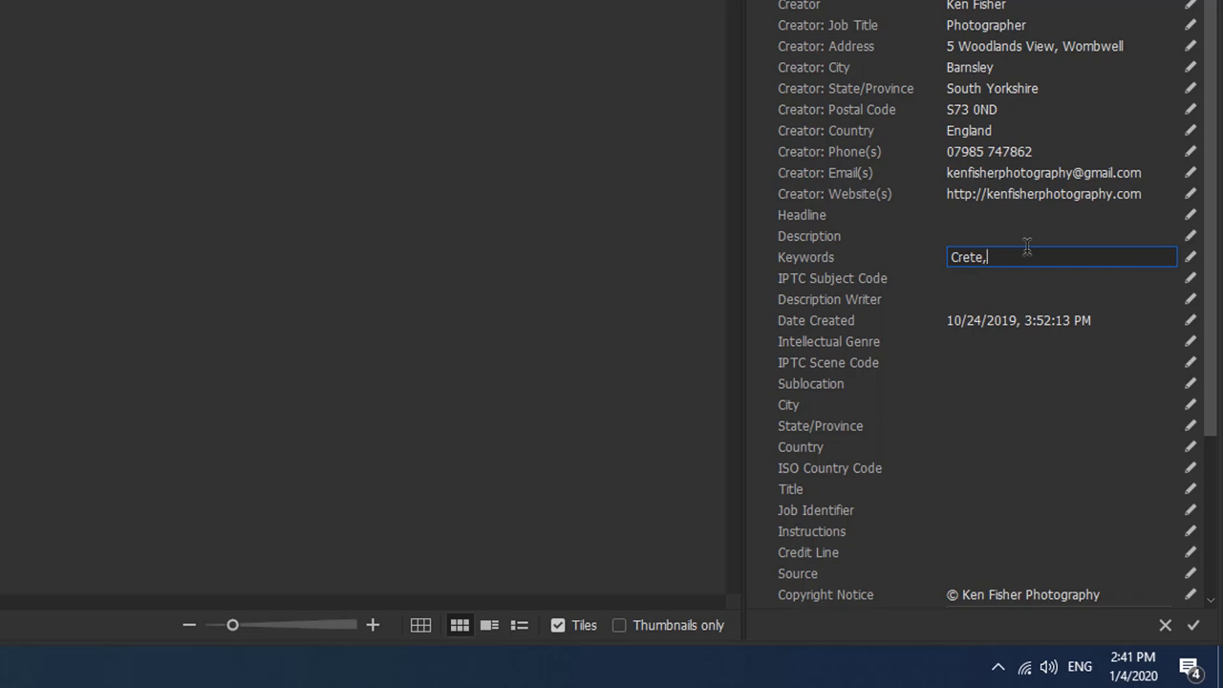
{"action": "type", "text": "Cha"}
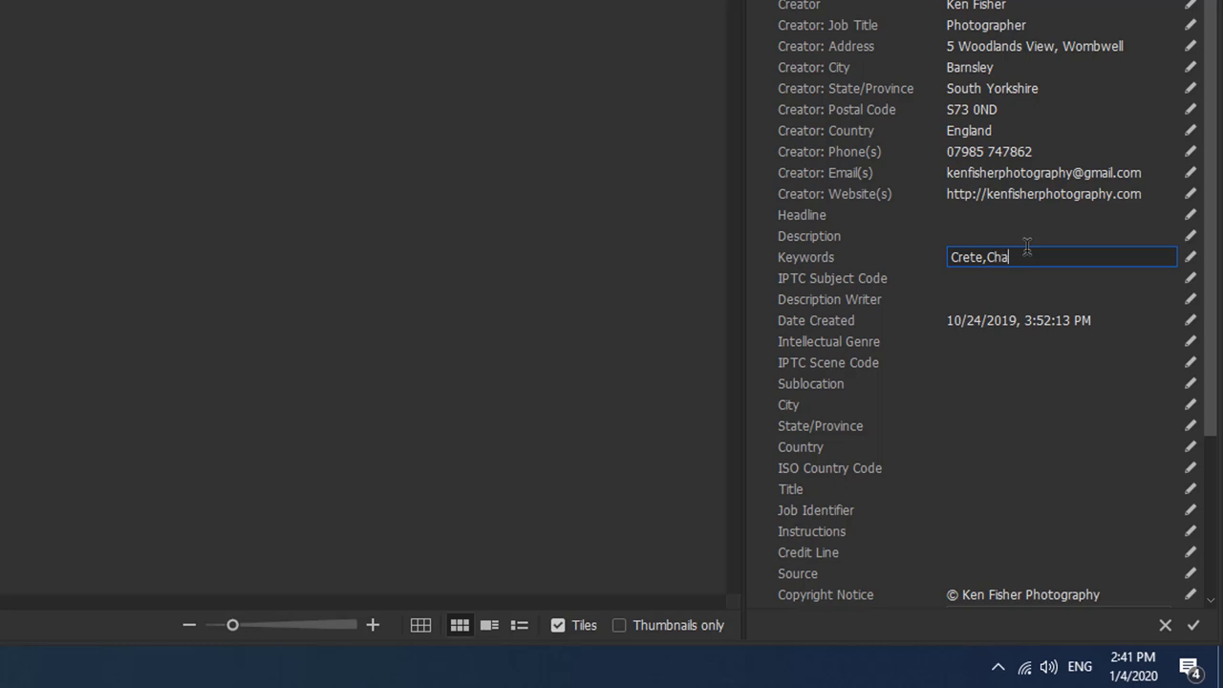
{"action": "type", "text": "nia"}
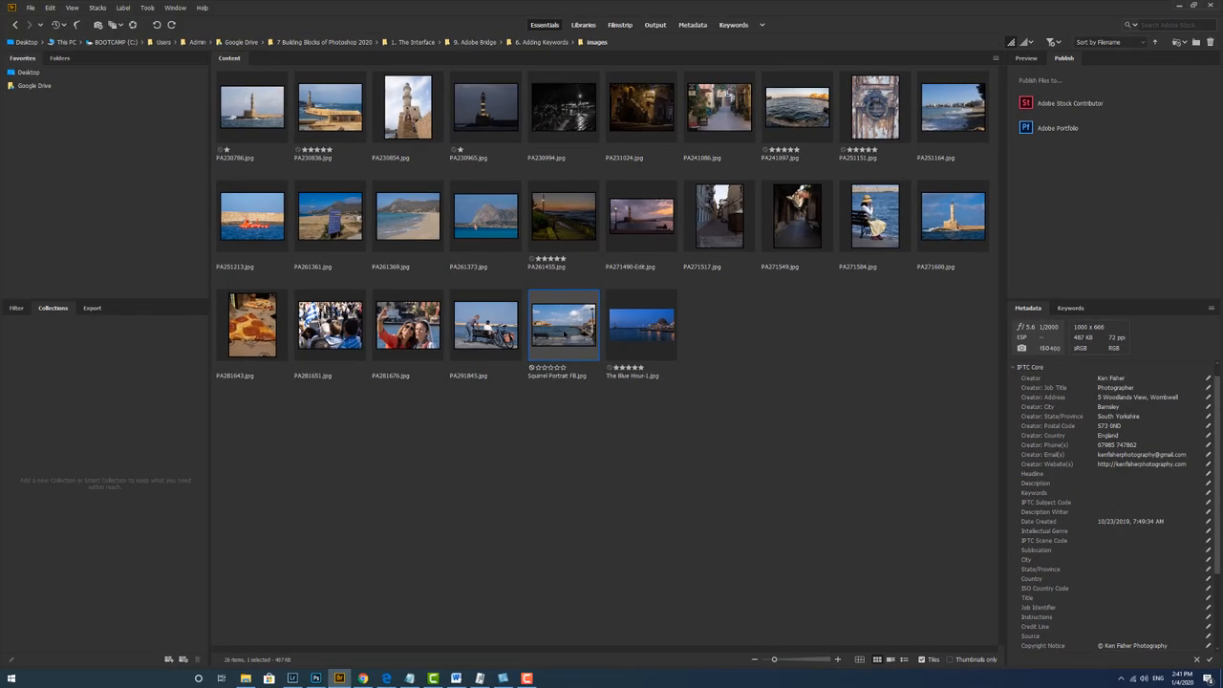
{"action": "left_click", "coordinate": [642, 325]}
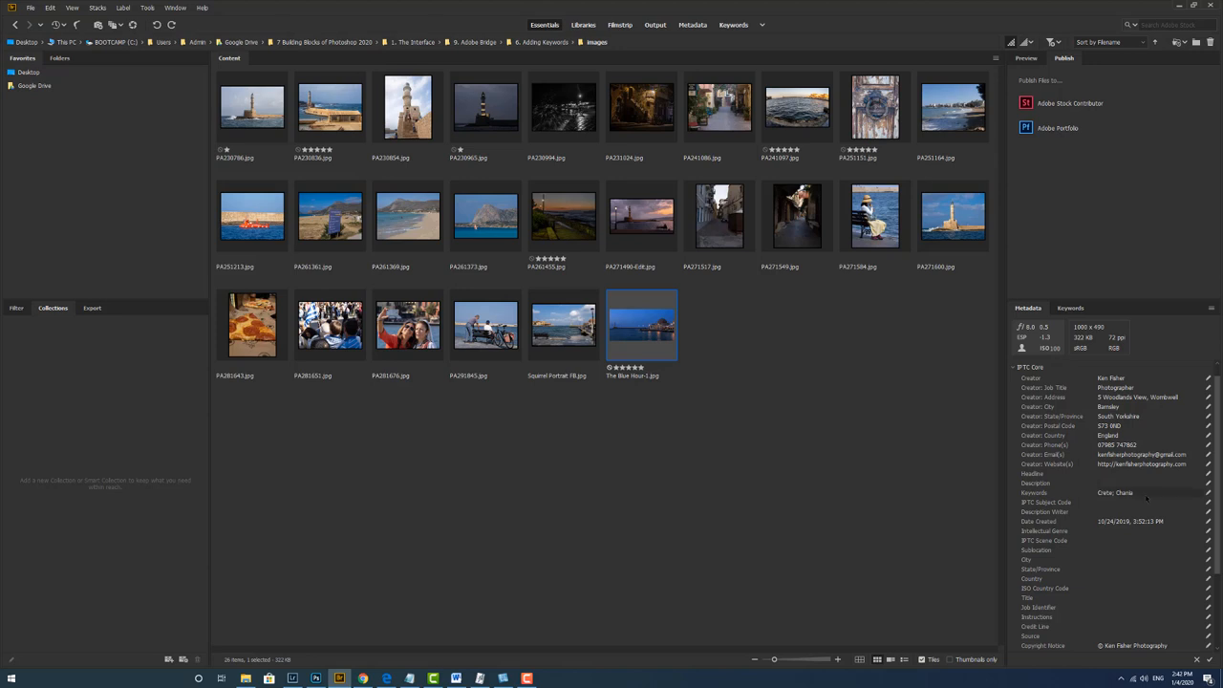
{"action": "mouse_move", "coordinate": [783, 390]}
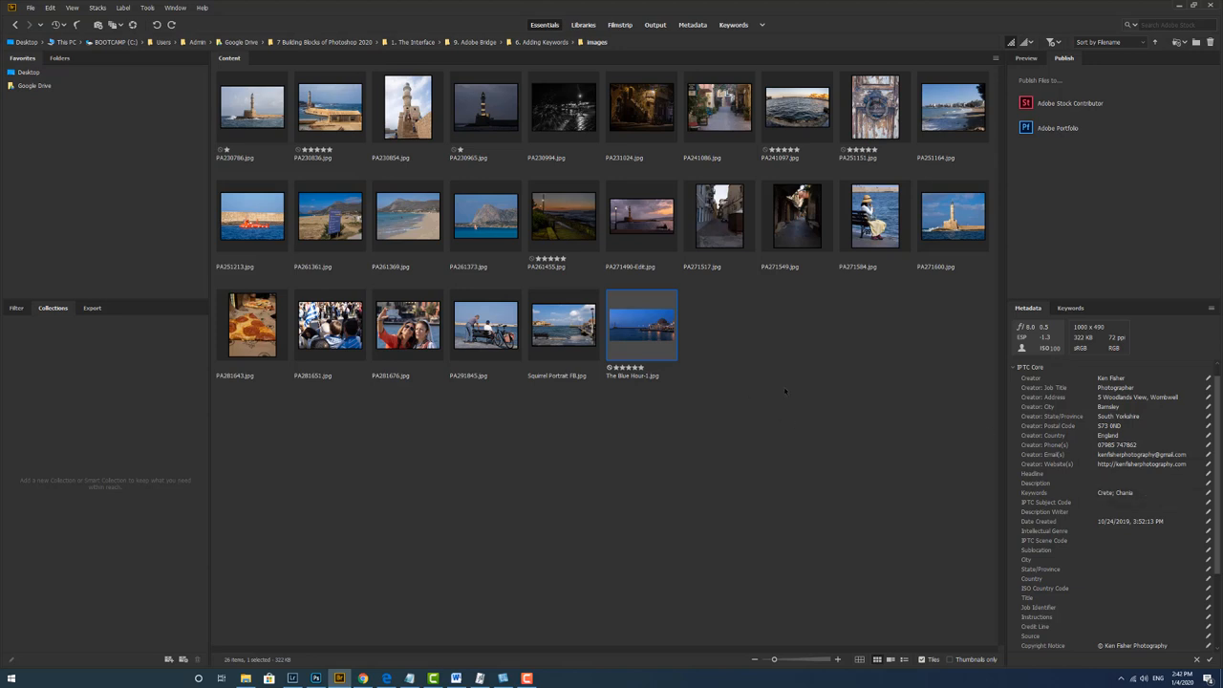
{"action": "mouse_move", "coordinate": [807, 394]}
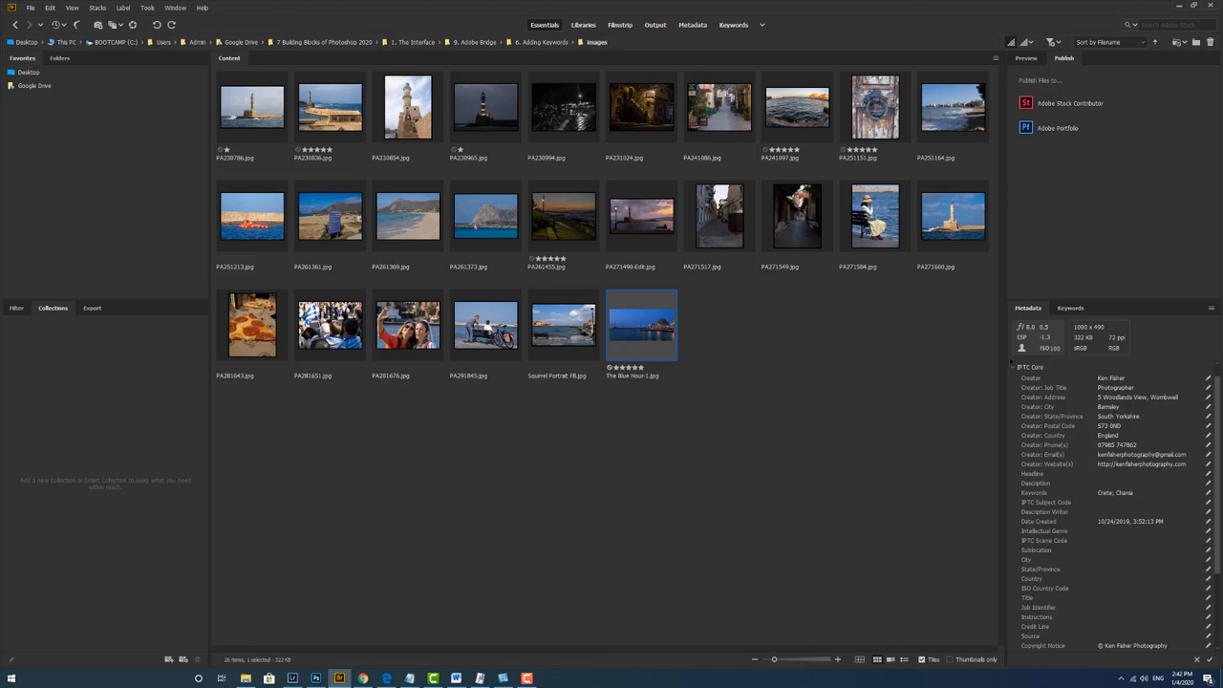
Delete the Fisherman keyword from the Keywords panel and confirm the removal.
{"action": "left_click", "coordinate": [1071, 308]}
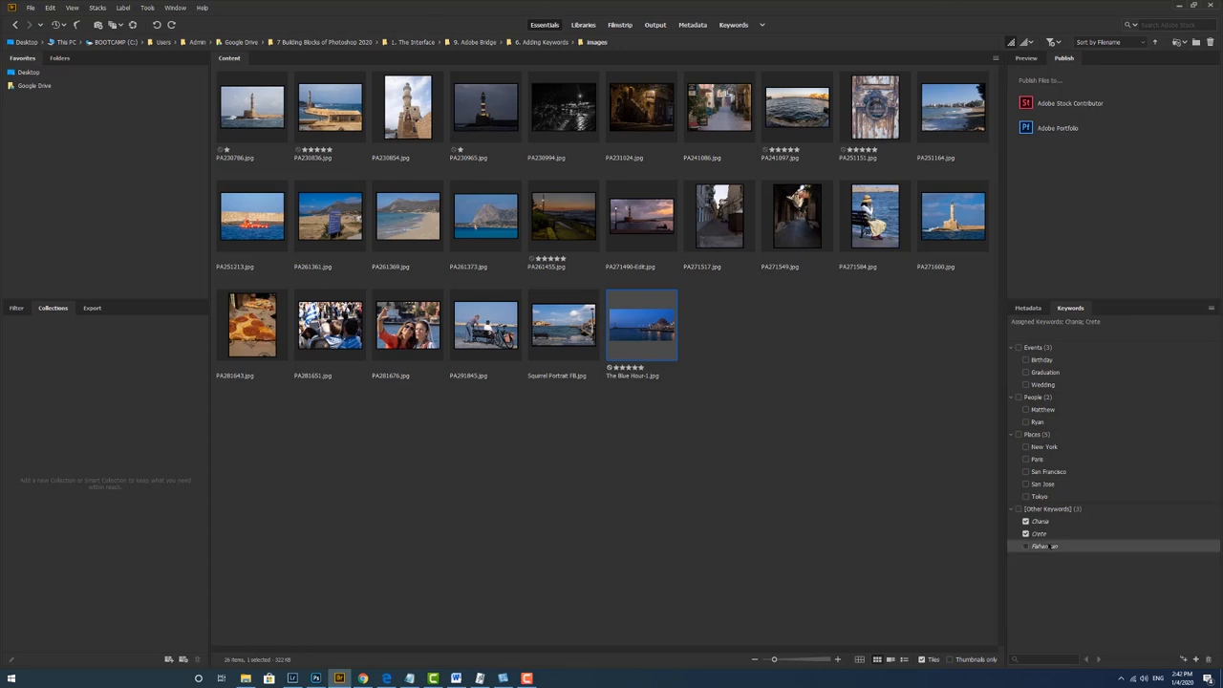
{"action": "right_click", "coordinate": [1041, 546]}
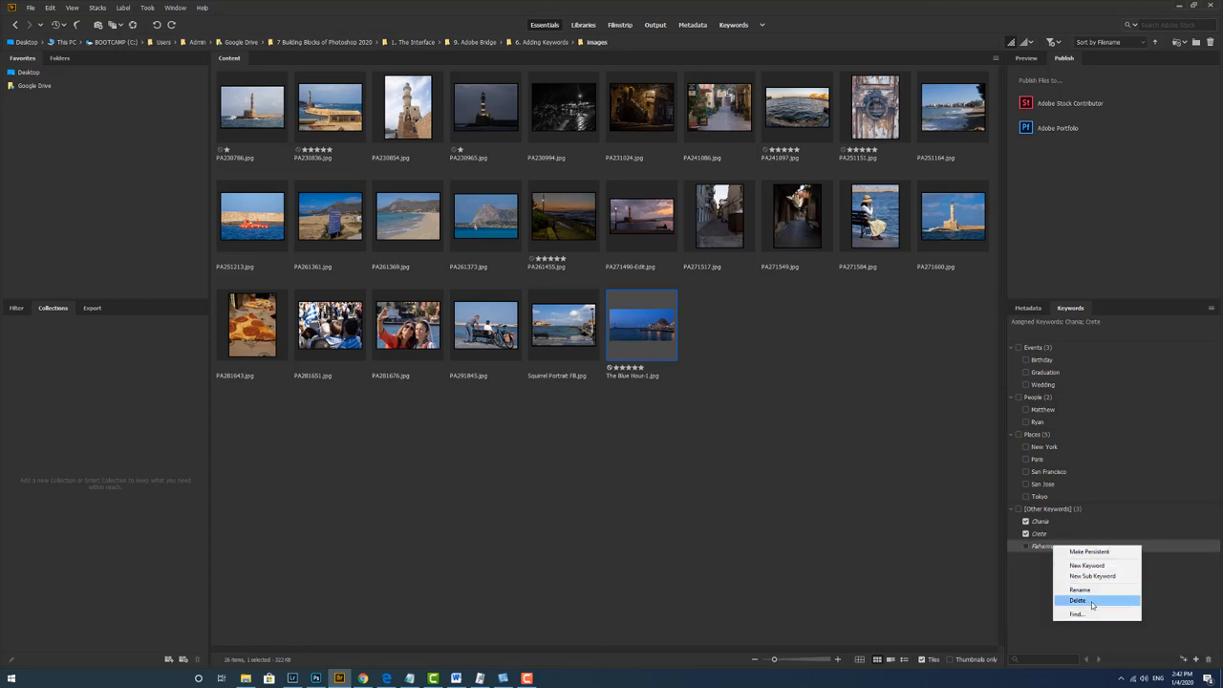
{"action": "left_click", "coordinate": [1070, 599]}
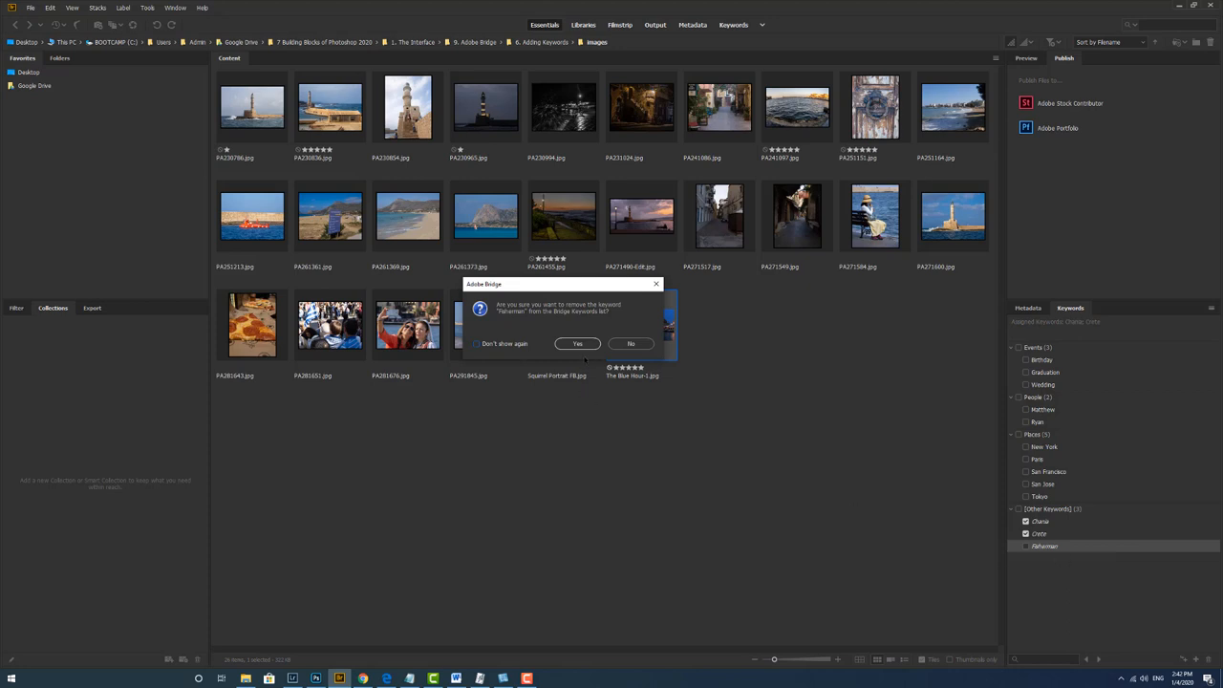
{"action": "left_click", "coordinate": [577, 344]}
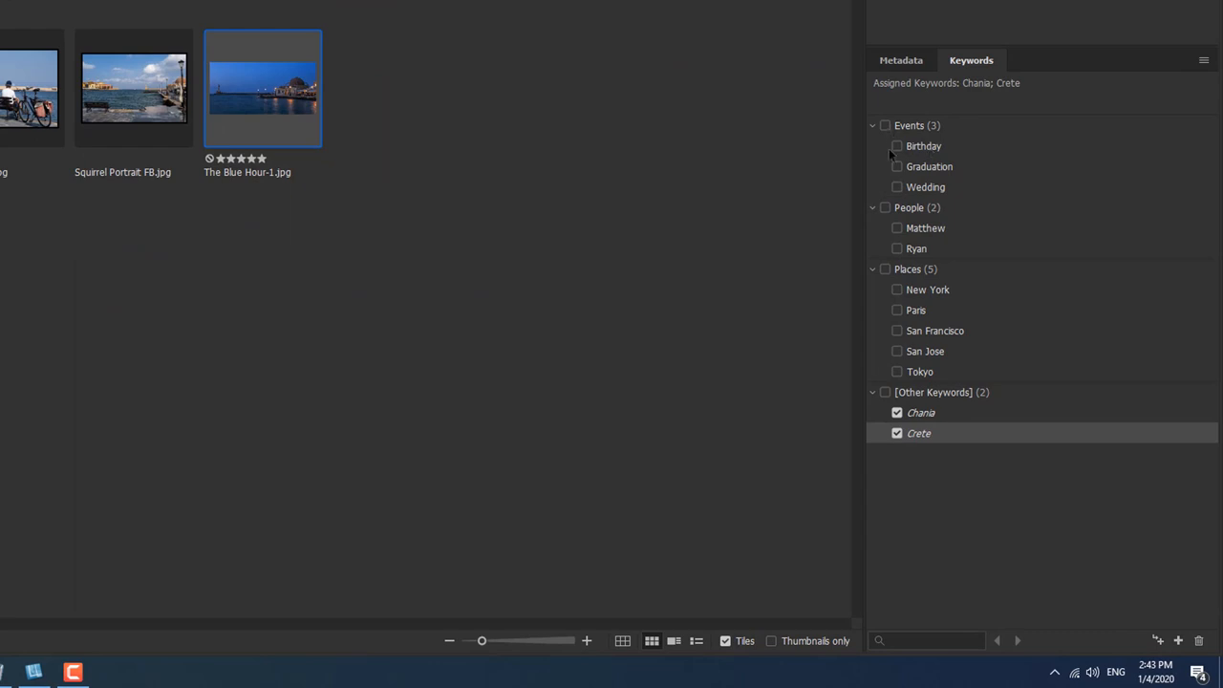
{"action": "mouse_move", "coordinate": [899, 176]}
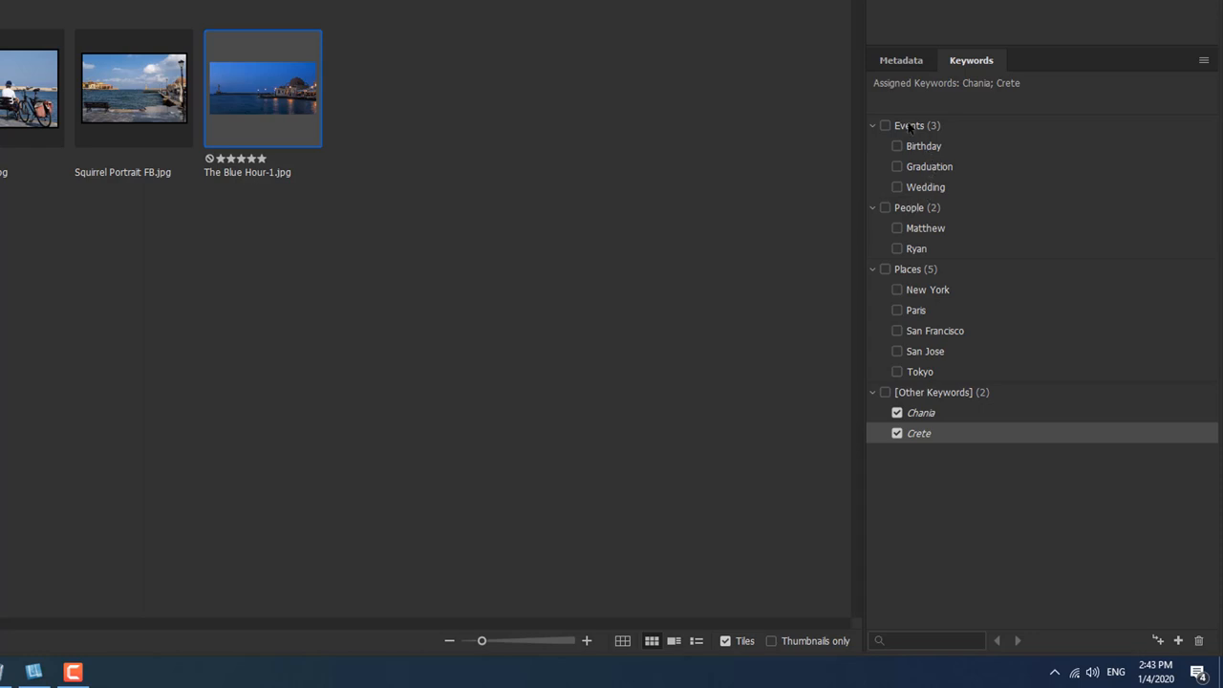
{"action": "mouse_move", "coordinate": [910, 145]}
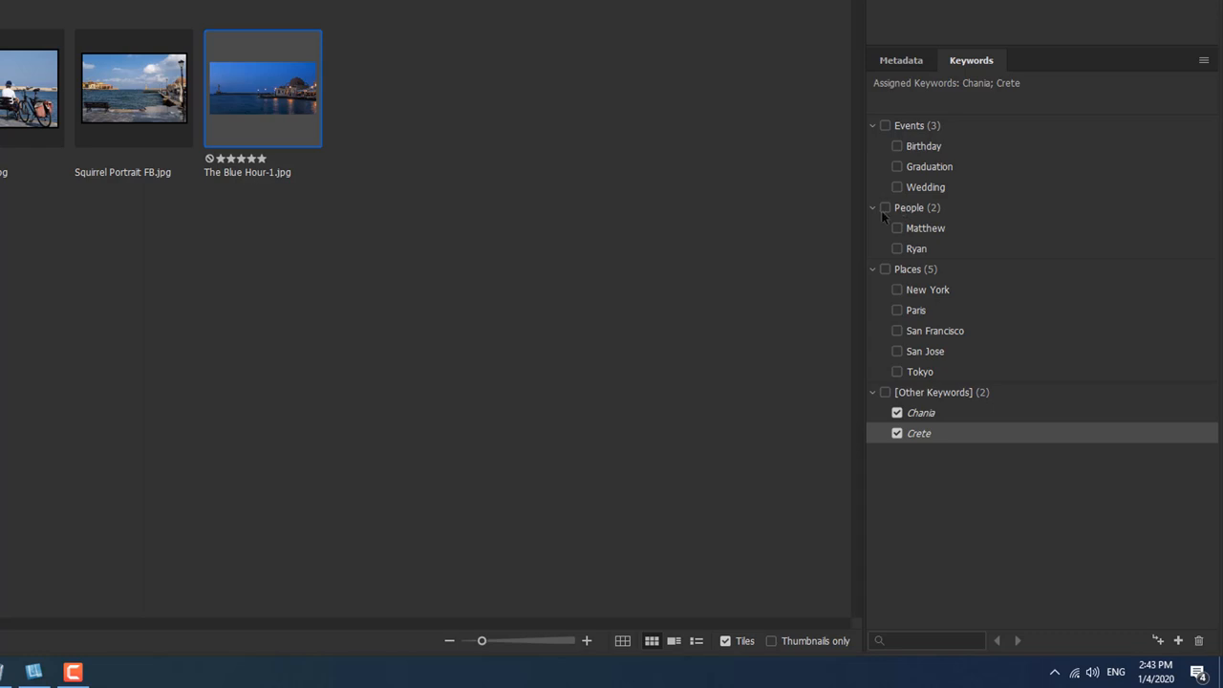
{"action": "mouse_move", "coordinate": [917, 214]}
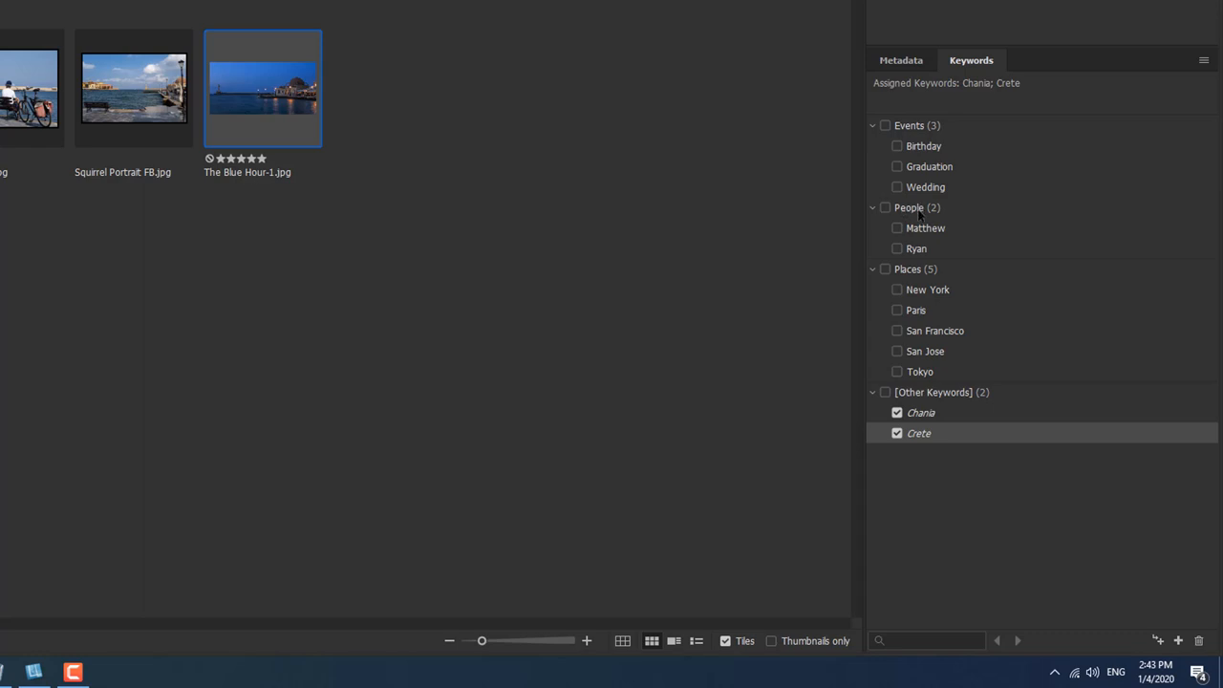
{"action": "mouse_move", "coordinate": [948, 241]}
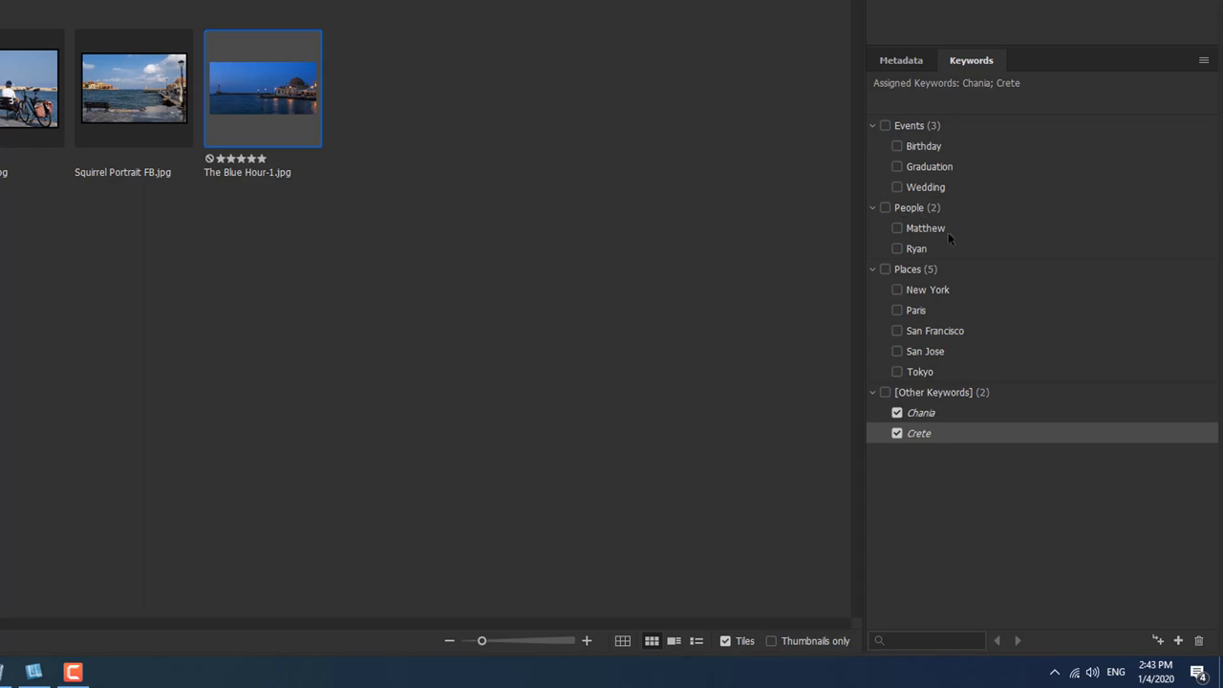
{"action": "mouse_move", "coordinate": [925, 234]}
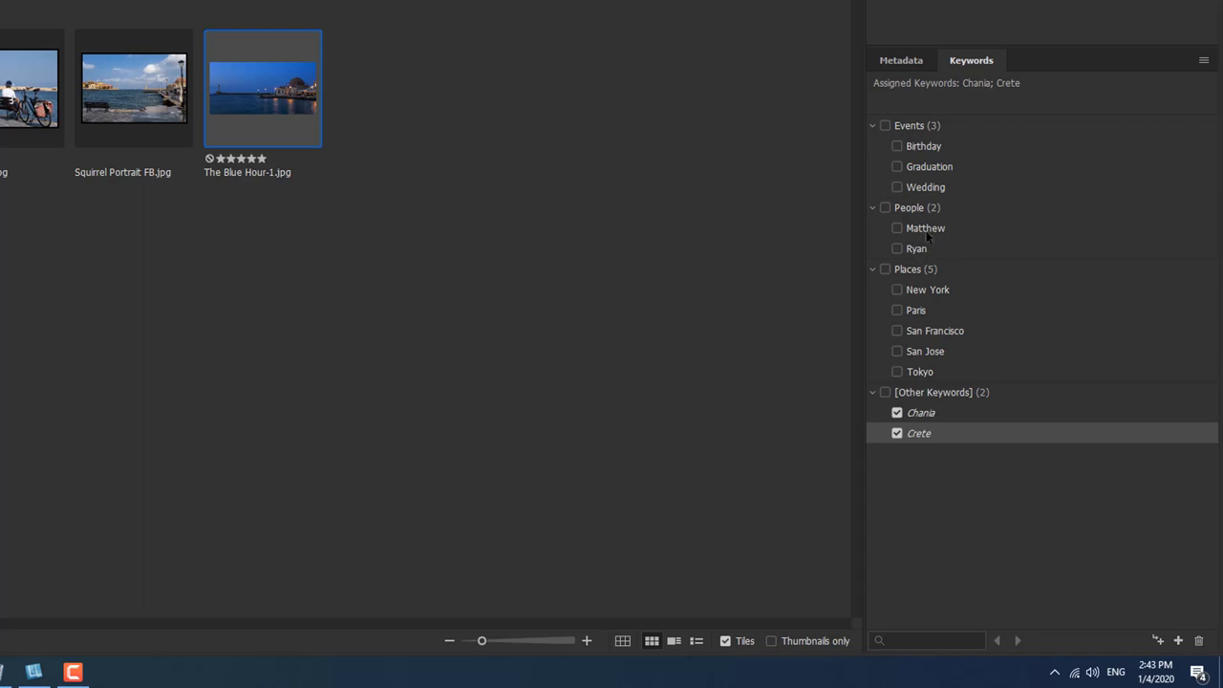
{"action": "mouse_move", "coordinate": [962, 294]}
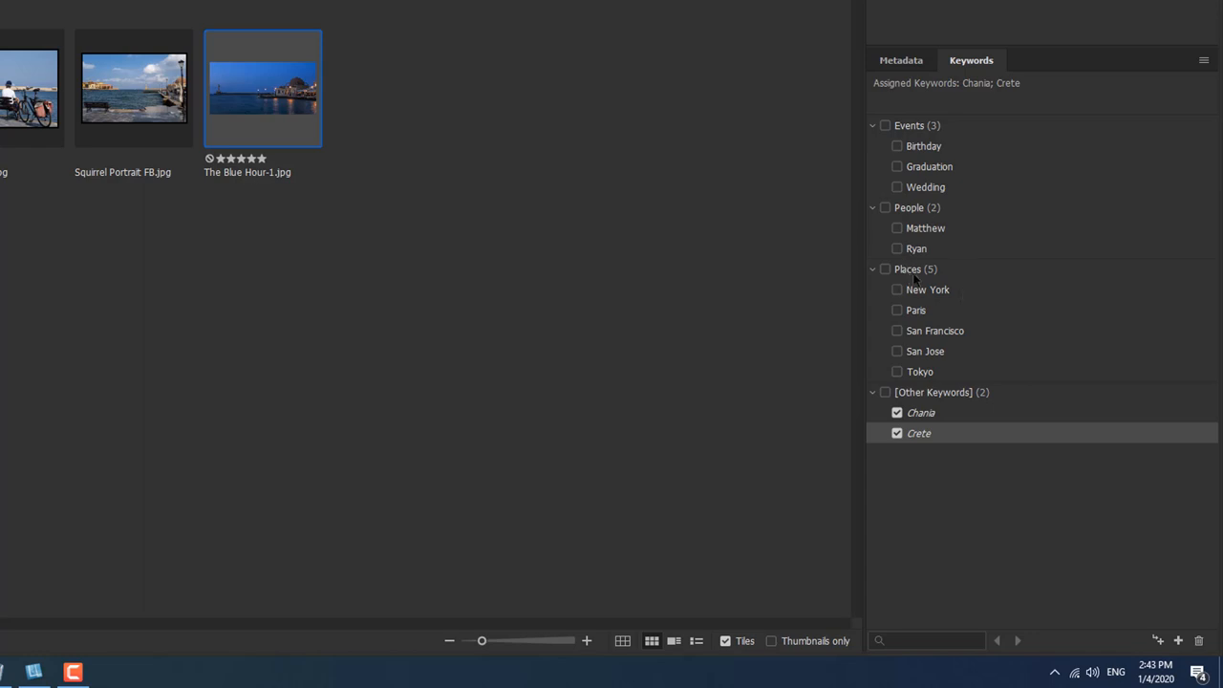
{"action": "mouse_move", "coordinate": [967, 310]}
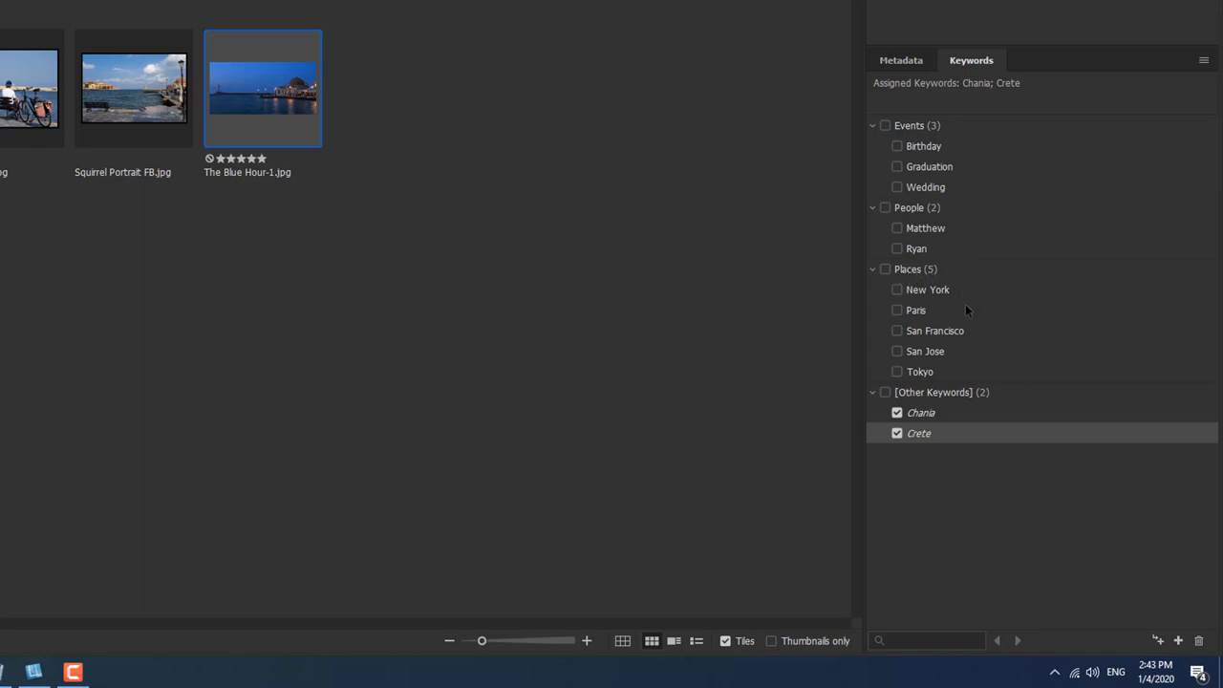
{"action": "mouse_move", "coordinate": [909, 291]}
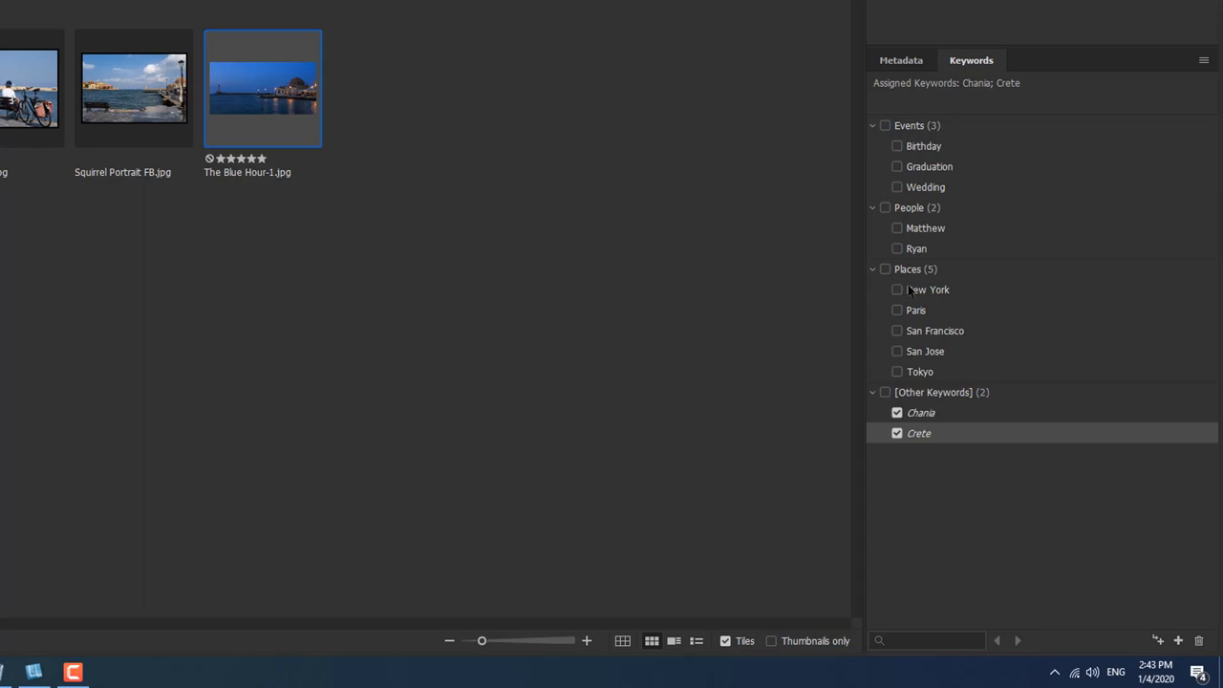
{"action": "mouse_move", "coordinate": [929, 299]}
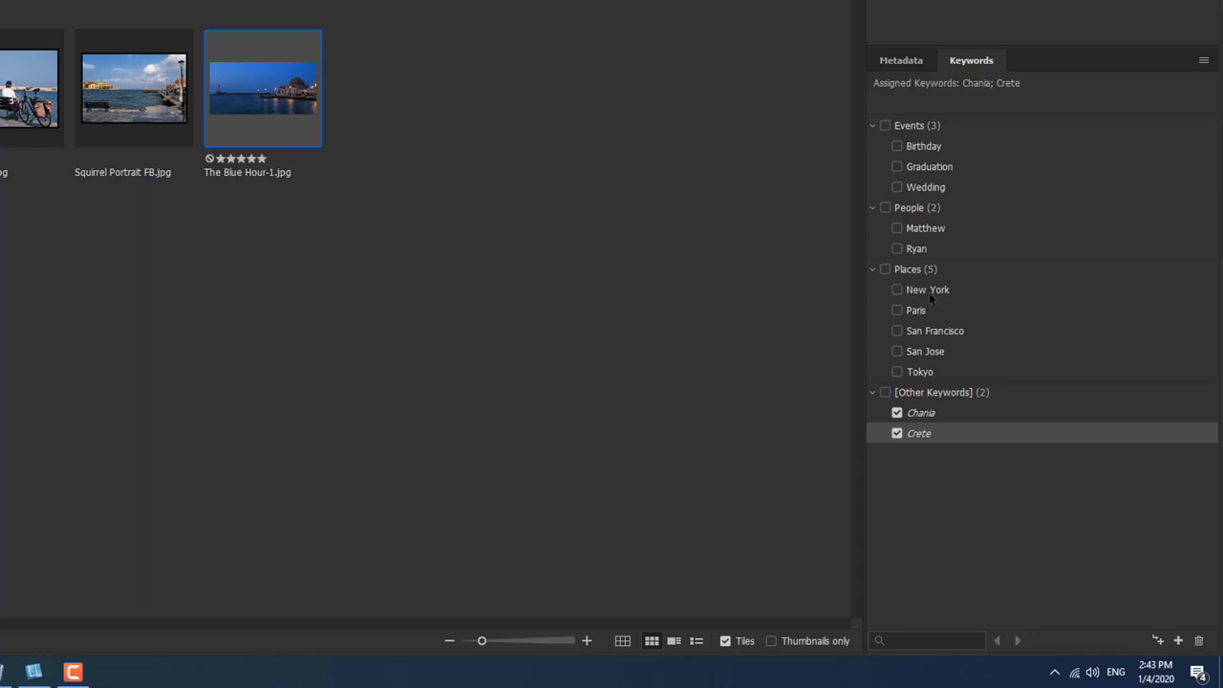
{"action": "mouse_move", "coordinate": [903, 351]}
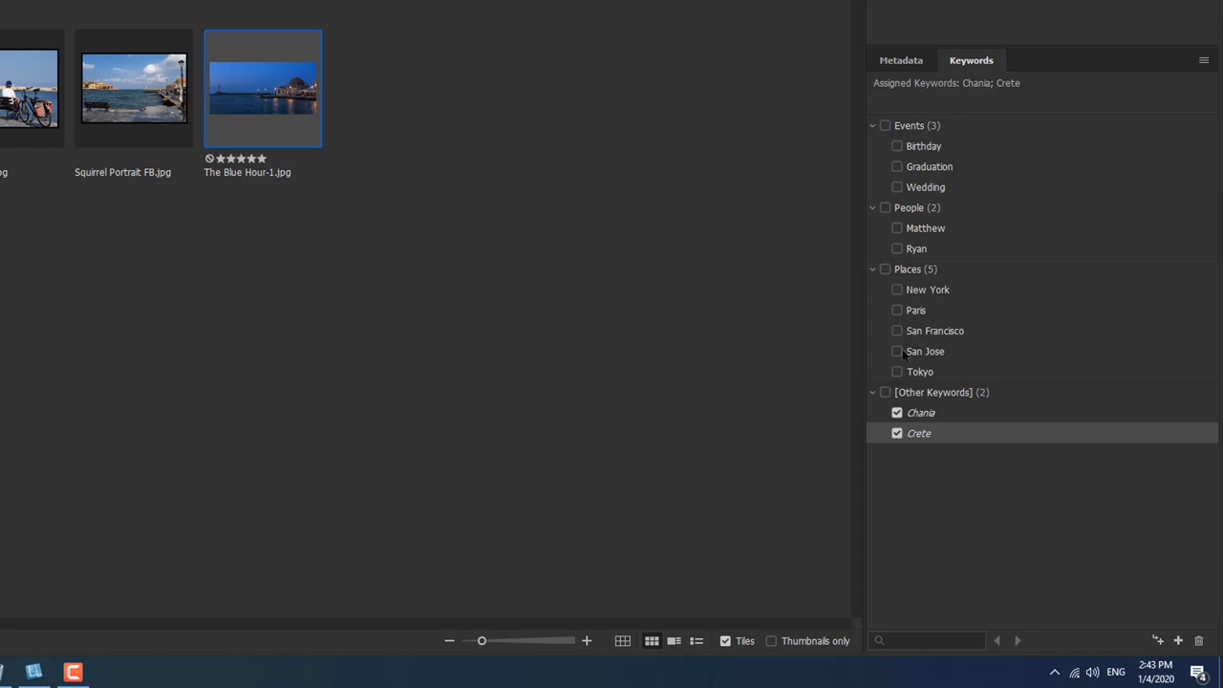
{"action": "mouse_move", "coordinate": [990, 279]}
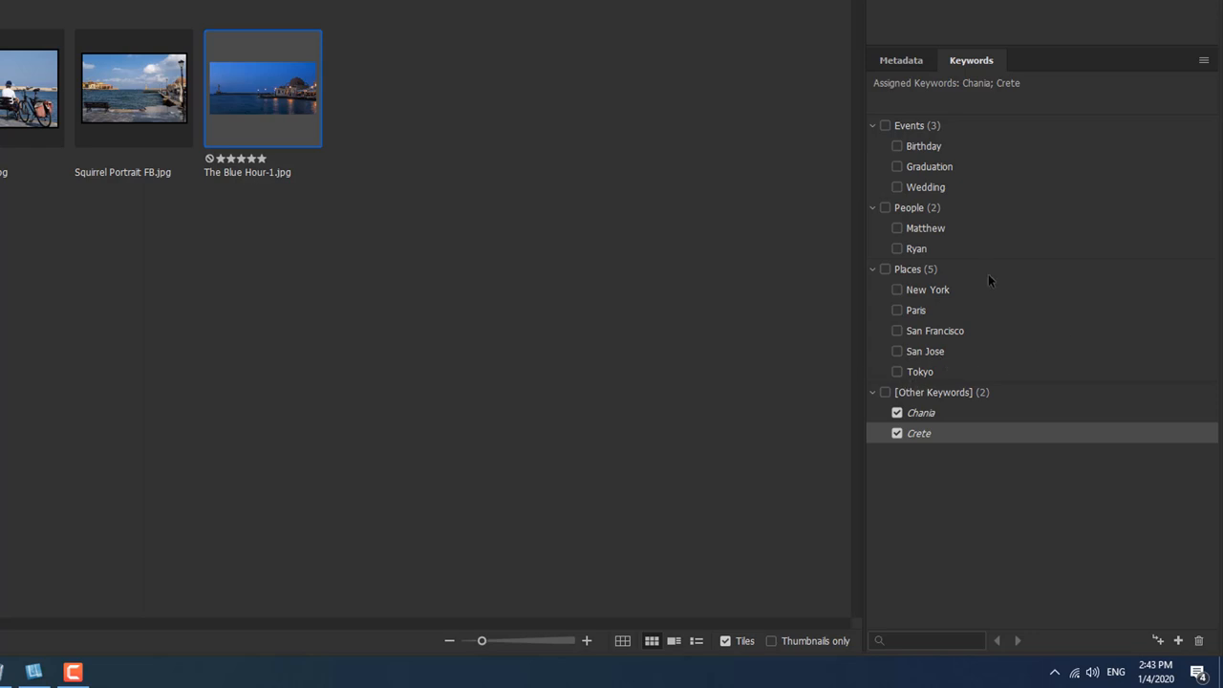
{"action": "mouse_move", "coordinate": [1002, 241]}
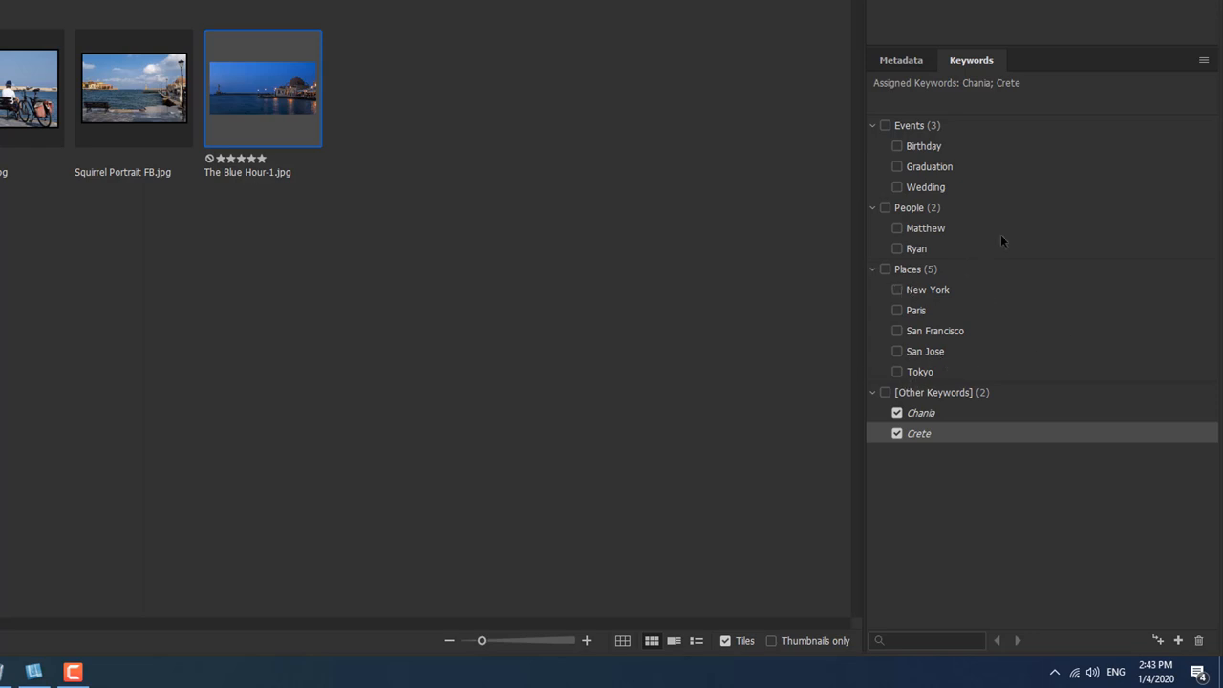
{"action": "mouse_move", "coordinate": [1002, 220]}
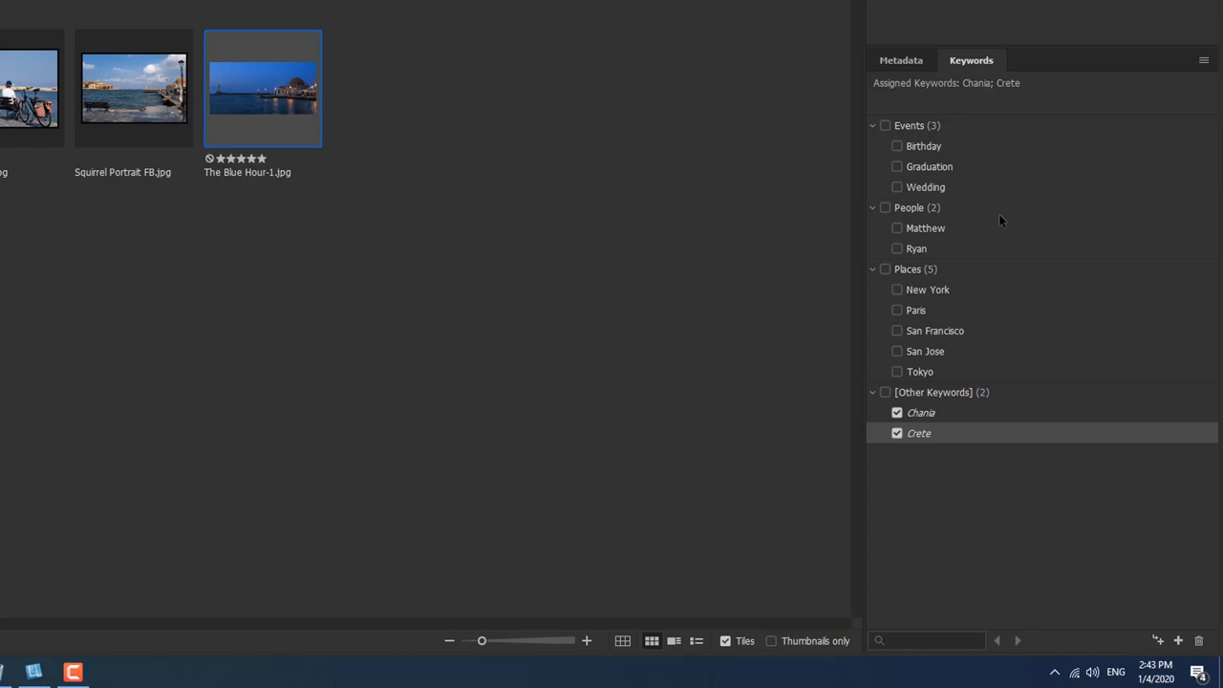
{"action": "mouse_move", "coordinate": [948, 172]}
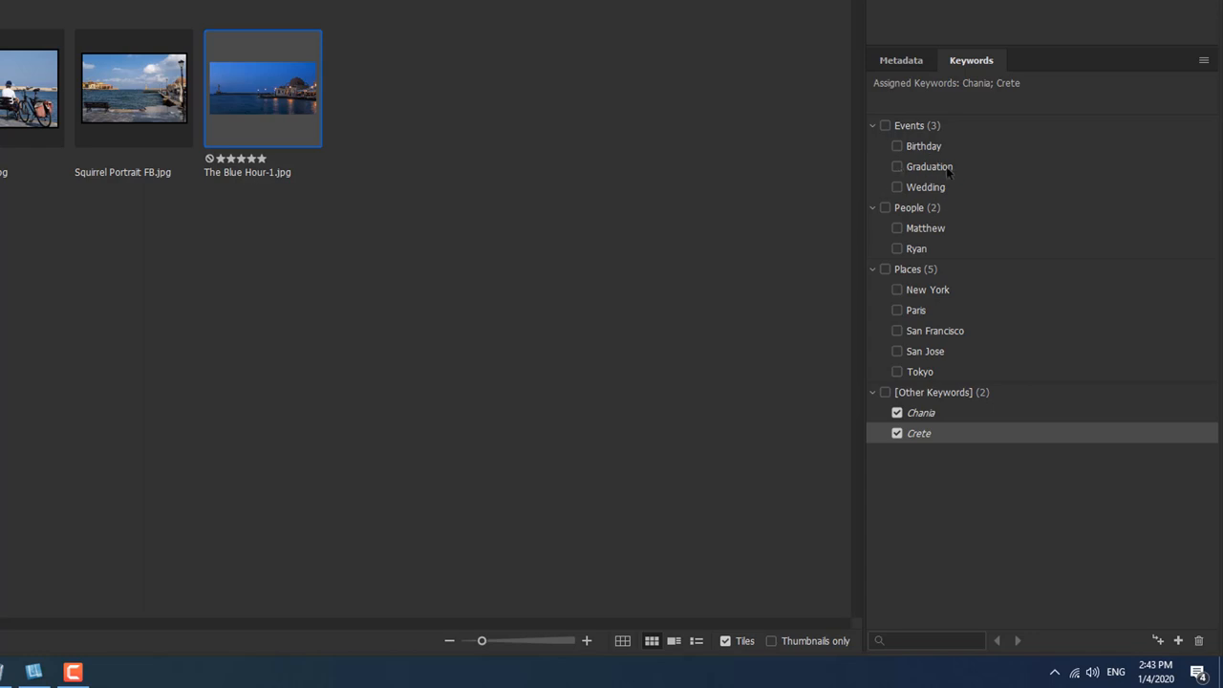
{"action": "mouse_move", "coordinate": [1025, 214]}
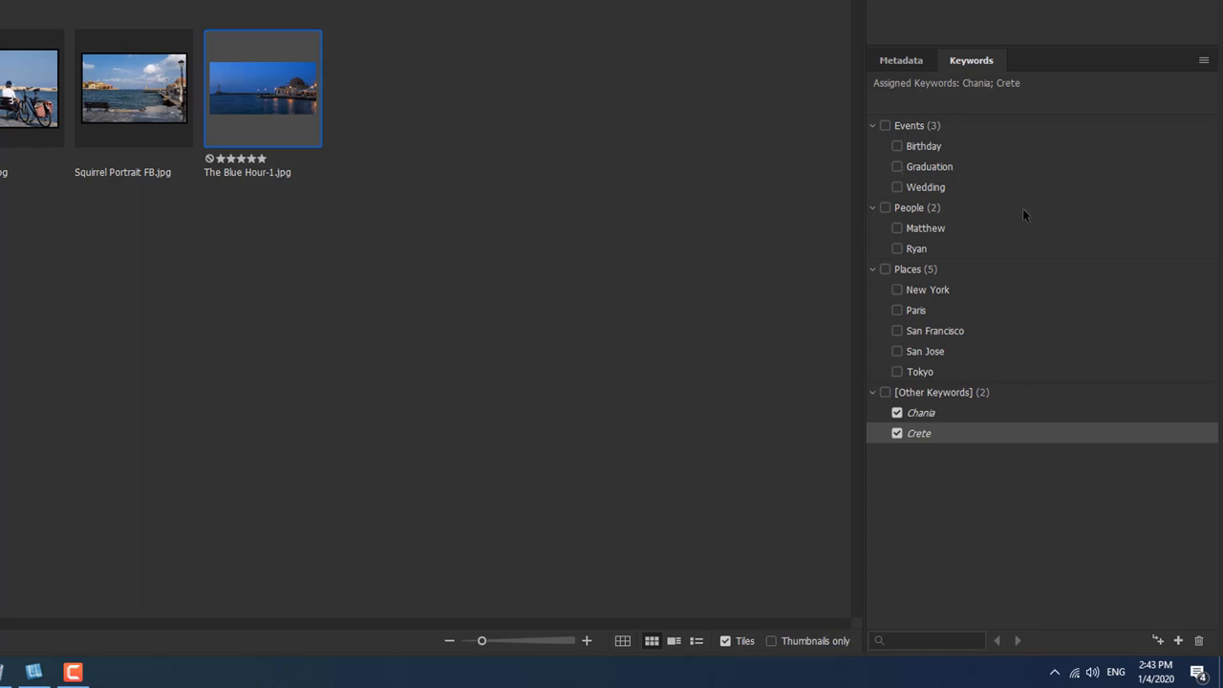
{"action": "mouse_move", "coordinate": [922, 436]}
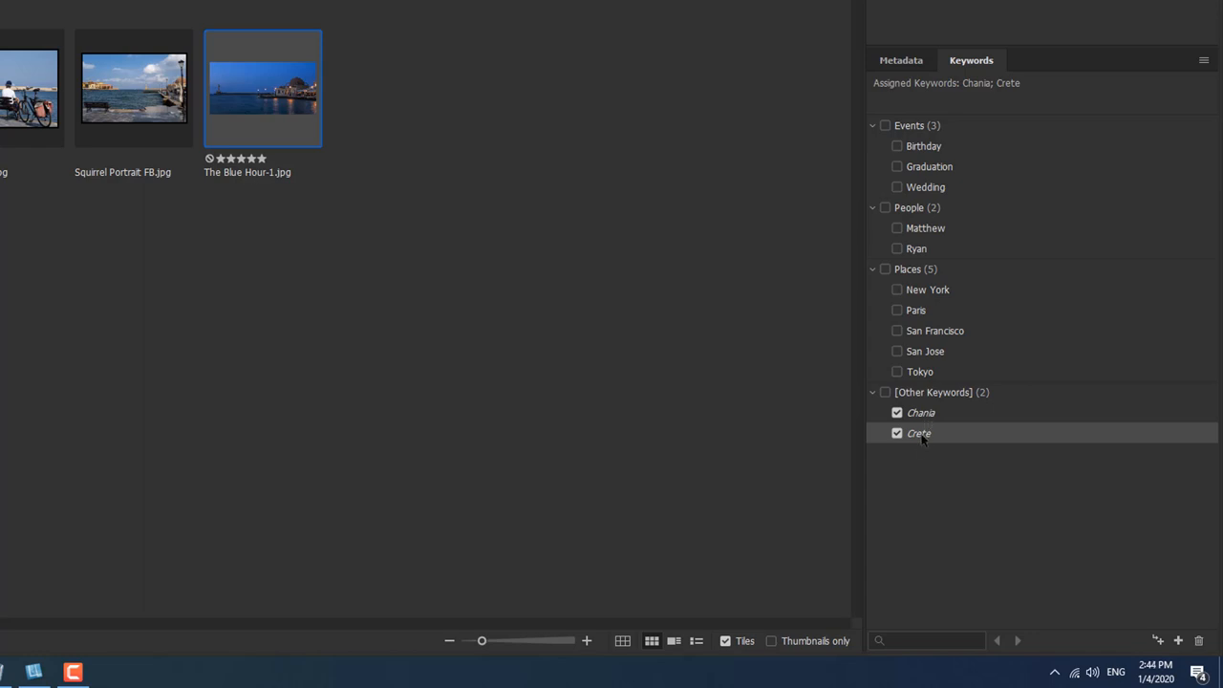
{"action": "mouse_move", "coordinate": [929, 428]}
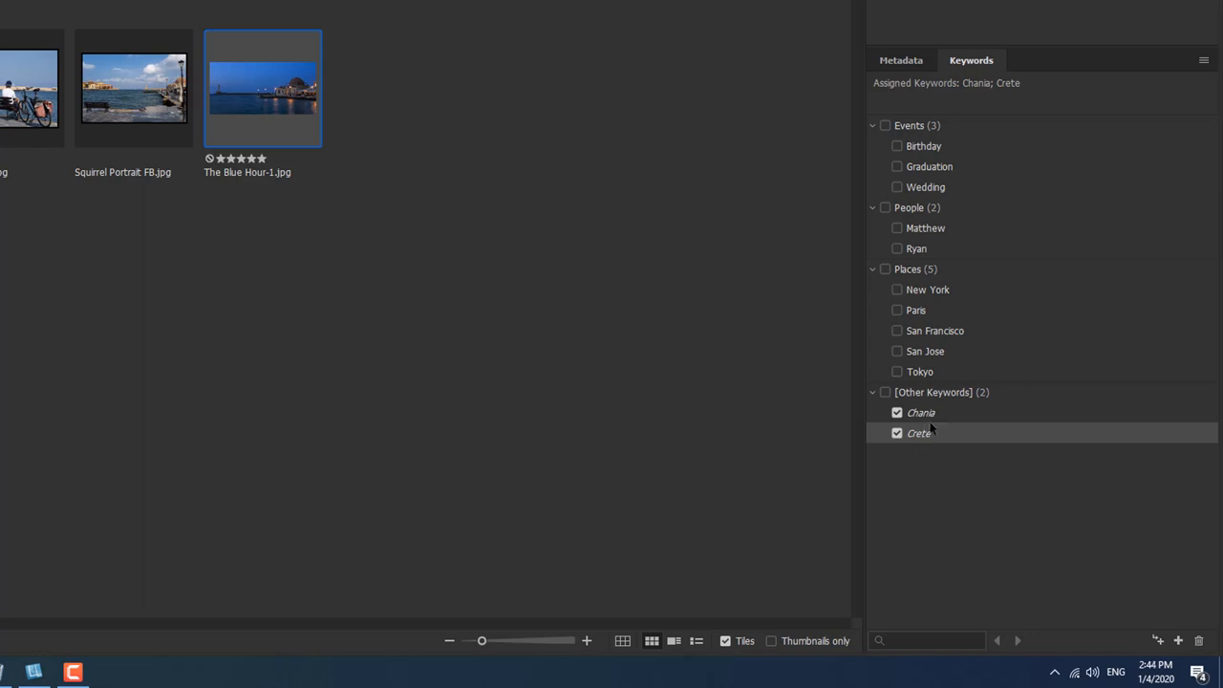
{"action": "mouse_move", "coordinate": [910, 422]}
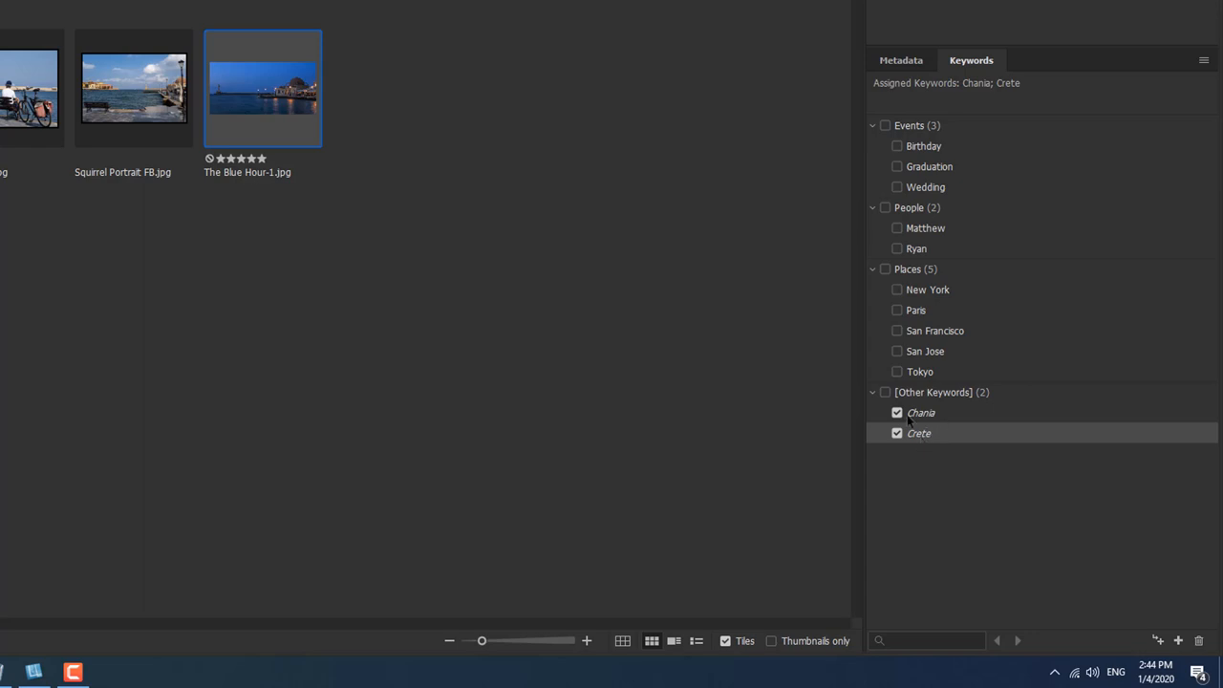
{"action": "left_click", "coordinate": [897, 413]}
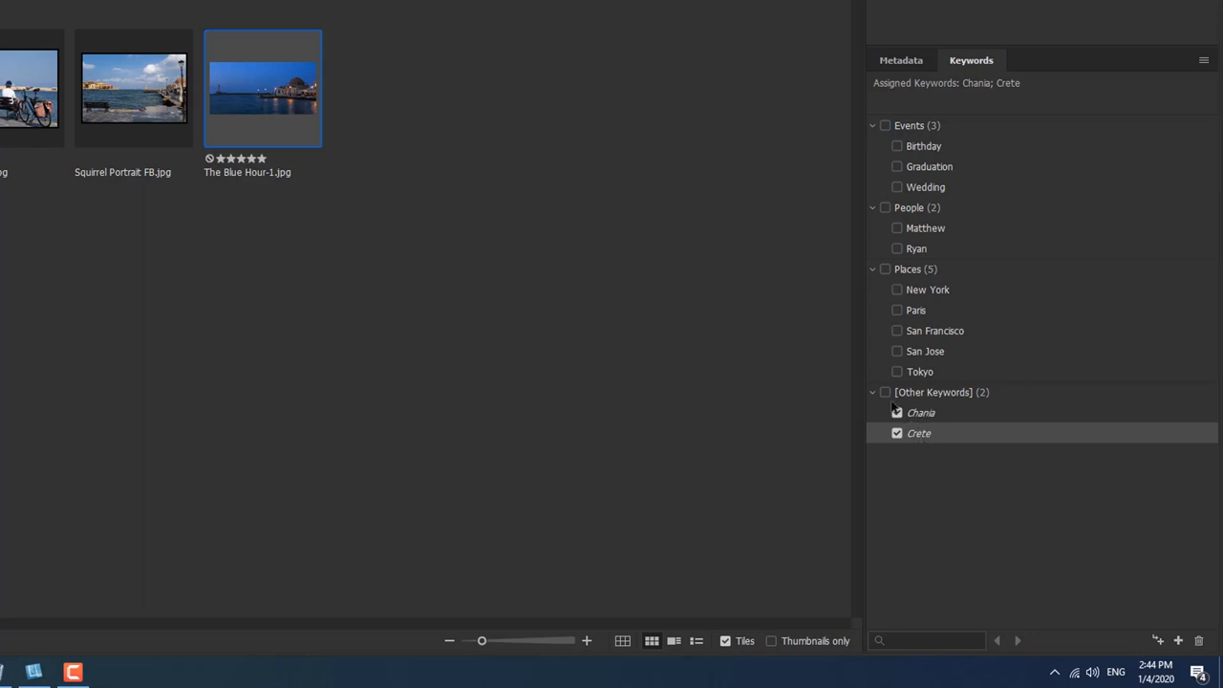
{"action": "left_click", "coordinate": [896, 413]}
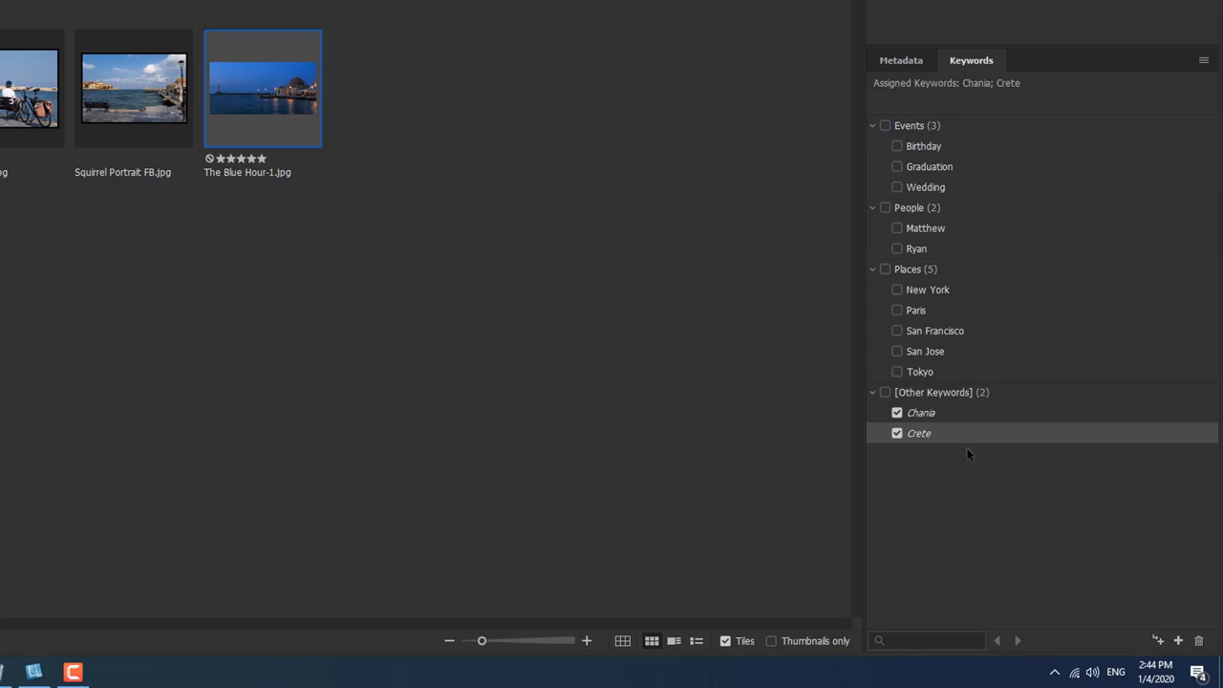
{"action": "mouse_move", "coordinate": [946, 442]}
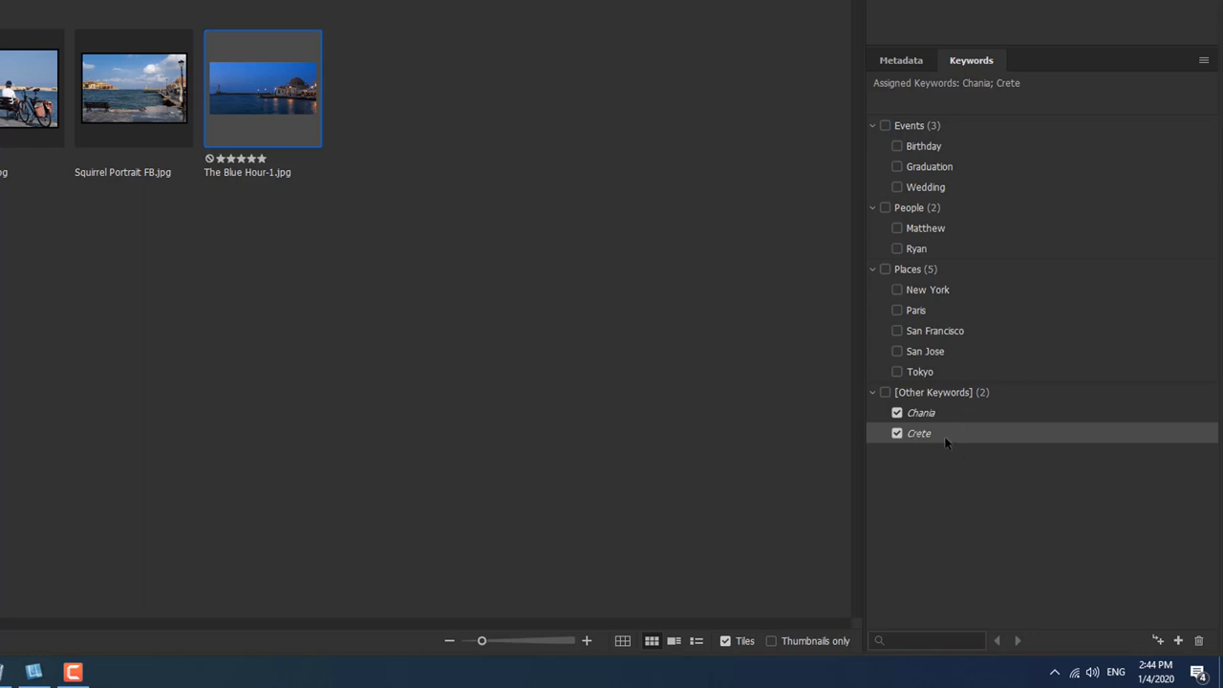
{"action": "mouse_move", "coordinate": [945, 444]}
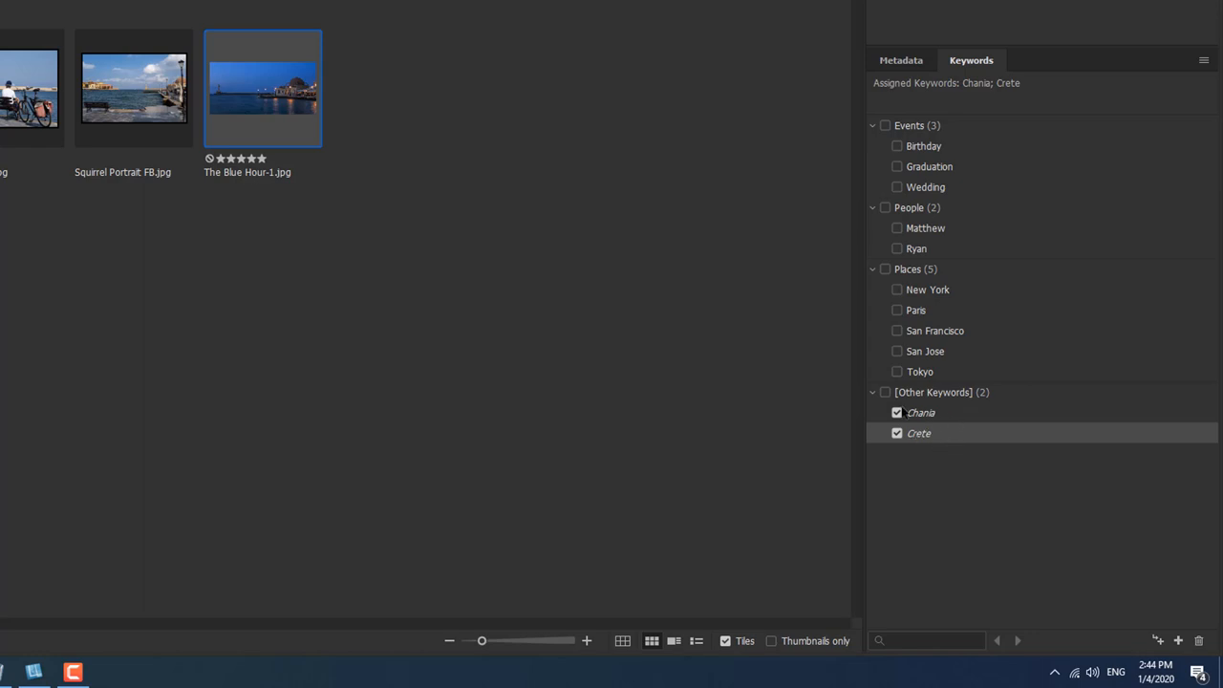
{"action": "mouse_move", "coordinate": [902, 336]}
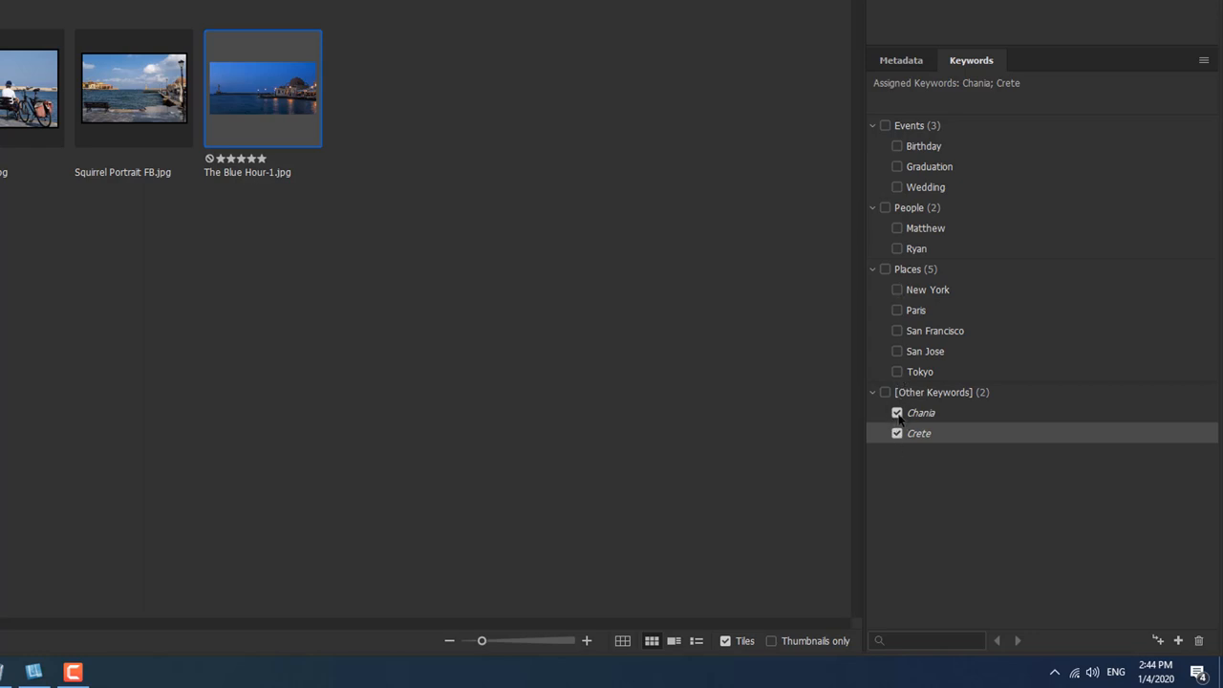
{"action": "mouse_move", "coordinate": [940, 401]}
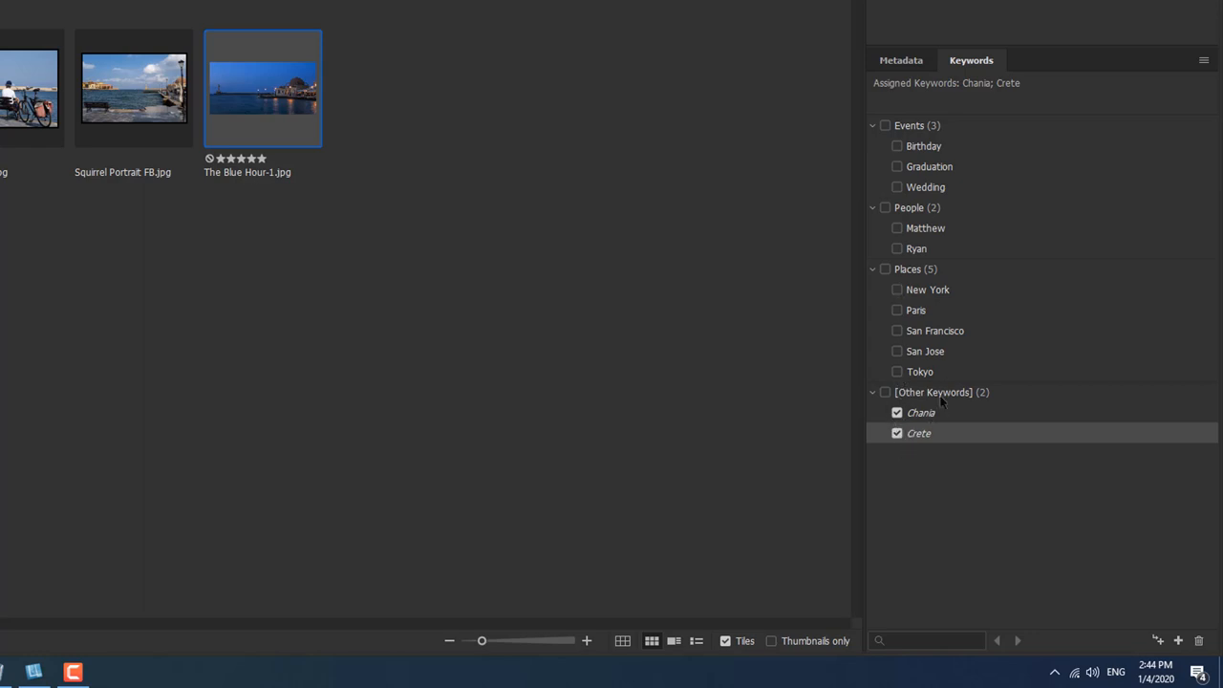
{"action": "mouse_move", "coordinate": [962, 467]}
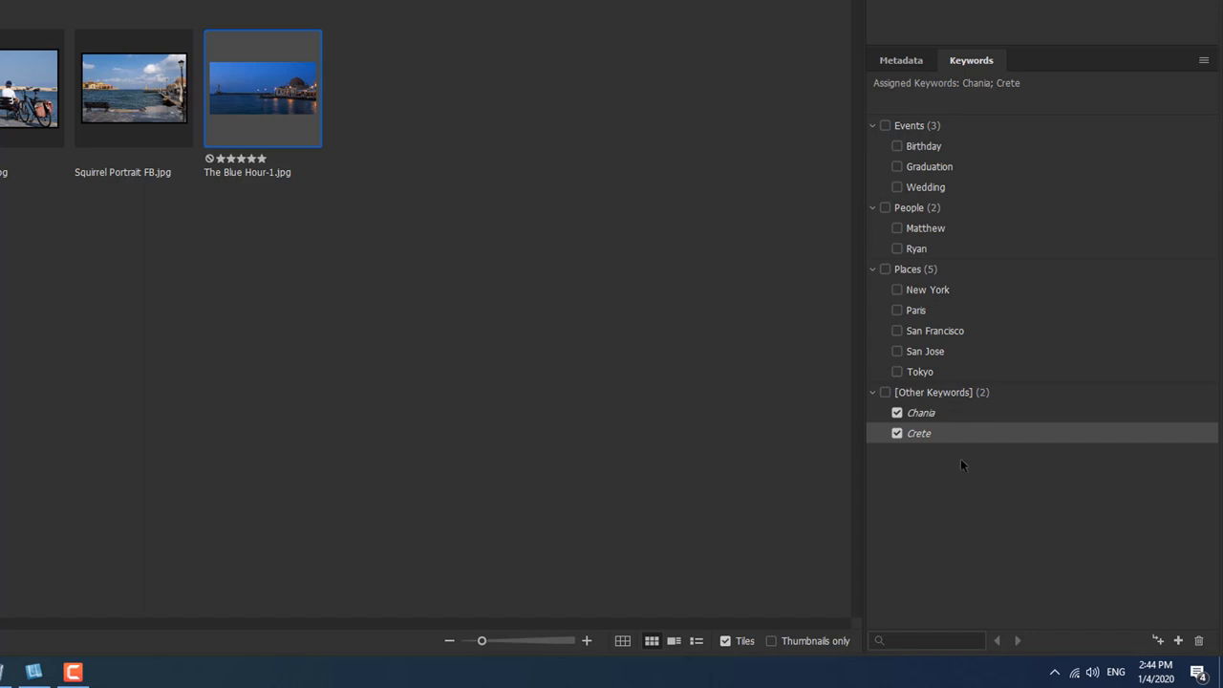
{"action": "mouse_move", "coordinate": [940, 446]}
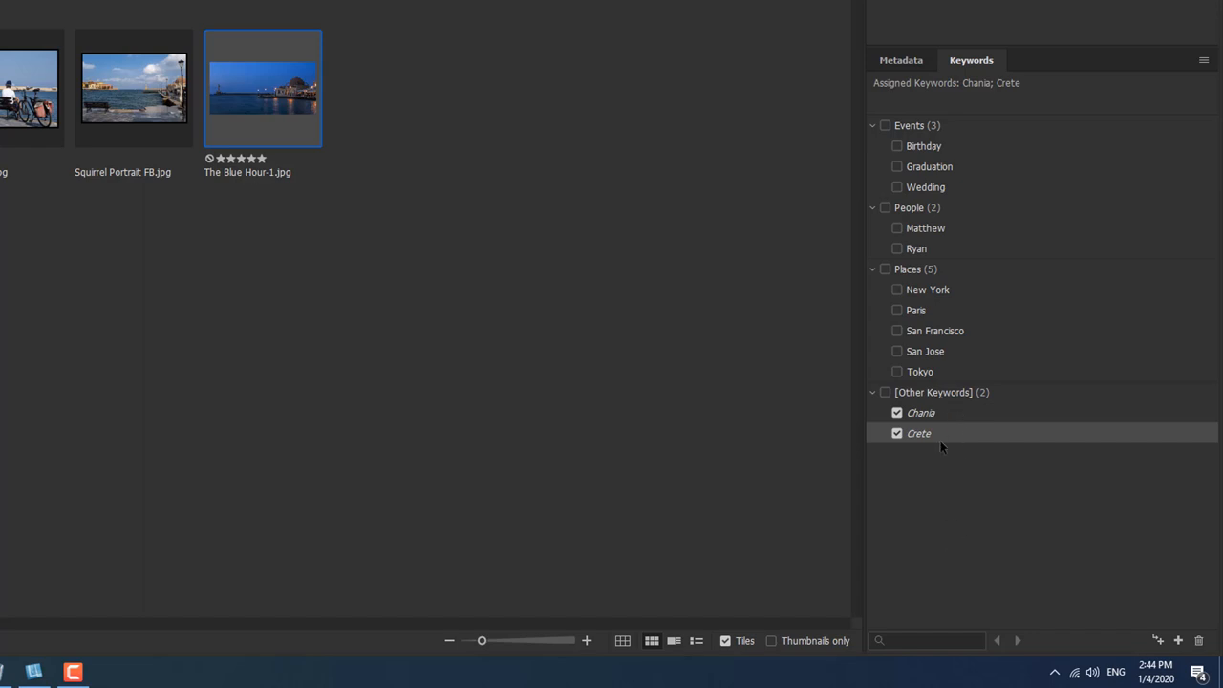
{"action": "mouse_move", "coordinate": [948, 436]}
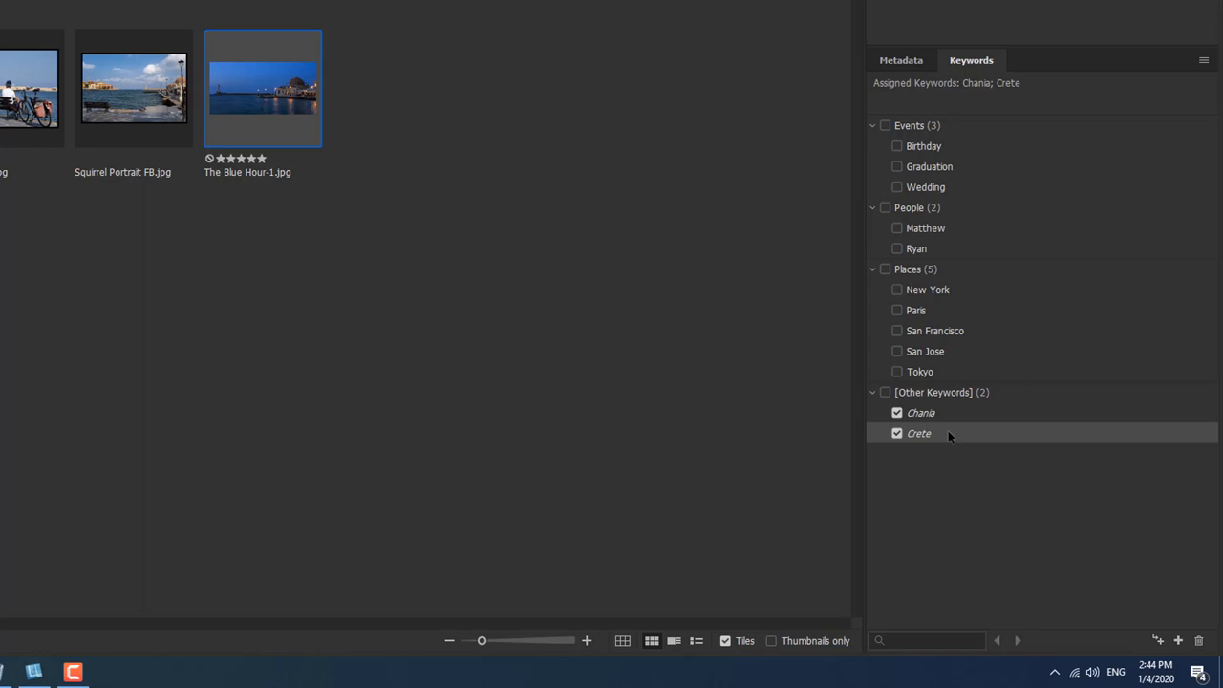
{"action": "mouse_move", "coordinate": [964, 456]}
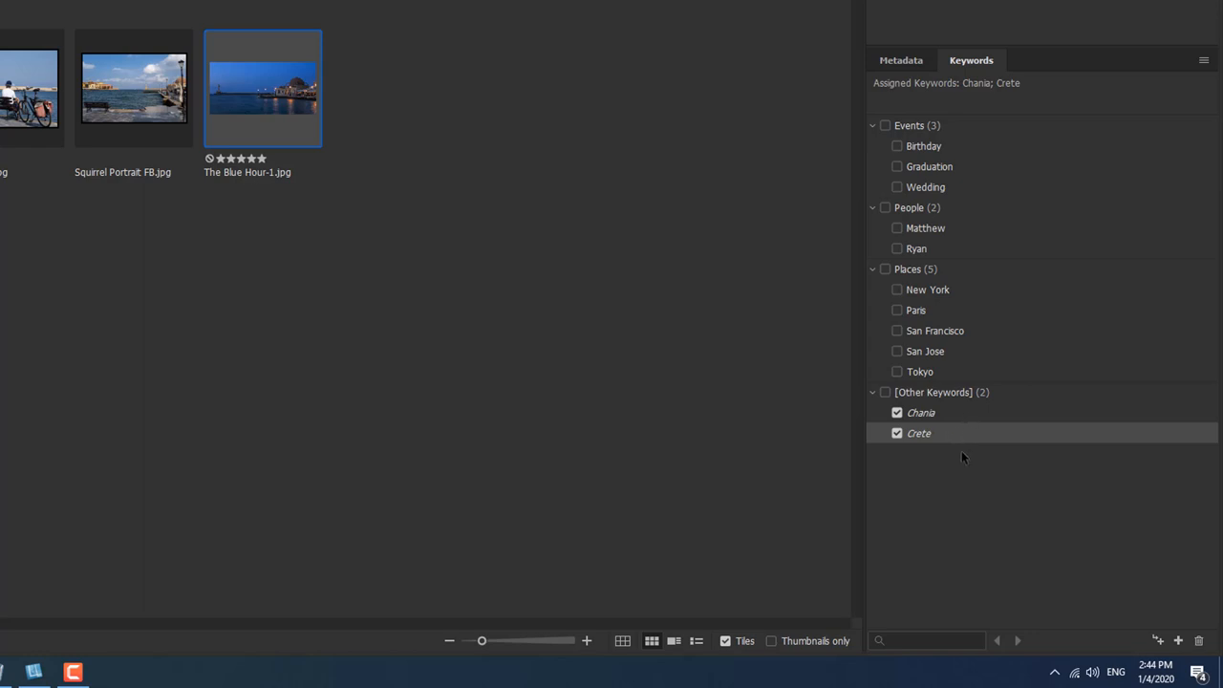
{"action": "mouse_move", "coordinate": [952, 459]}
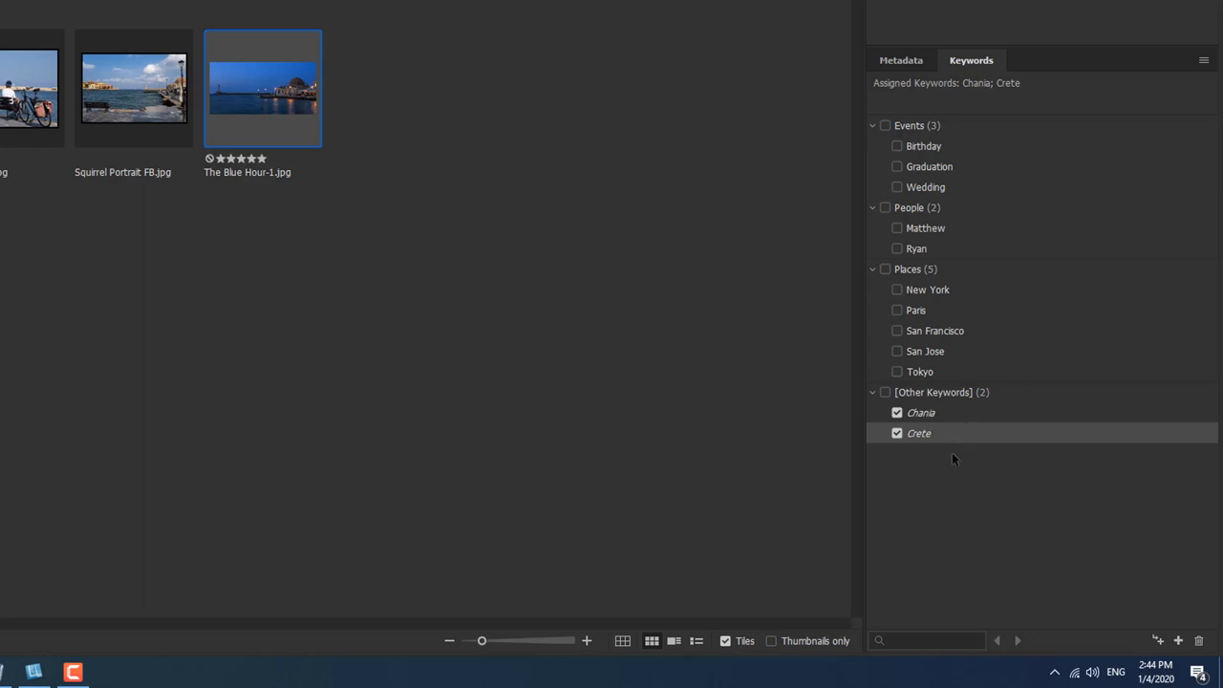
{"action": "mouse_move", "coordinate": [973, 455]}
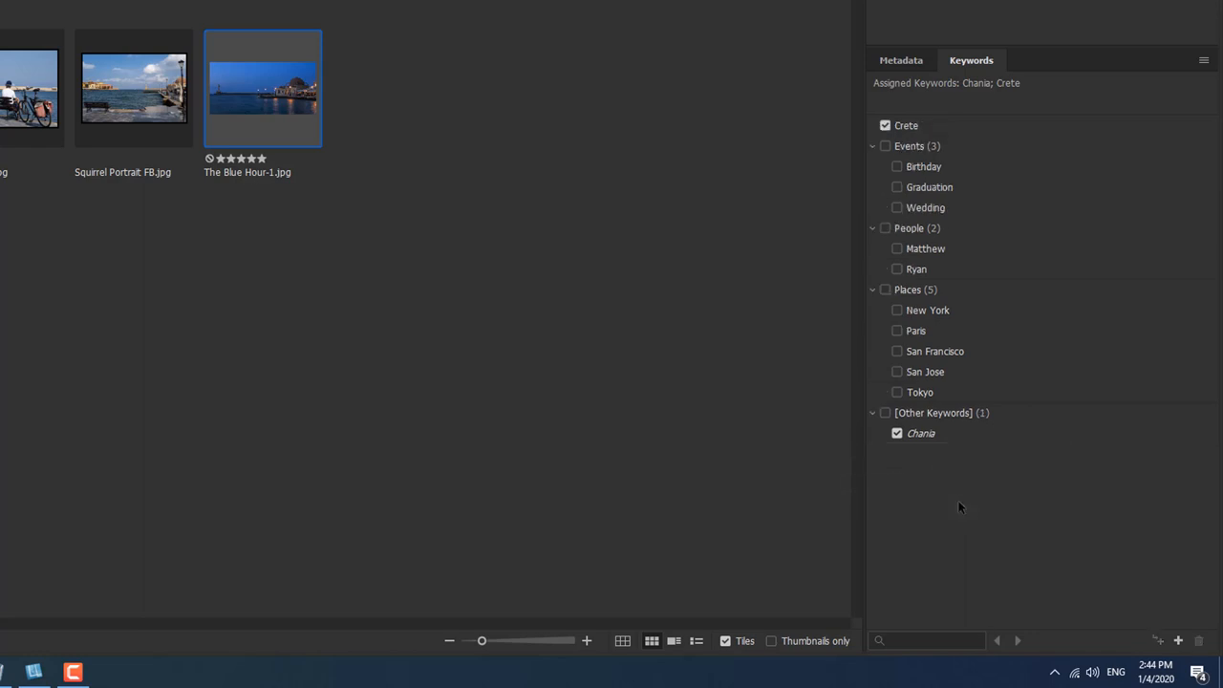
{"action": "mouse_move", "coordinate": [931, 130]}
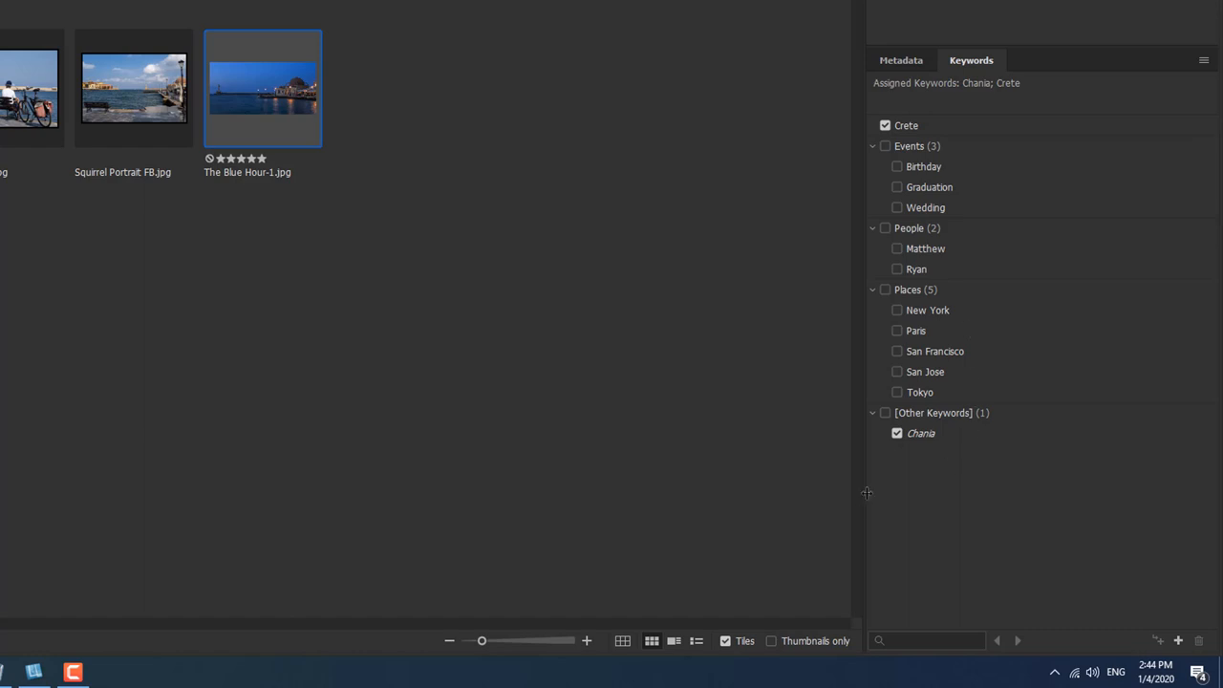
{"action": "mouse_move", "coordinate": [923, 438]}
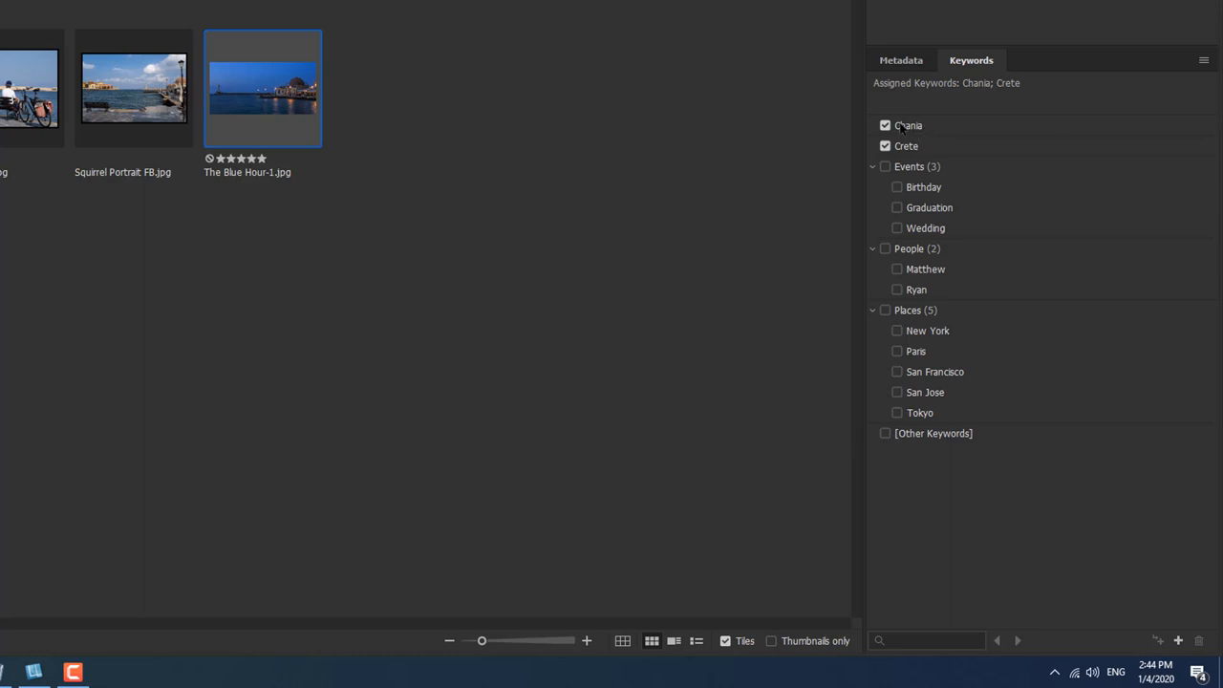
{"action": "mouse_move", "coordinate": [909, 153]}
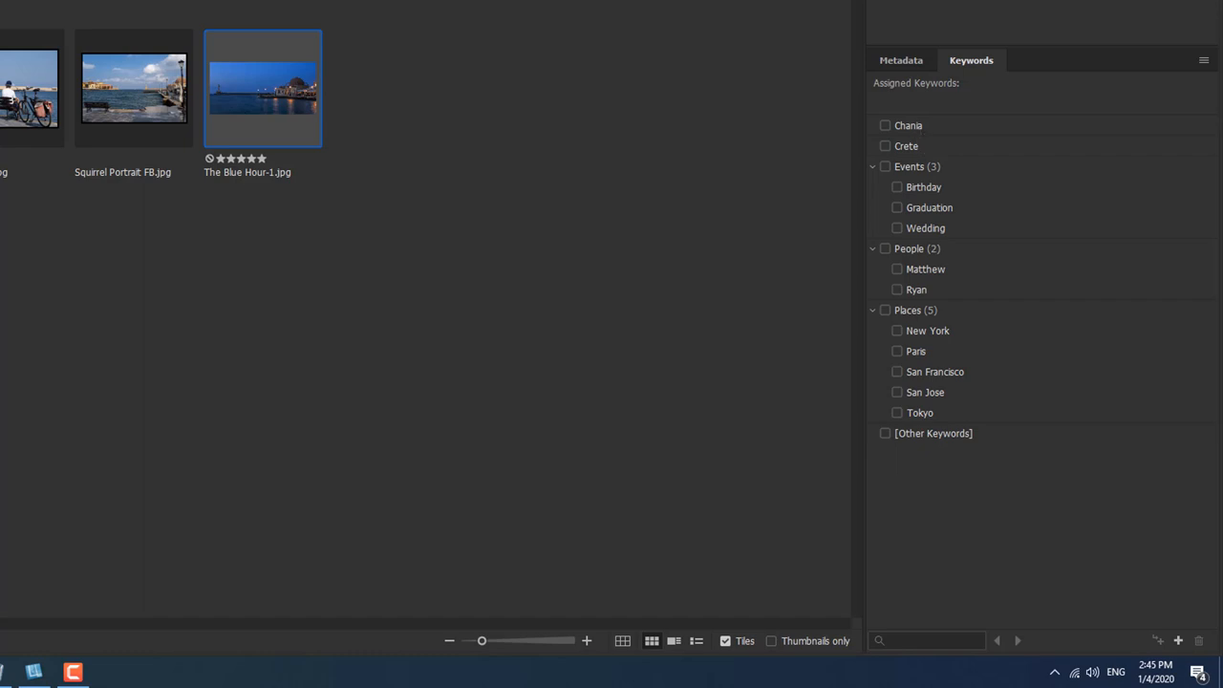
{"action": "mouse_move", "coordinate": [927, 149]}
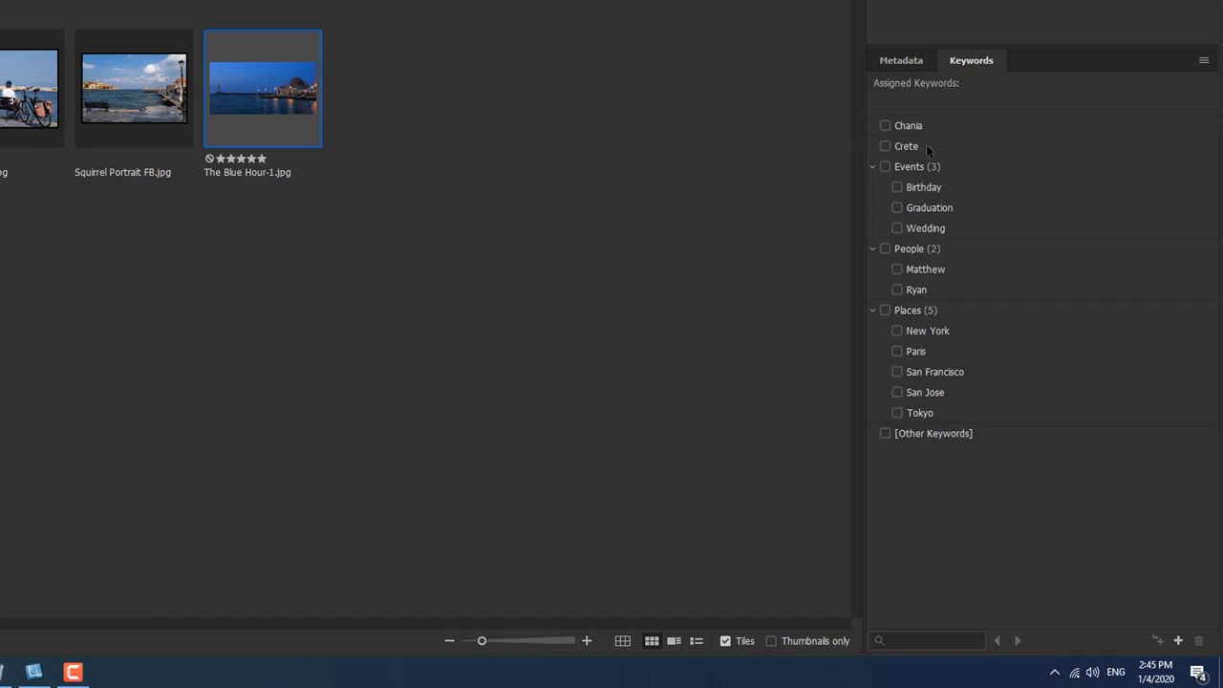
{"action": "mouse_move", "coordinate": [680, 168]}
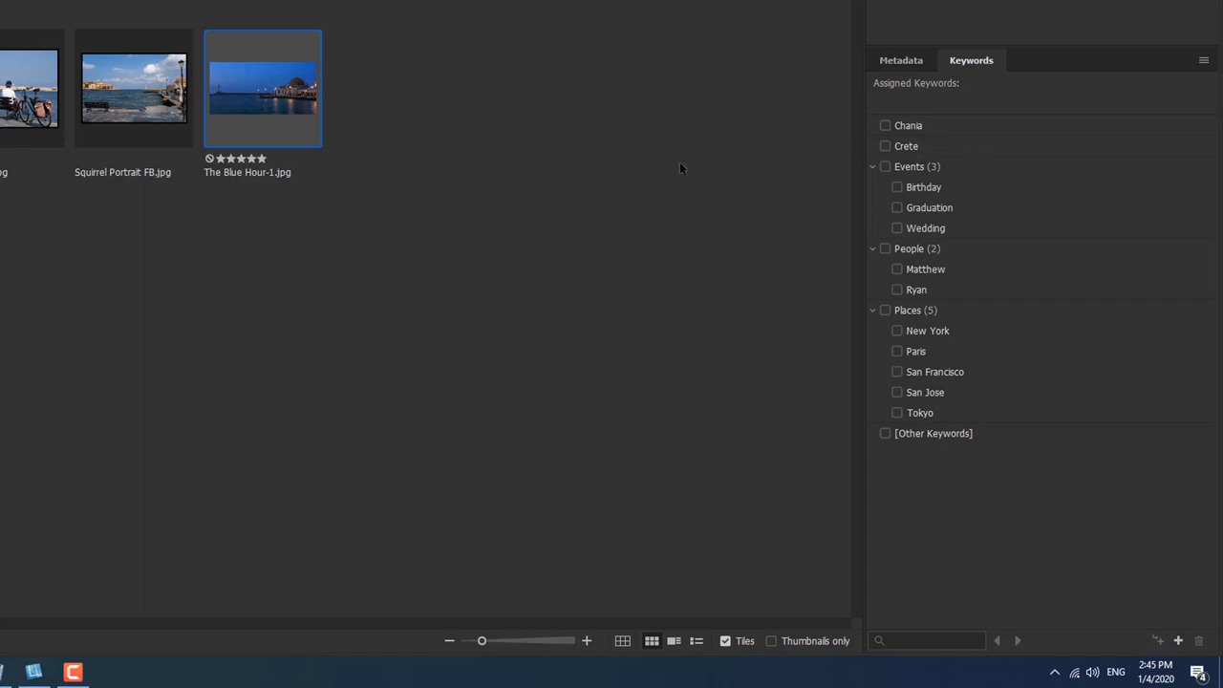
{"action": "mouse_move", "coordinate": [933, 134]}
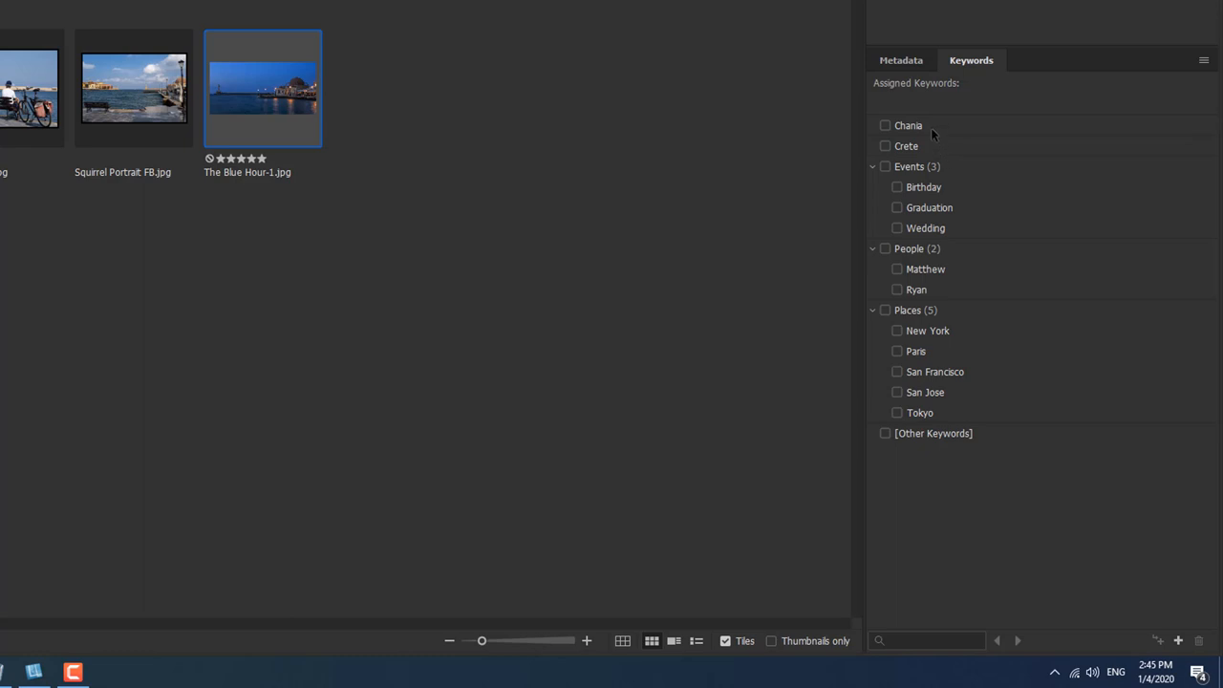
{"action": "mouse_move", "coordinate": [917, 151]}
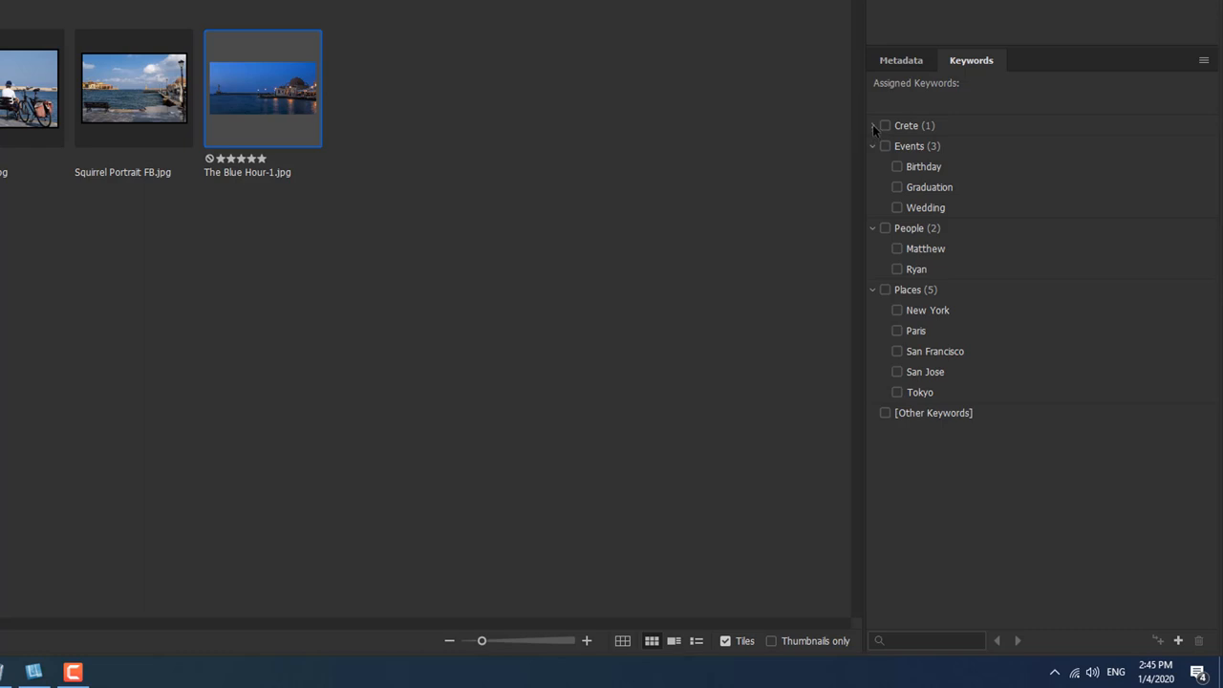
Expand Crete to reveal Chania nested as its sub-keyword.
{"action": "left_click", "coordinate": [871, 126]}
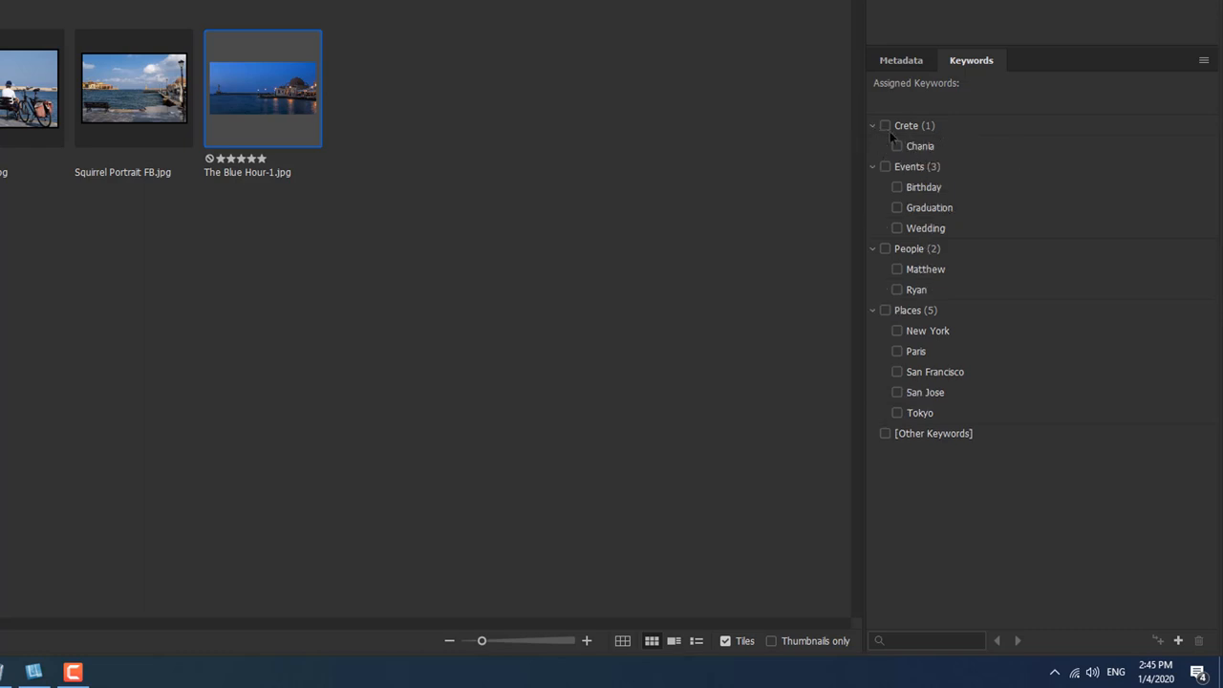
{"action": "mouse_move", "coordinate": [941, 126]}
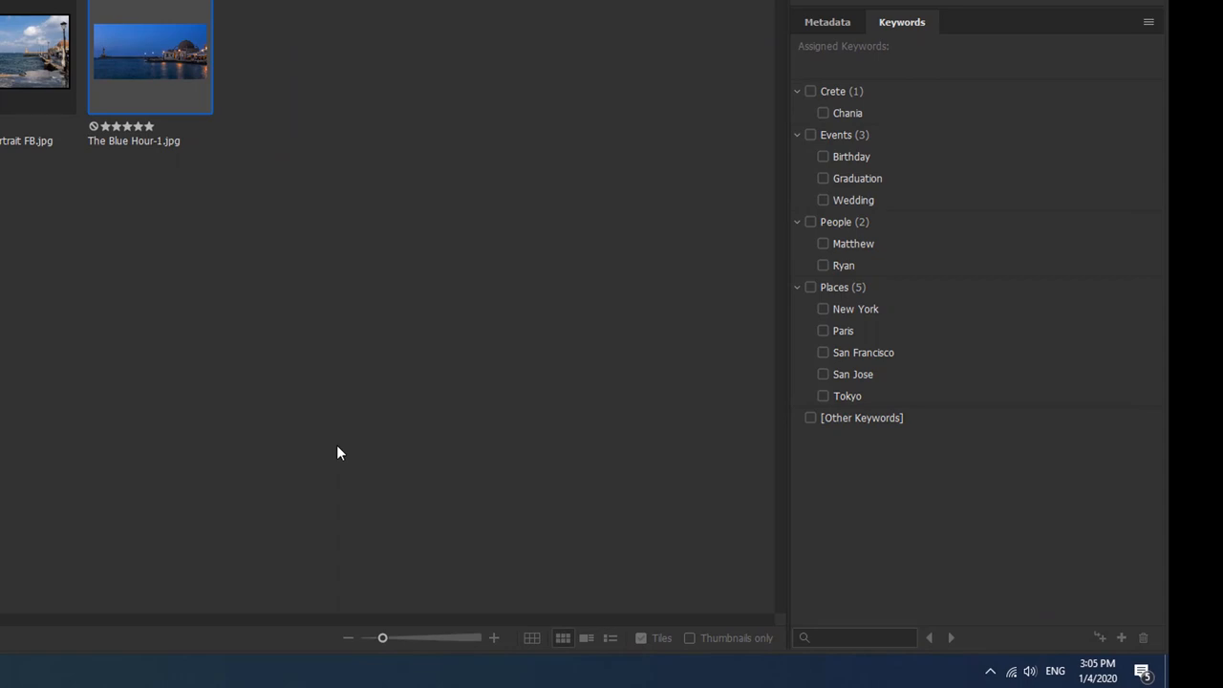
{"action": "mouse_move", "coordinate": [860, 100]}
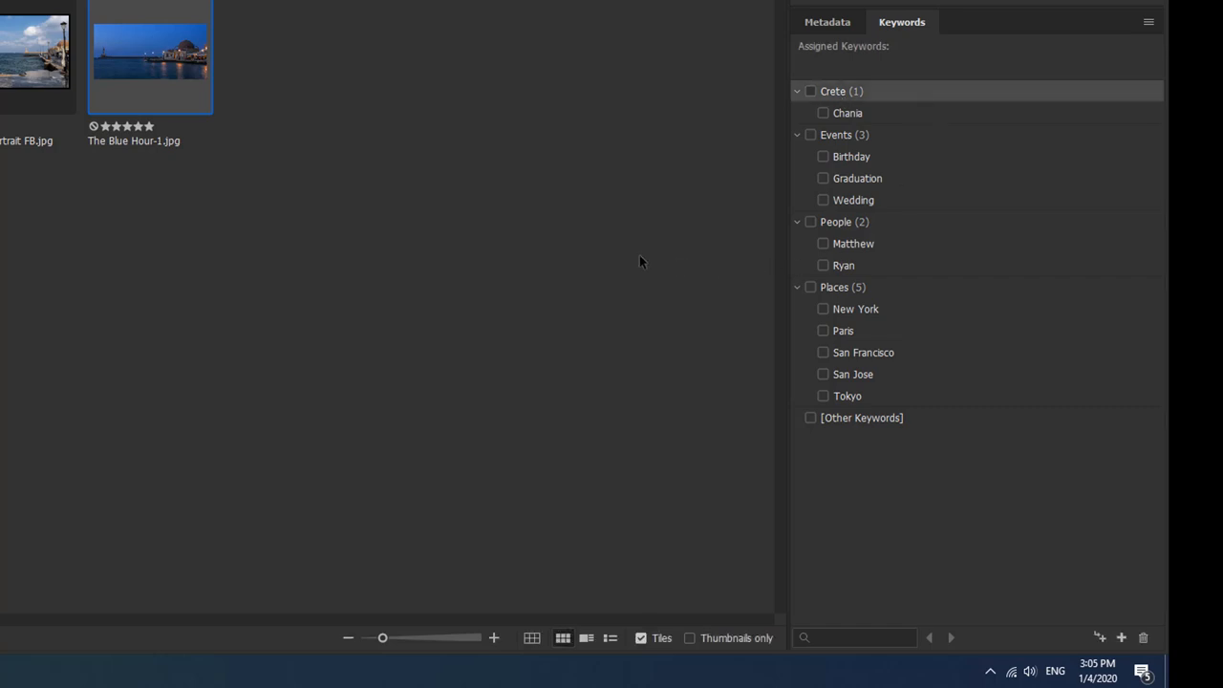
{"action": "mouse_move", "coordinate": [634, 253]}
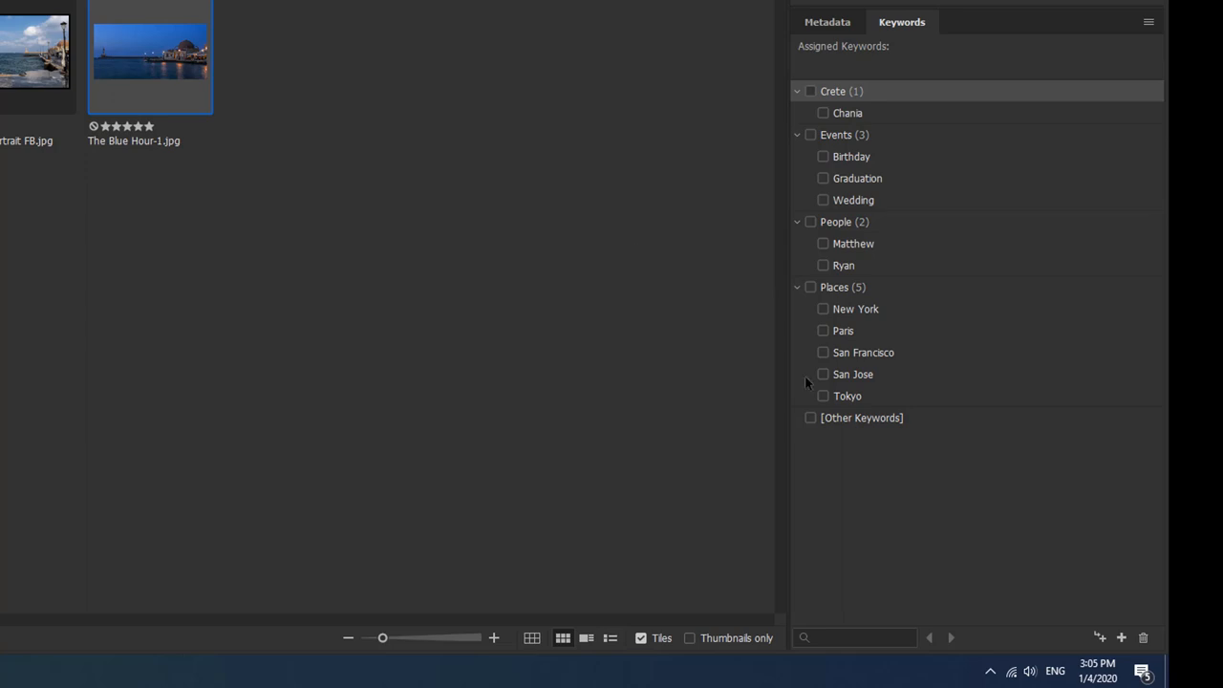
{"action": "mouse_move", "coordinate": [1101, 637]}
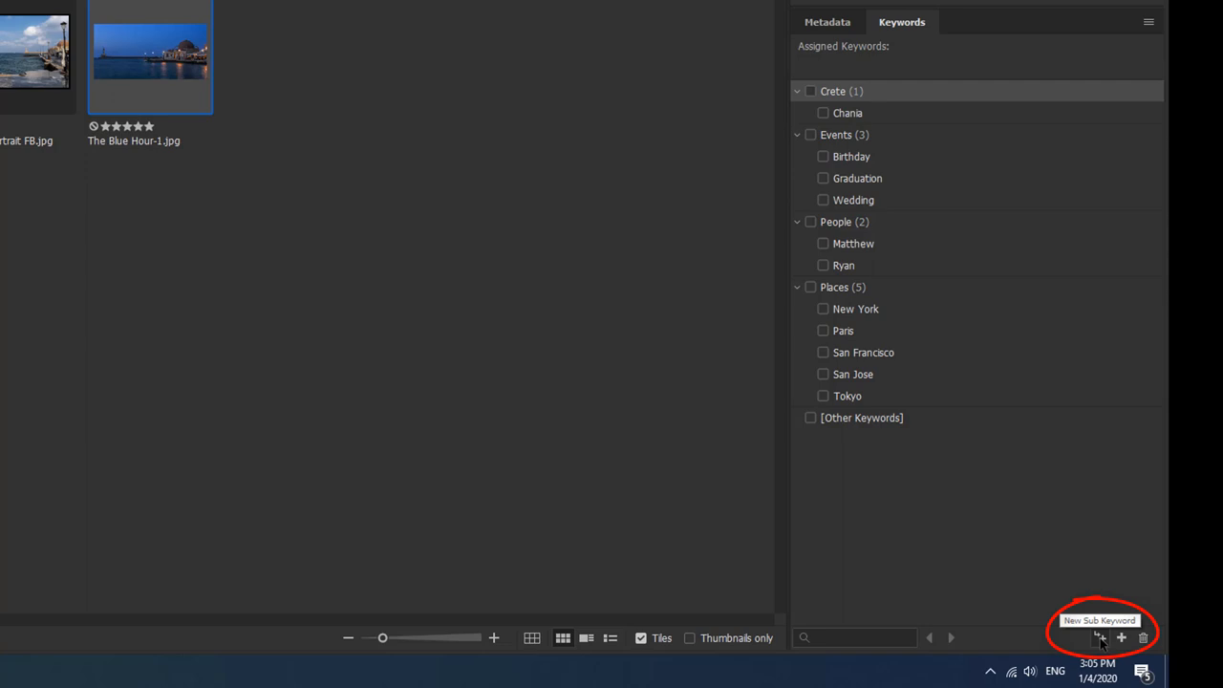
Start a new sub-keyword under Crete to be named Fisherman.
{"action": "left_click", "coordinate": [1103, 636]}
{"action": "type", "text": "Fisherman"}
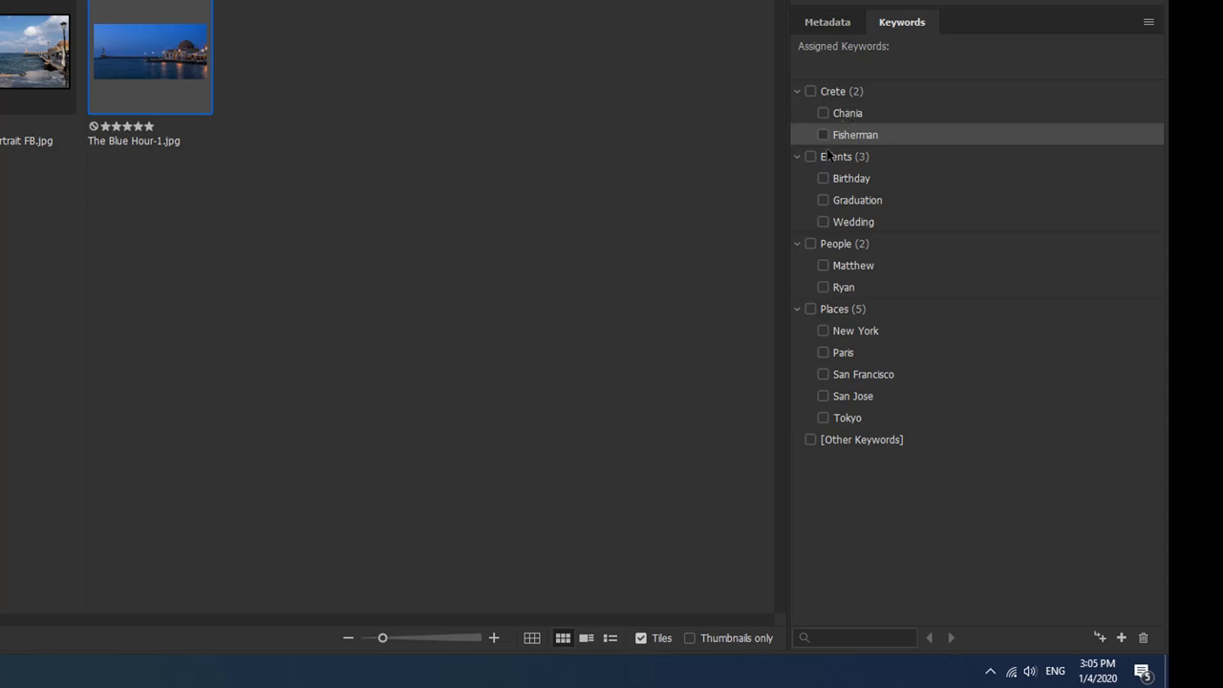
{"action": "mouse_move", "coordinate": [858, 134]}
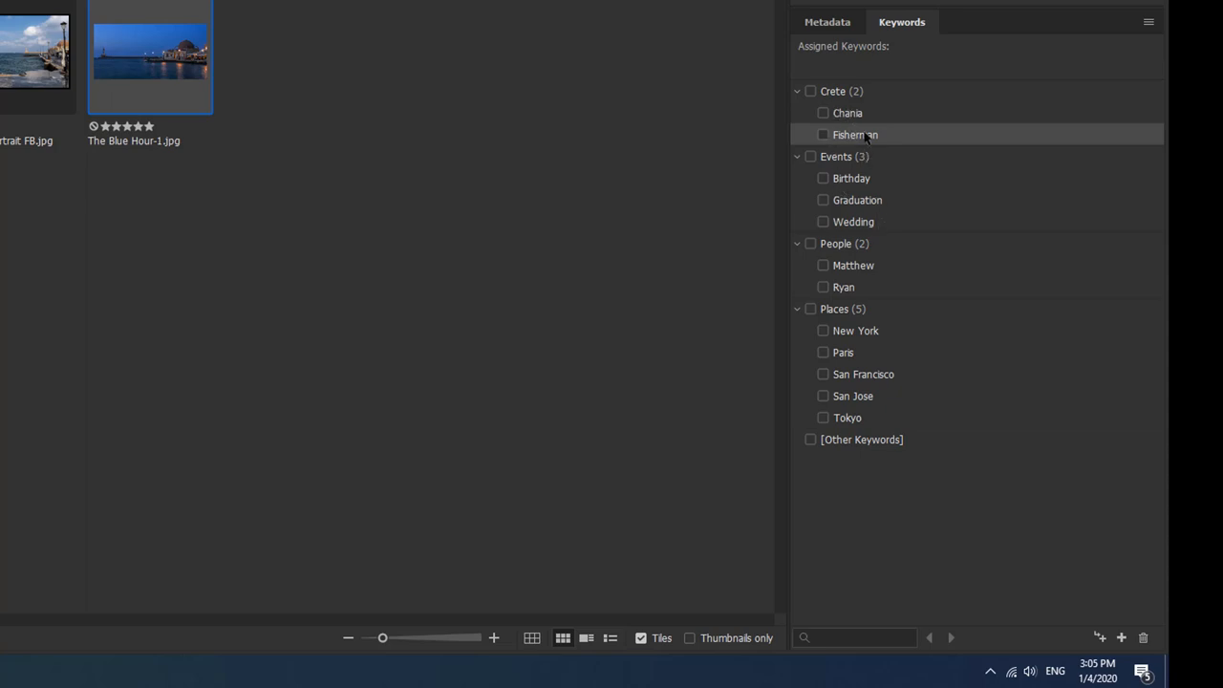
{"action": "mouse_move", "coordinate": [834, 92]}
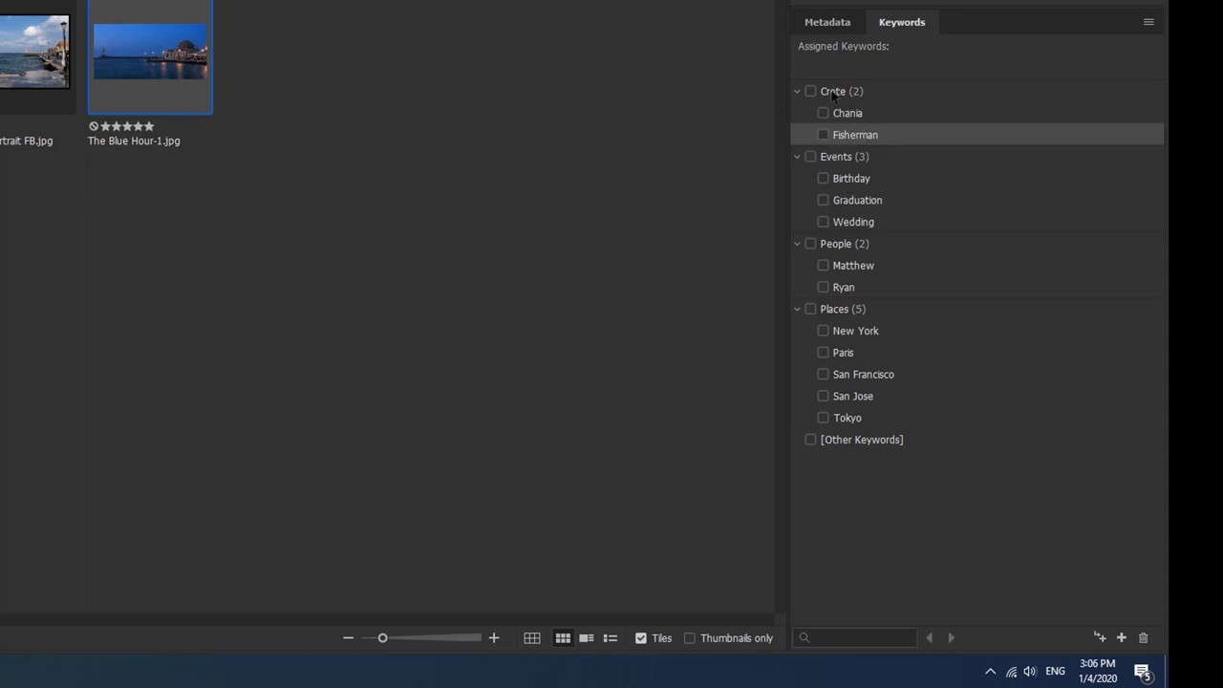
{"action": "mouse_move", "coordinate": [895, 146]}
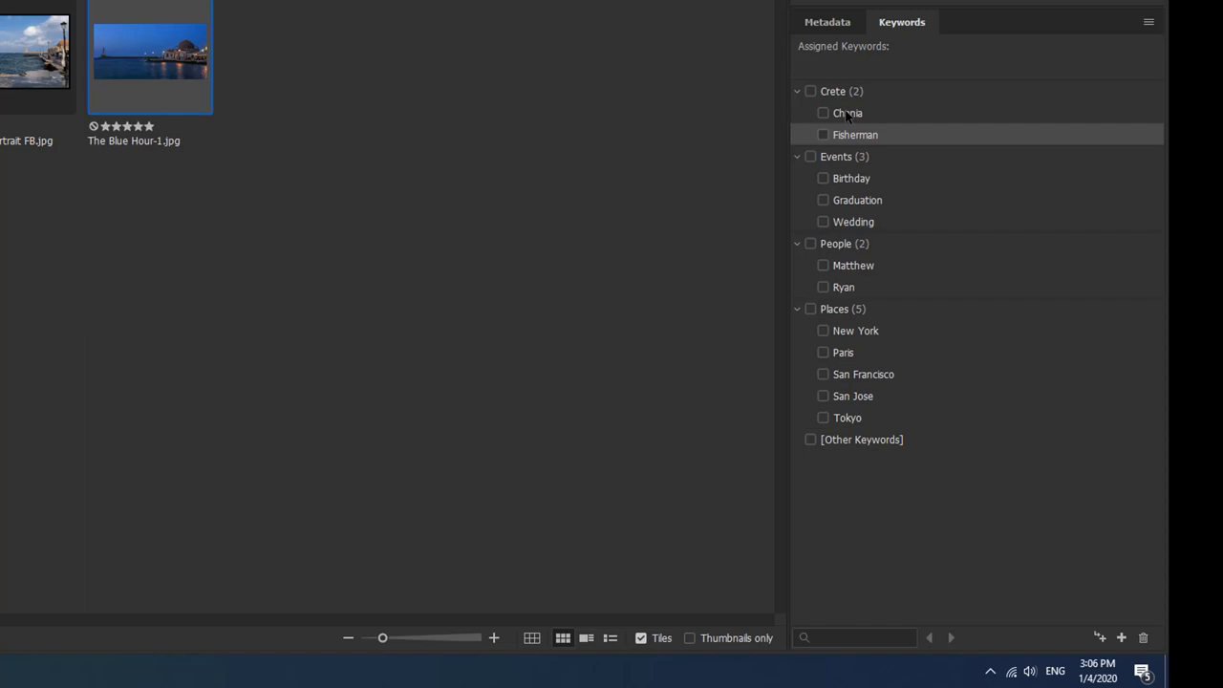
{"action": "mouse_move", "coordinate": [778, 164]}
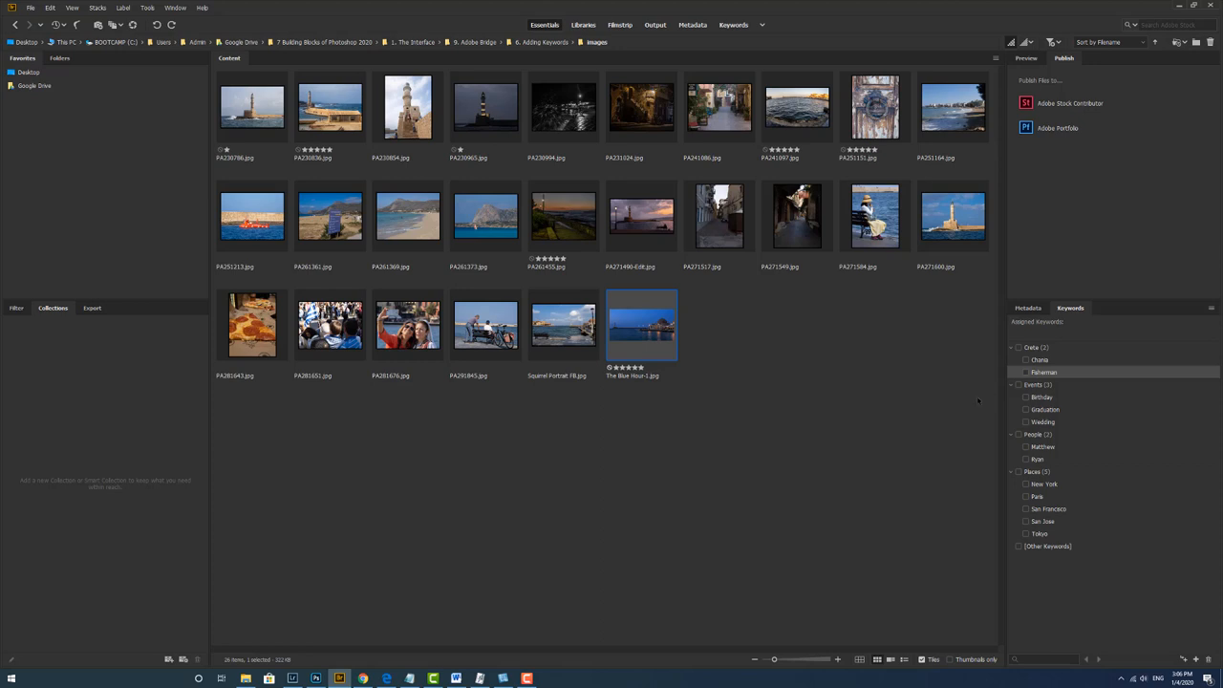
{"action": "mouse_move", "coordinate": [658, 395]}
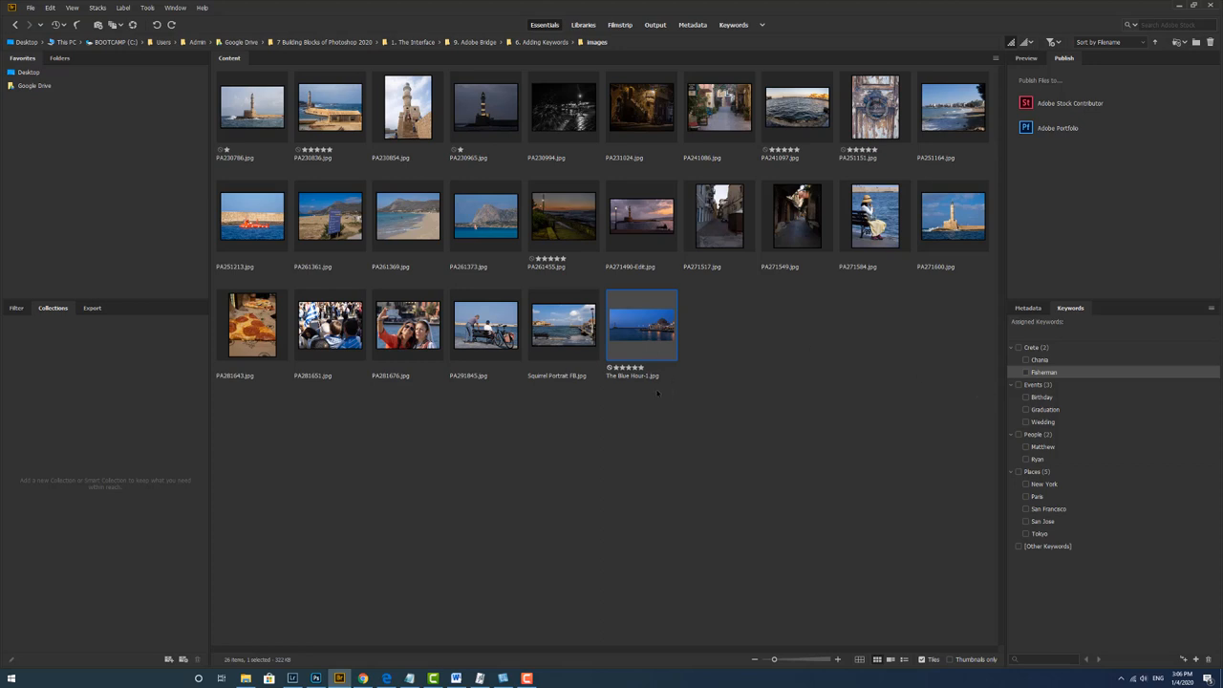
Select all folder images and tick Crete and Chania for the whole batch.
{"action": "key", "text": "Ctrl+a"}
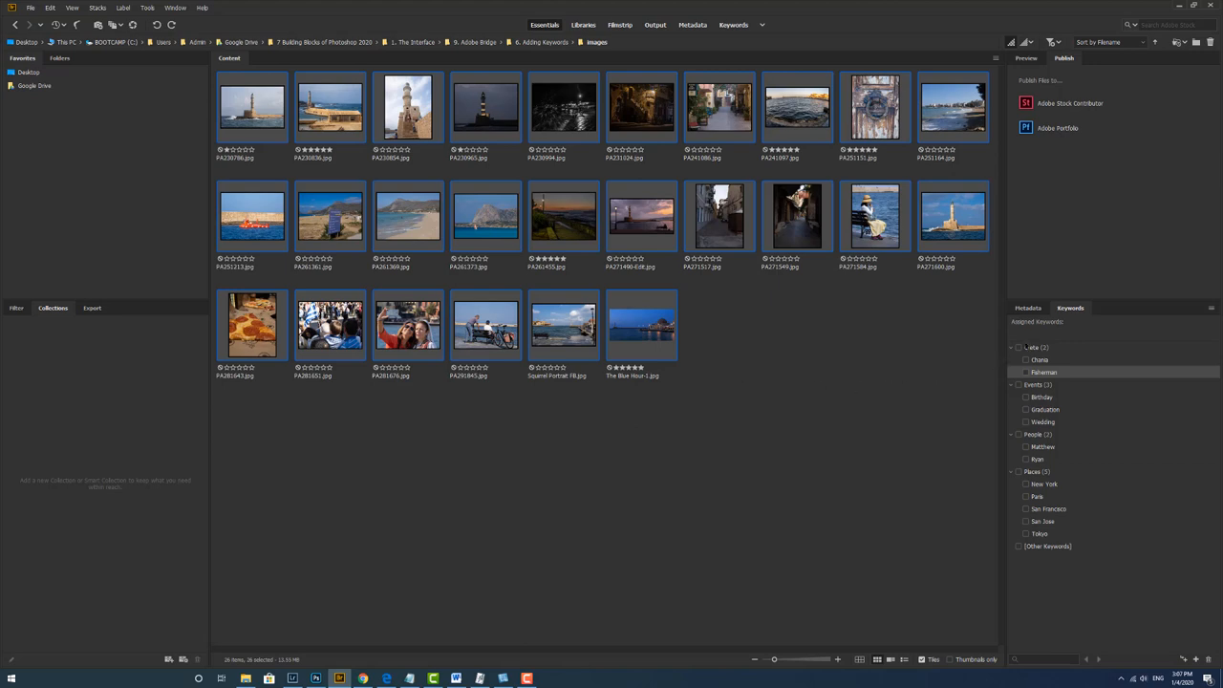
{"action": "left_click", "coordinate": [1019, 348]}
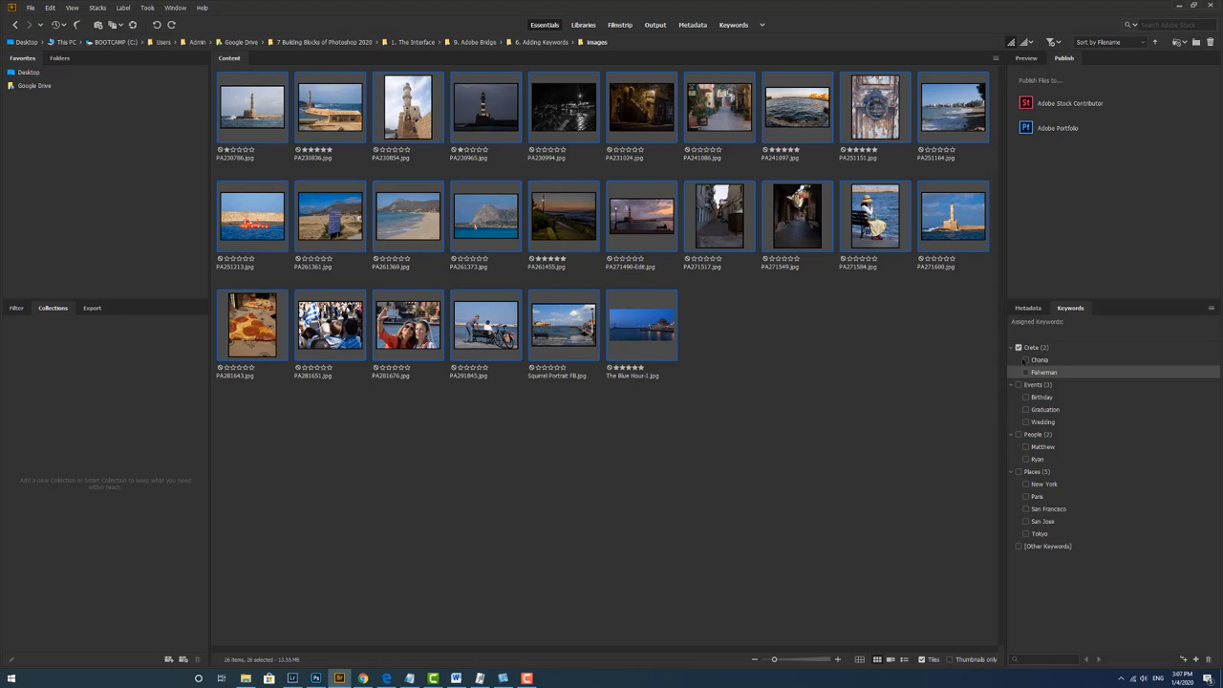
{"action": "left_click", "coordinate": [1024, 359]}
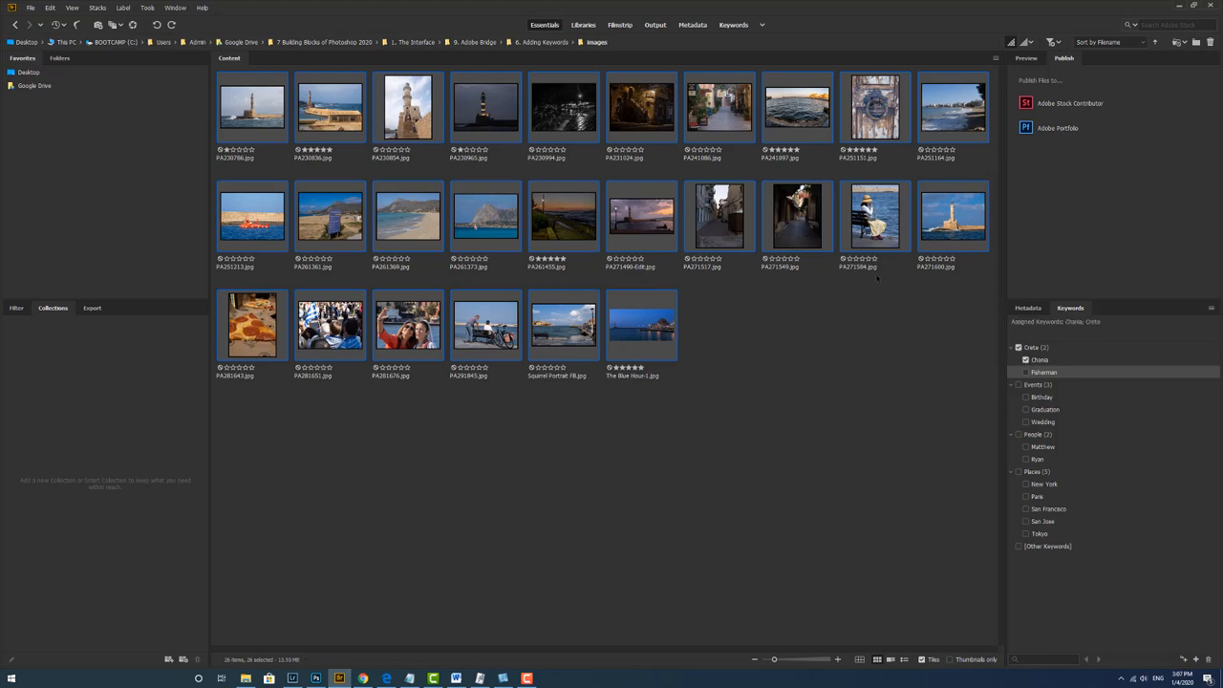
{"action": "mouse_move", "coordinate": [640, 321]}
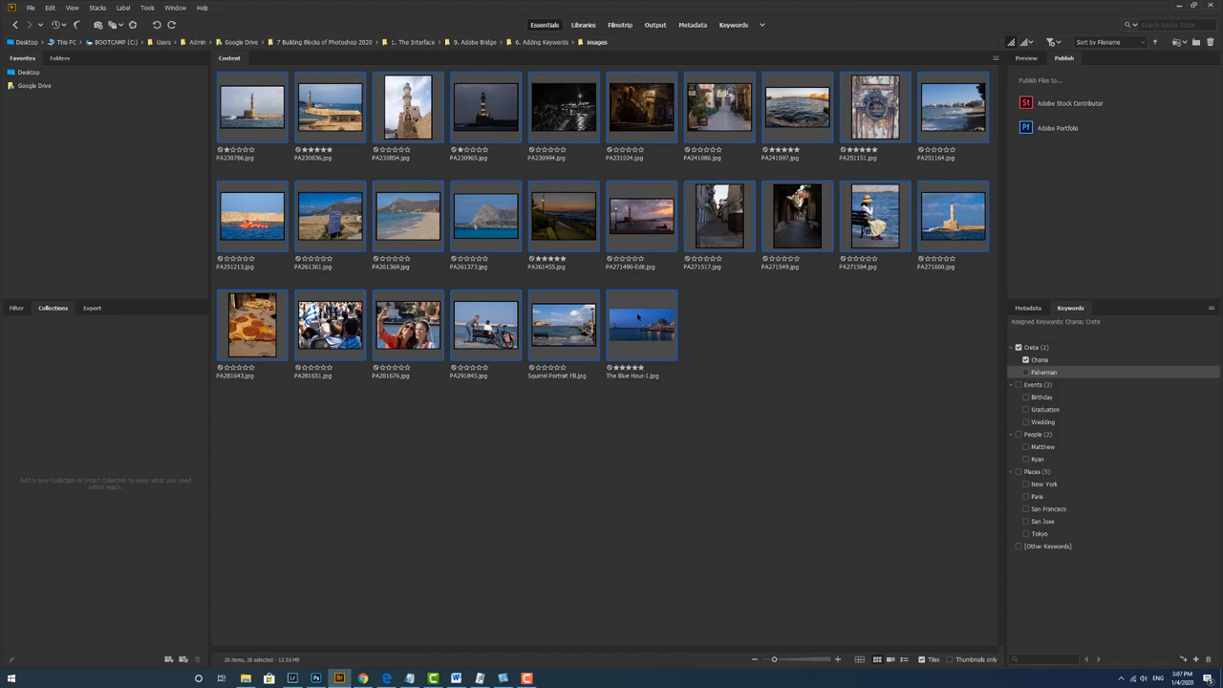
{"action": "mouse_move", "coordinate": [727, 321]}
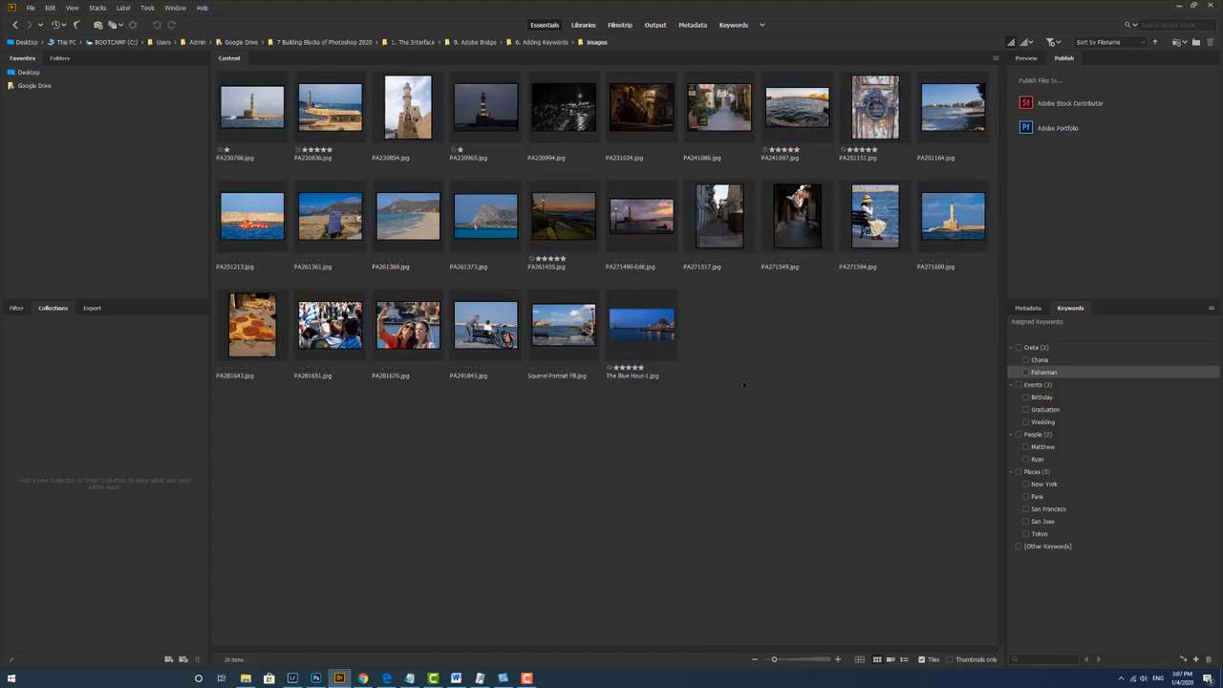
Check The Blue Hour-1 and PA271549 individually for their Chania and Crete keywords.
{"action": "left_click", "coordinate": [642, 325]}
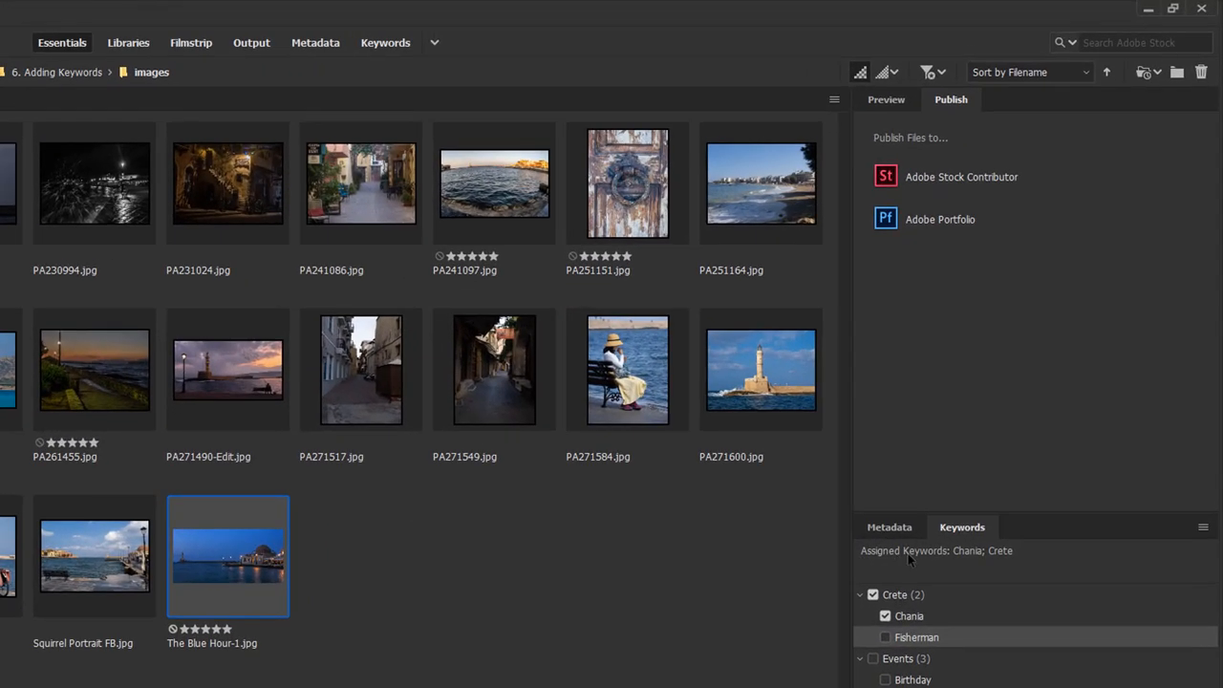
{"action": "mouse_move", "coordinate": [96, 290]}
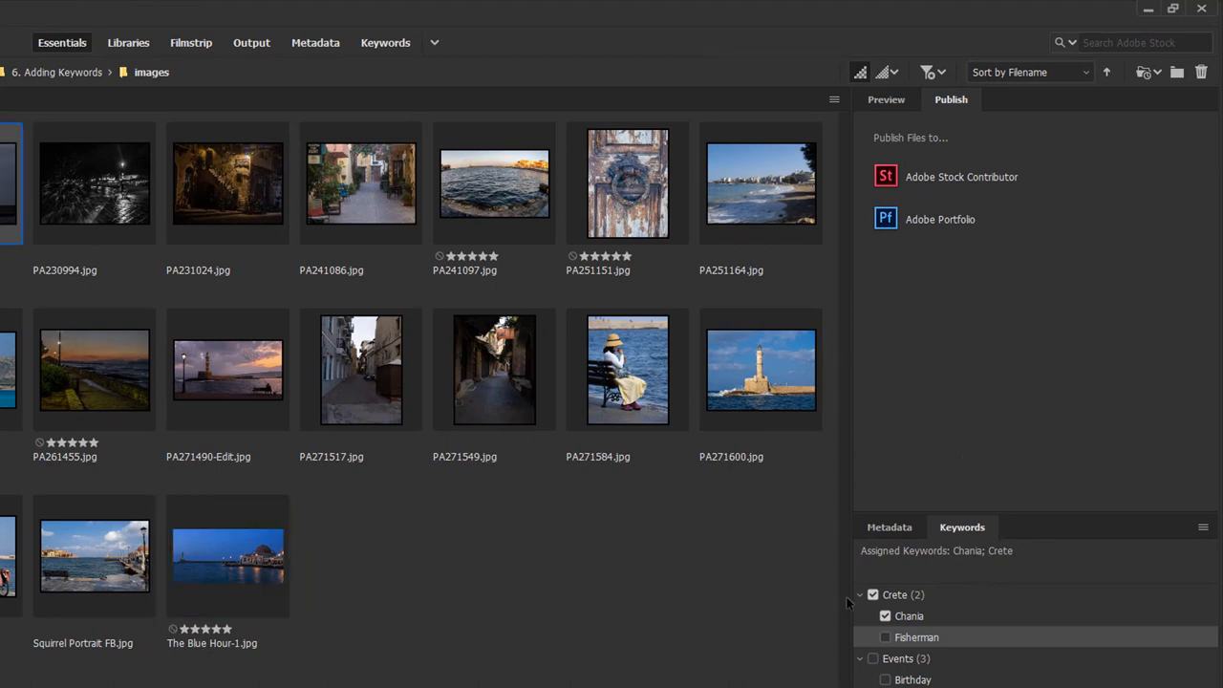
{"action": "left_click", "coordinate": [883, 615]}
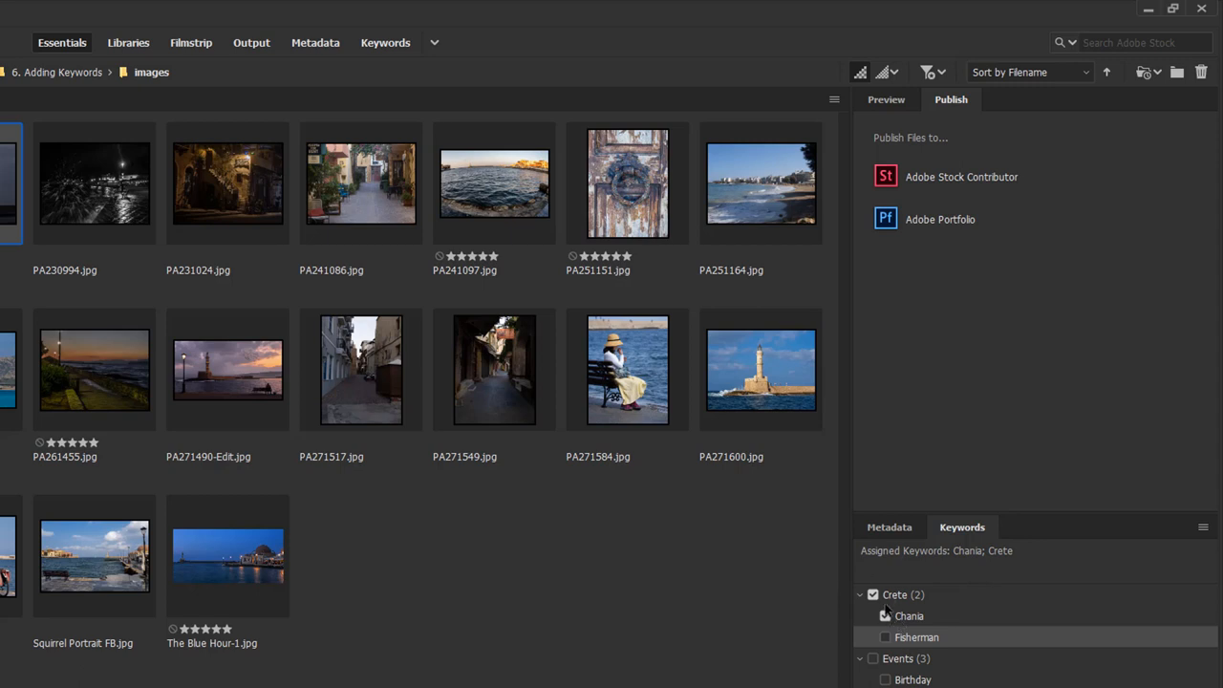
{"action": "left_click", "coordinate": [493, 371]}
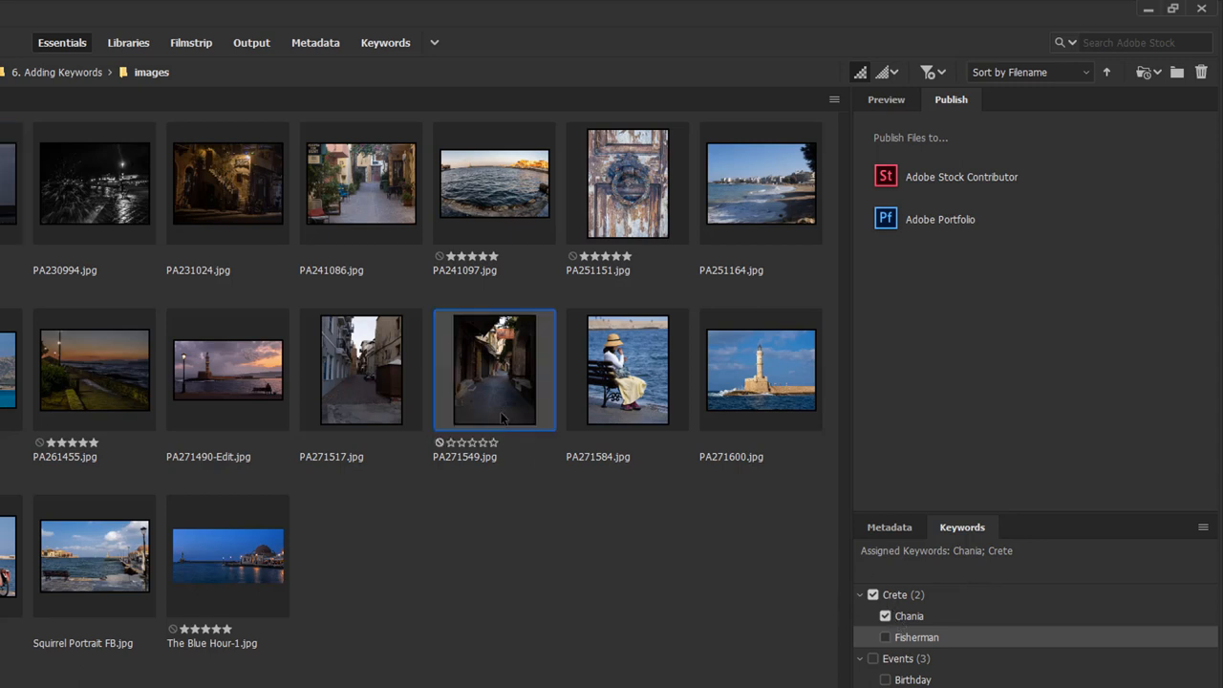
{"action": "mouse_move", "coordinate": [359, 390]}
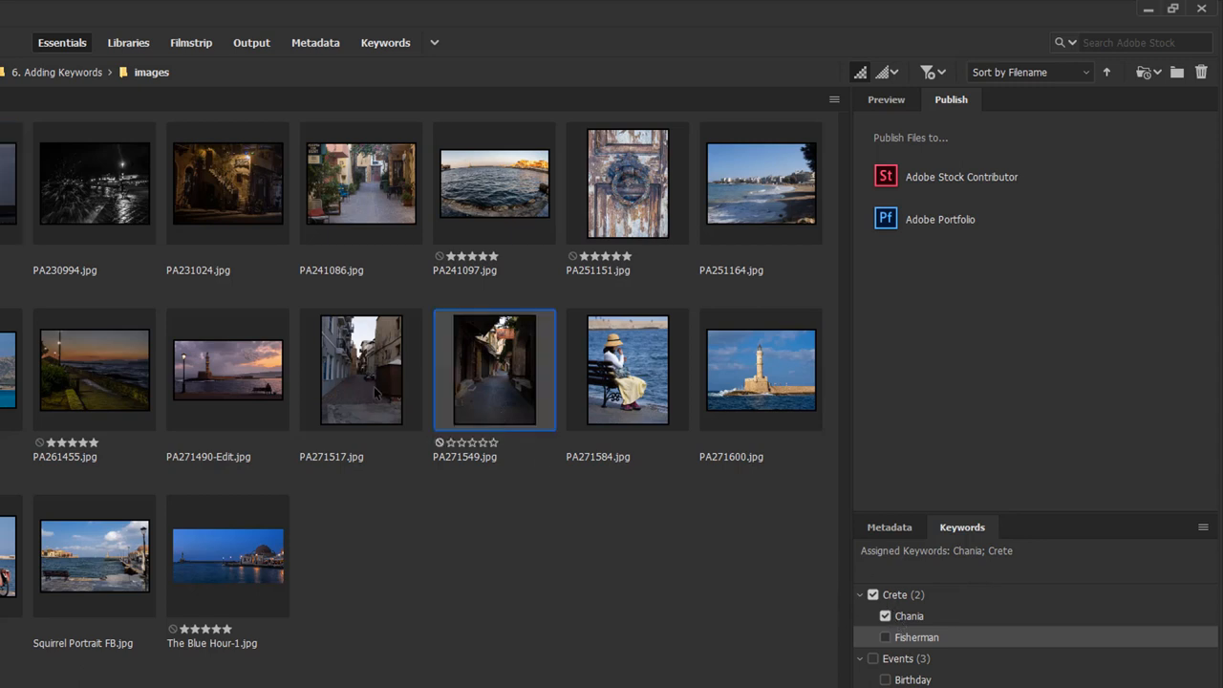
{"action": "mouse_move", "coordinate": [348, 548]}
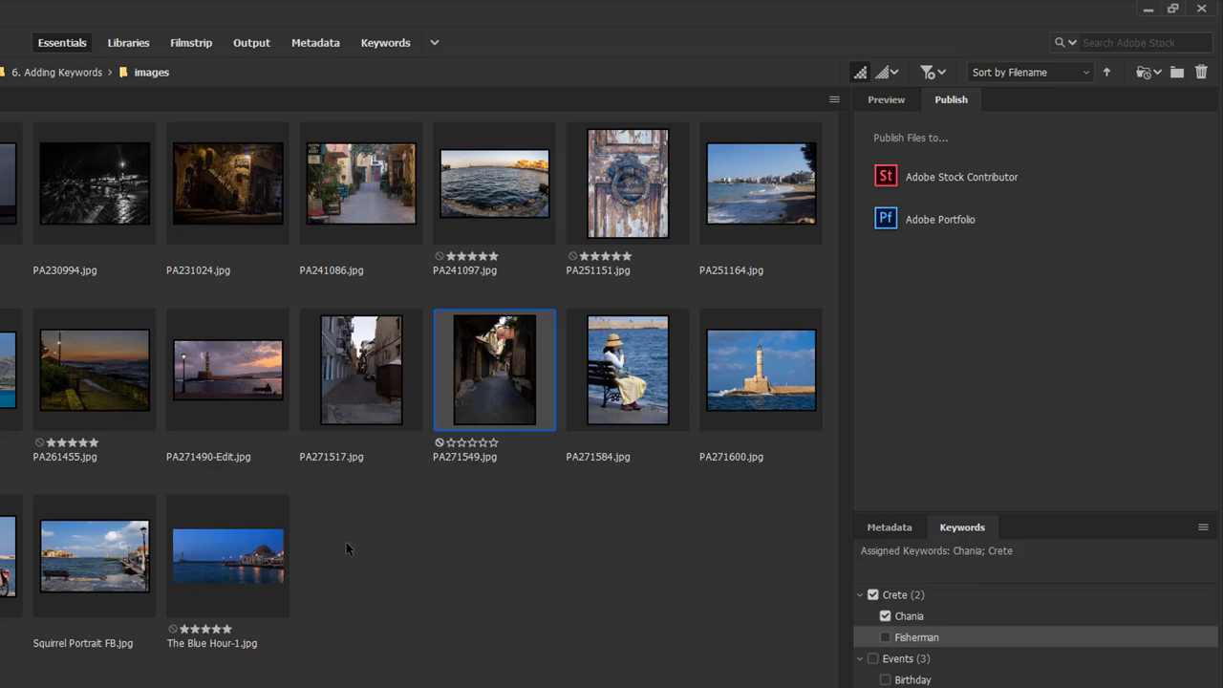
{"action": "mouse_move", "coordinate": [409, 581]}
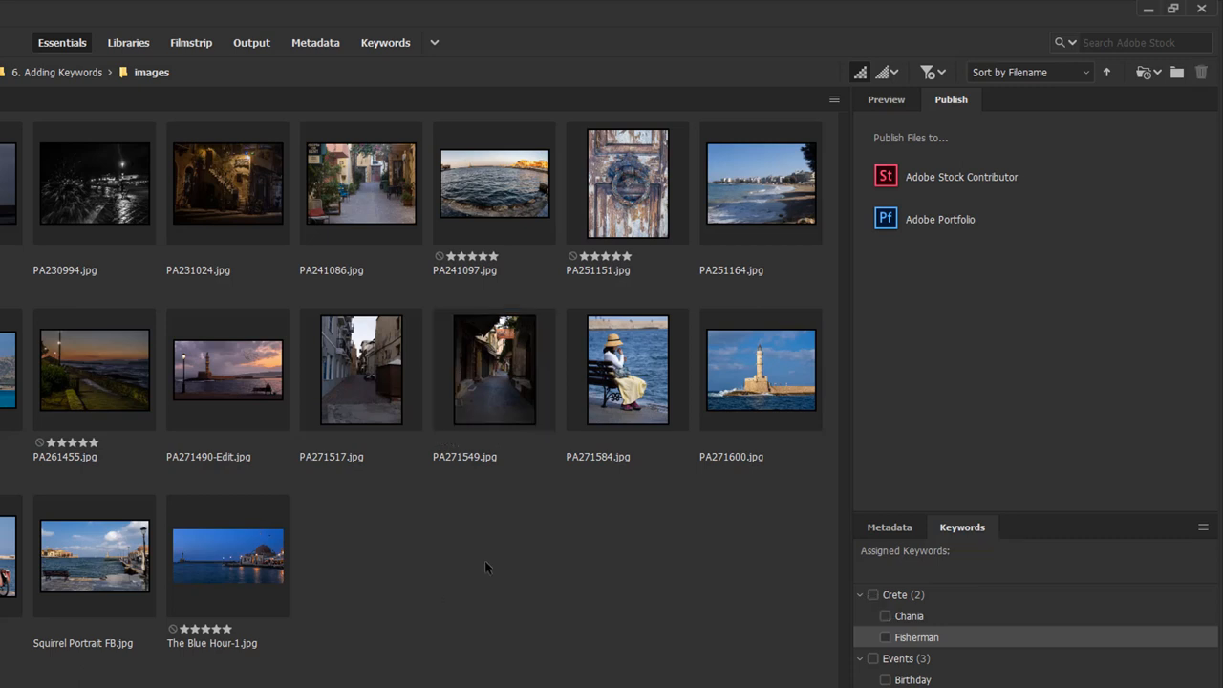
{"action": "mouse_move", "coordinate": [546, 566]}
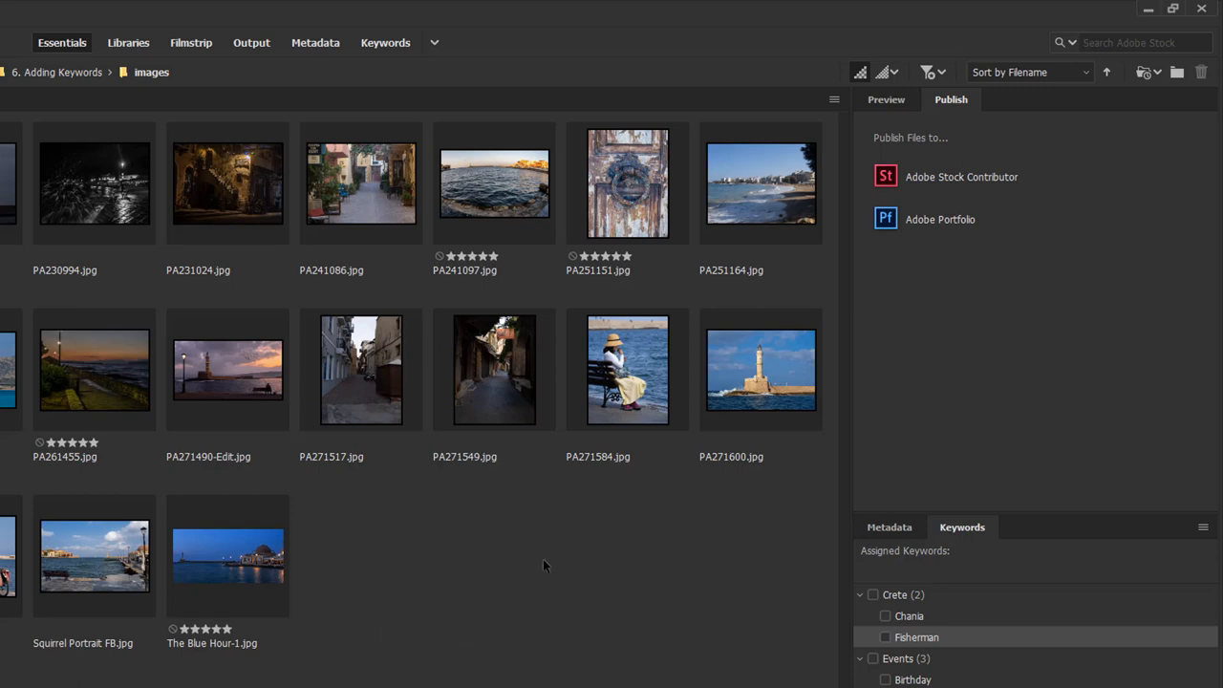
{"action": "mouse_move", "coordinate": [363, 495]}
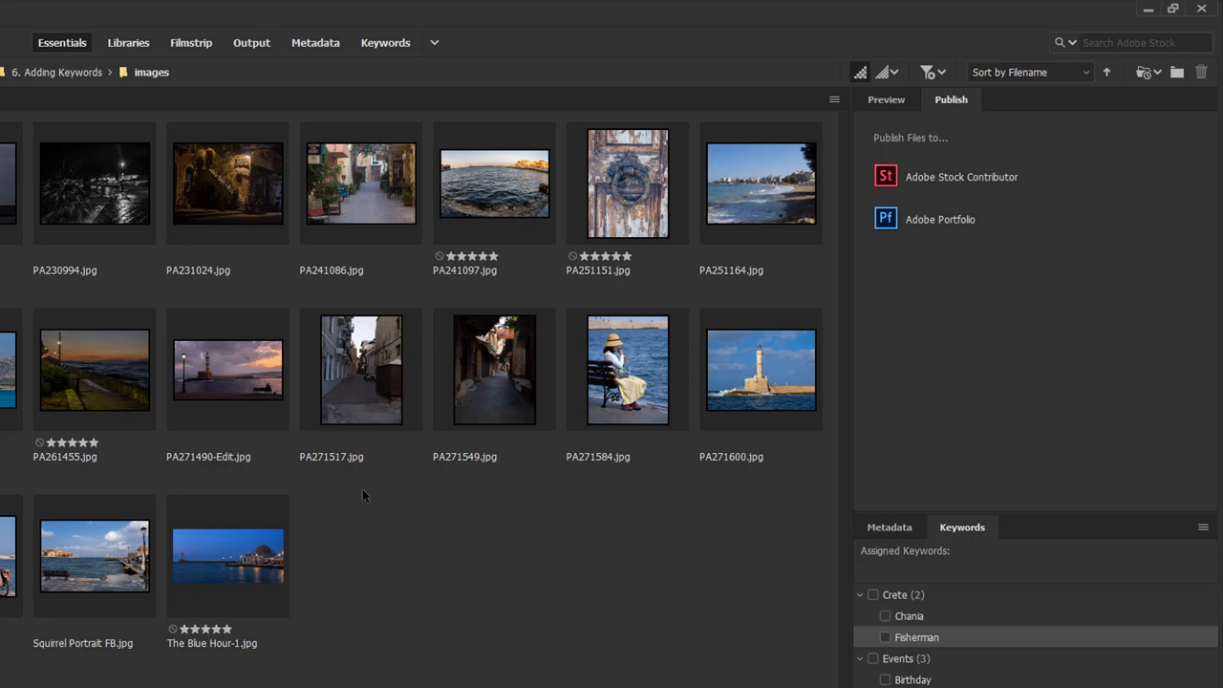
{"action": "mouse_move", "coordinate": [298, 424]}
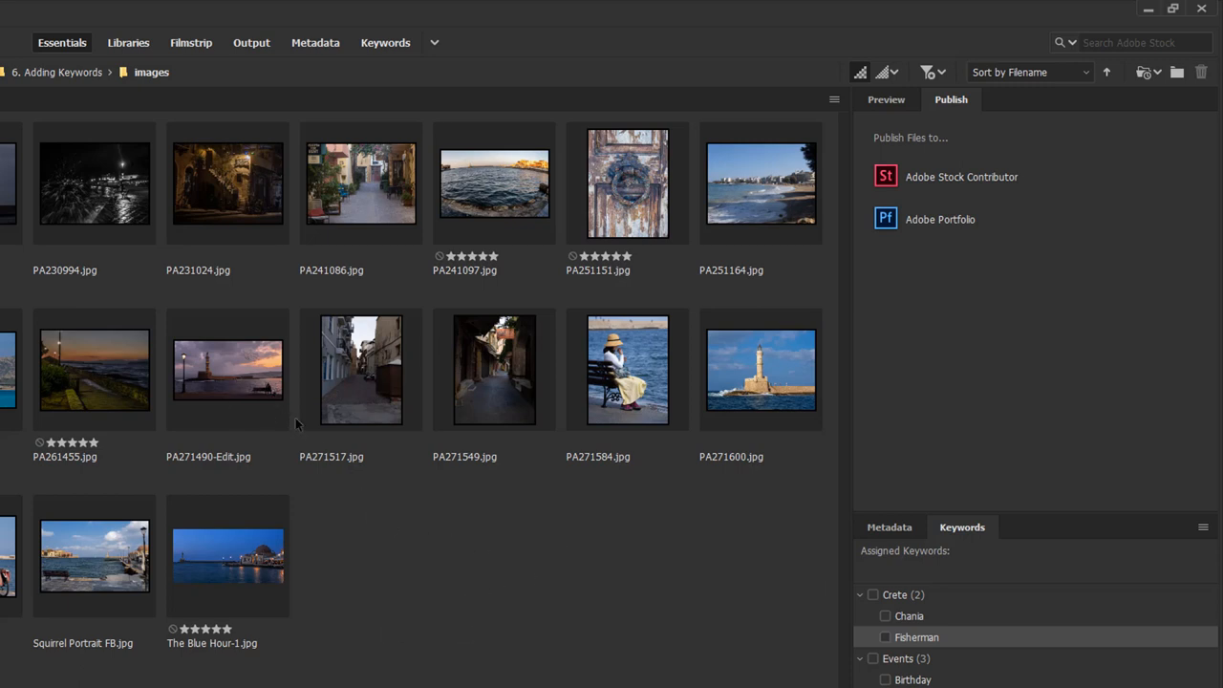
{"action": "mouse_move", "coordinate": [214, 400]}
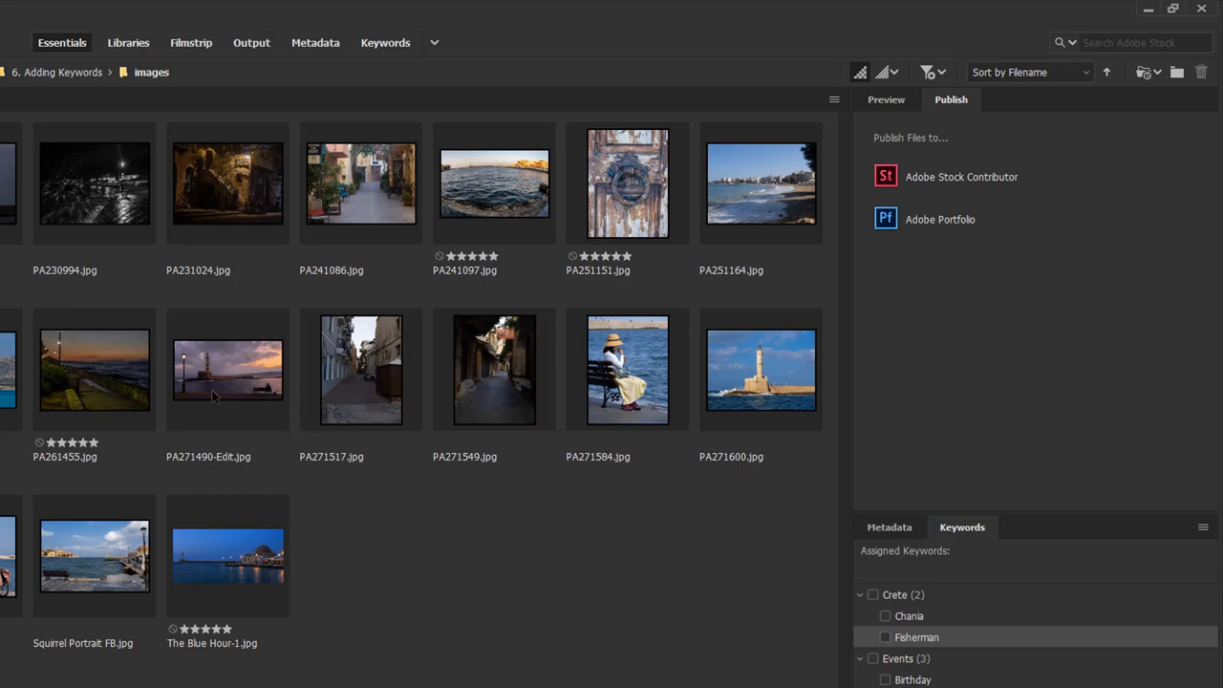
Select PA271490-Edit.jpg and tick Fisherman alongside its Chania and Crete keywords.
{"action": "left_click", "coordinate": [228, 371]}
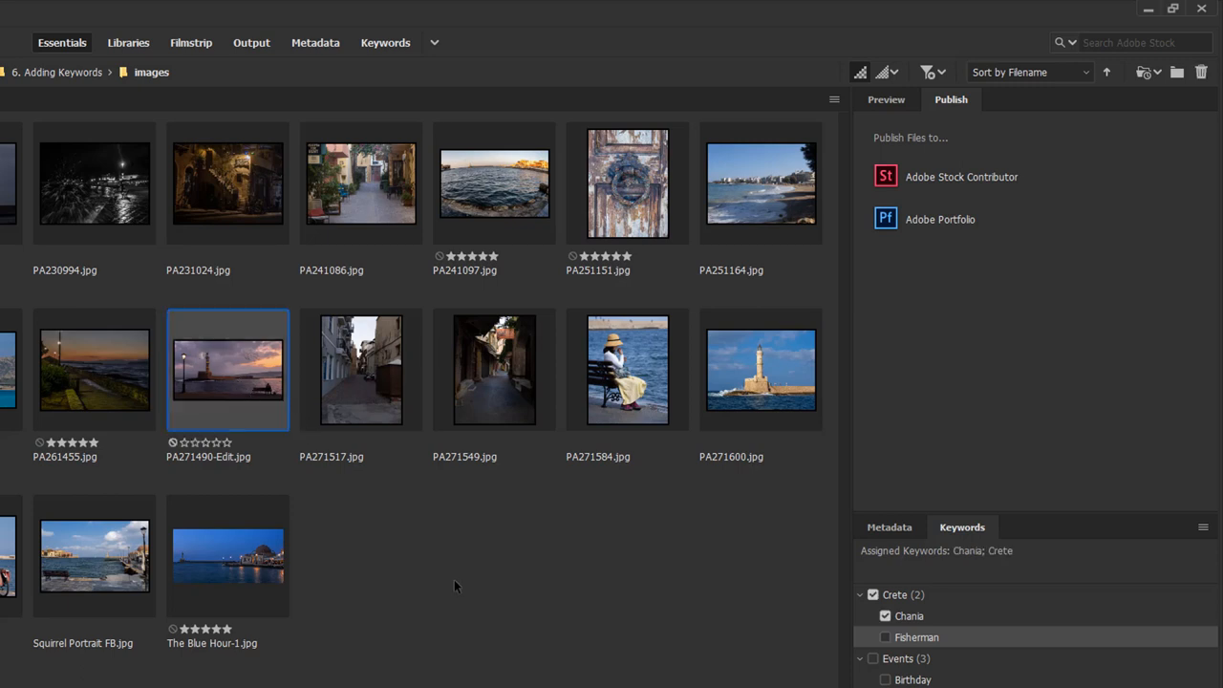
{"action": "mouse_move", "coordinate": [885, 594]}
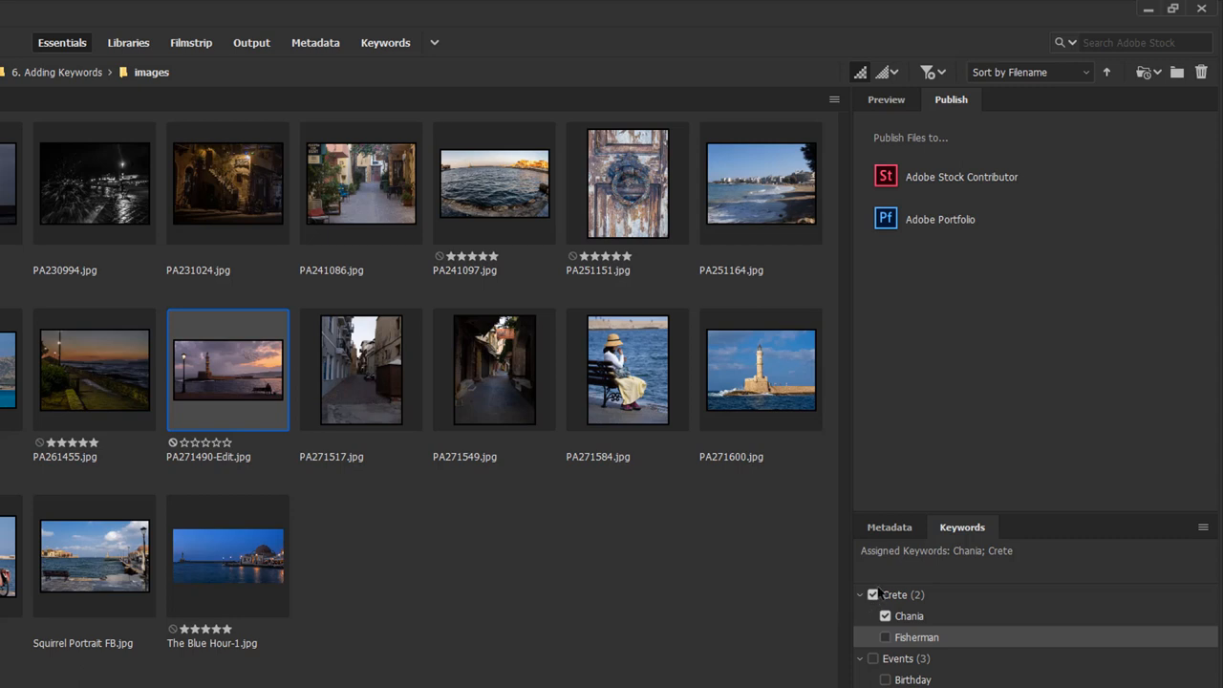
{"action": "mouse_move", "coordinate": [853, 597]}
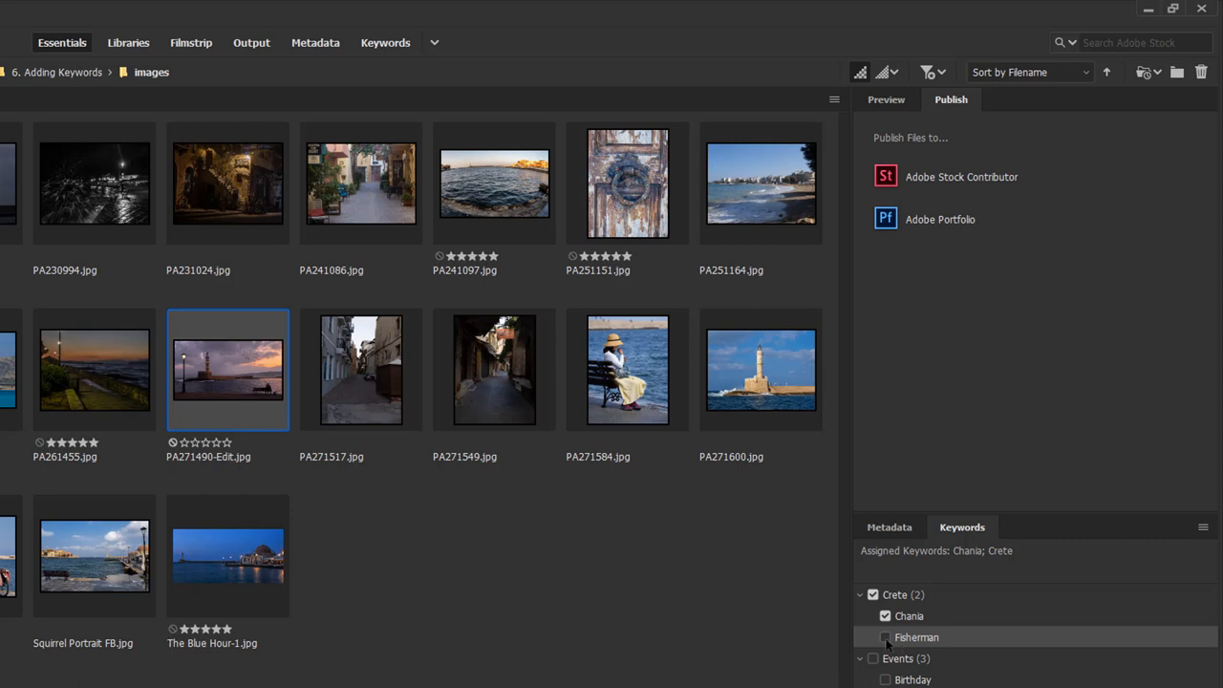
{"action": "left_click", "coordinate": [880, 637]}
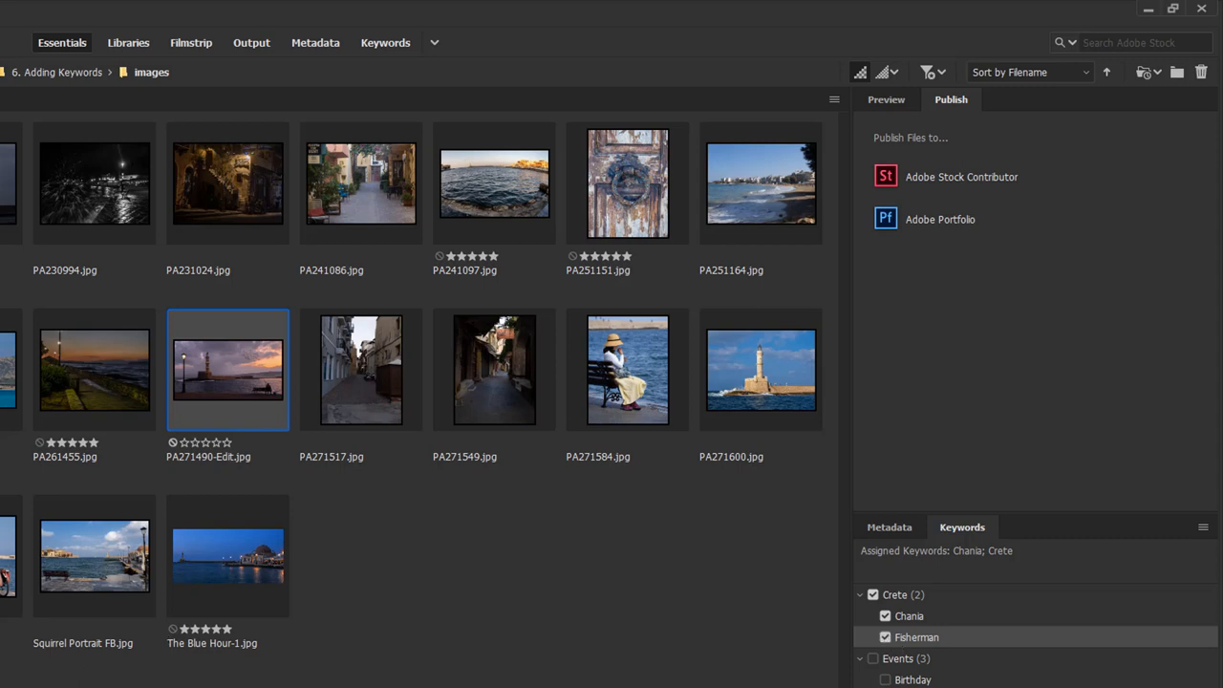
{"action": "left_click", "coordinate": [882, 636]}
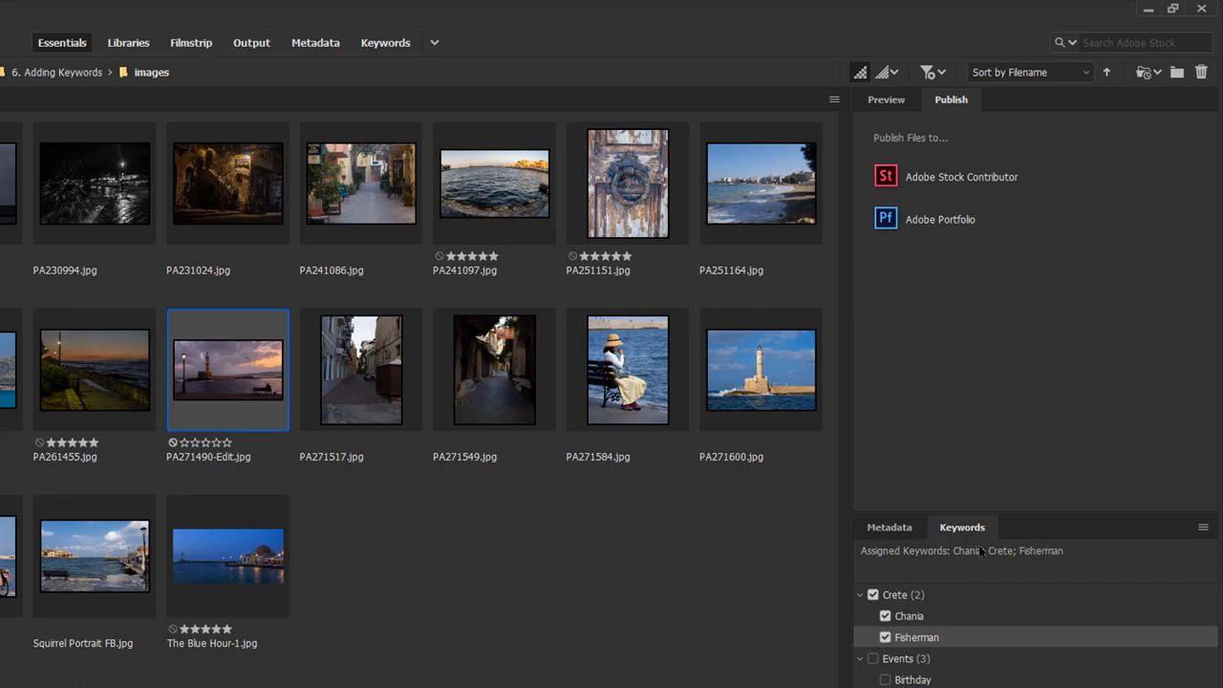
{"action": "mouse_move", "coordinate": [982, 559]}
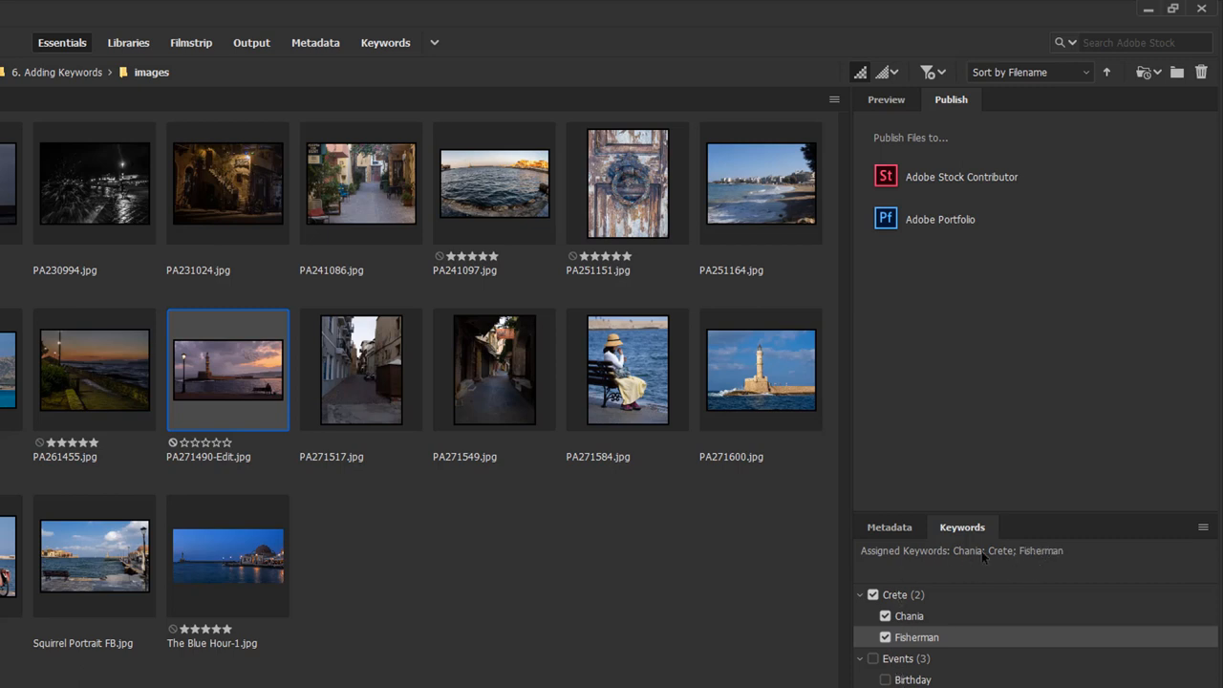
{"action": "mouse_move", "coordinate": [971, 562]}
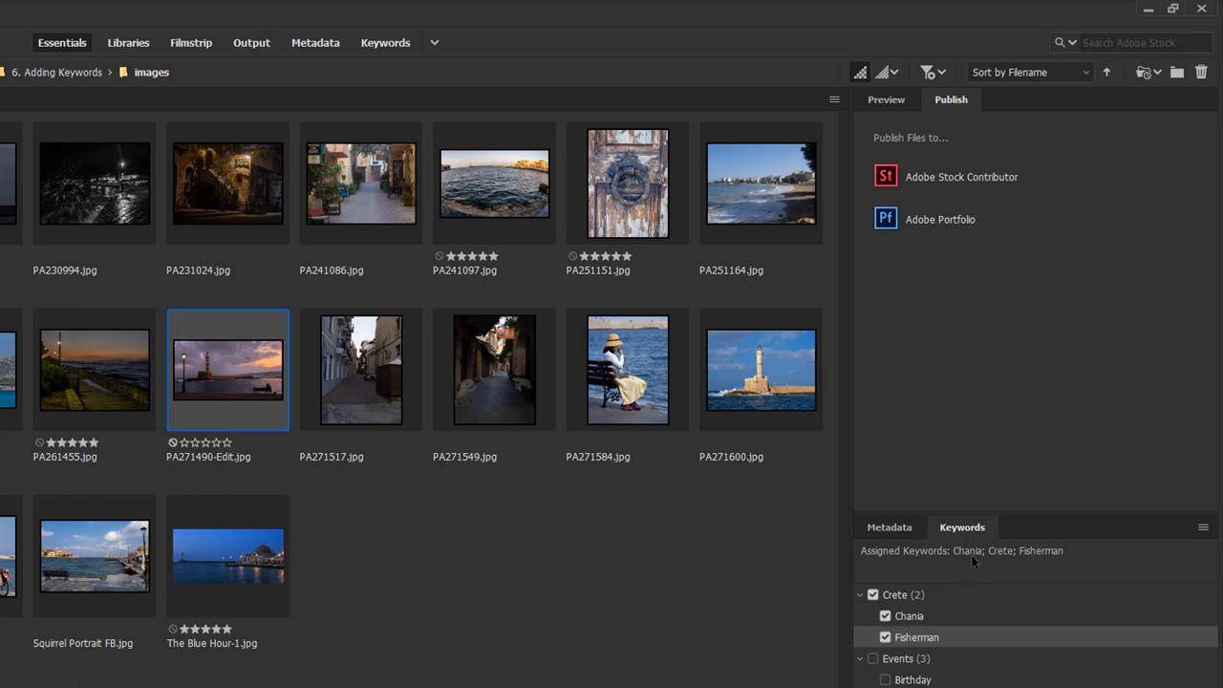
{"action": "mouse_move", "coordinate": [1041, 569]}
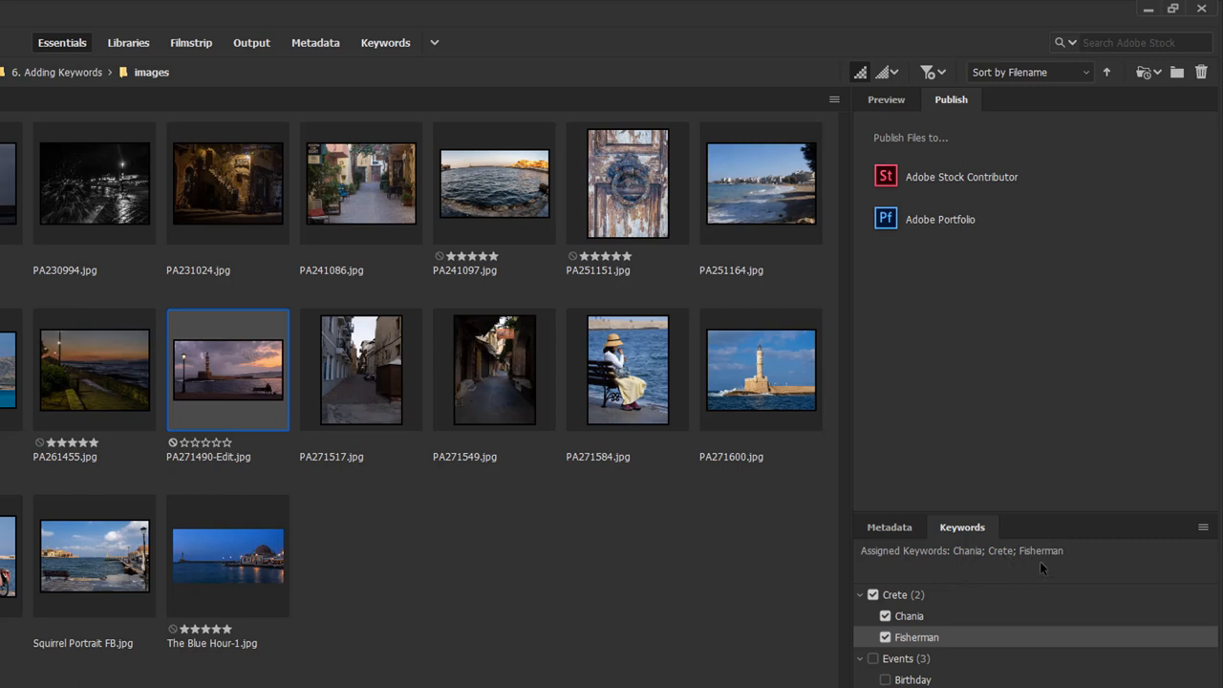
{"action": "mouse_move", "coordinate": [375, 624]}
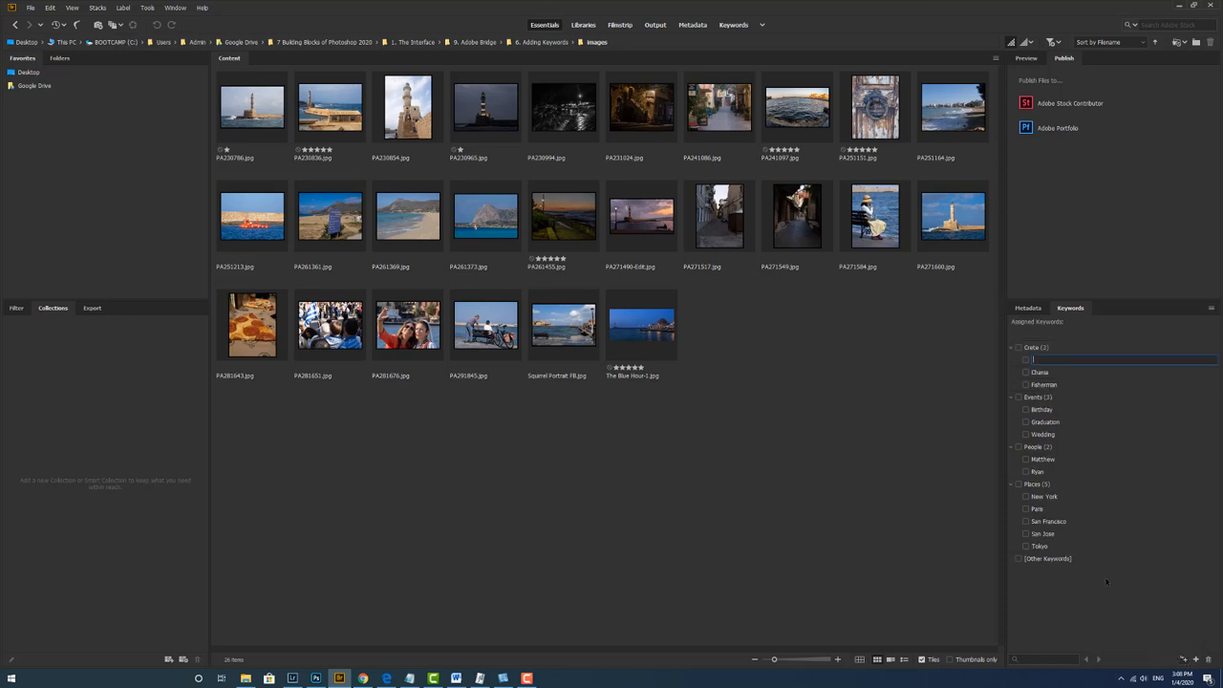
{"action": "mouse_move", "coordinate": [1186, 474]}
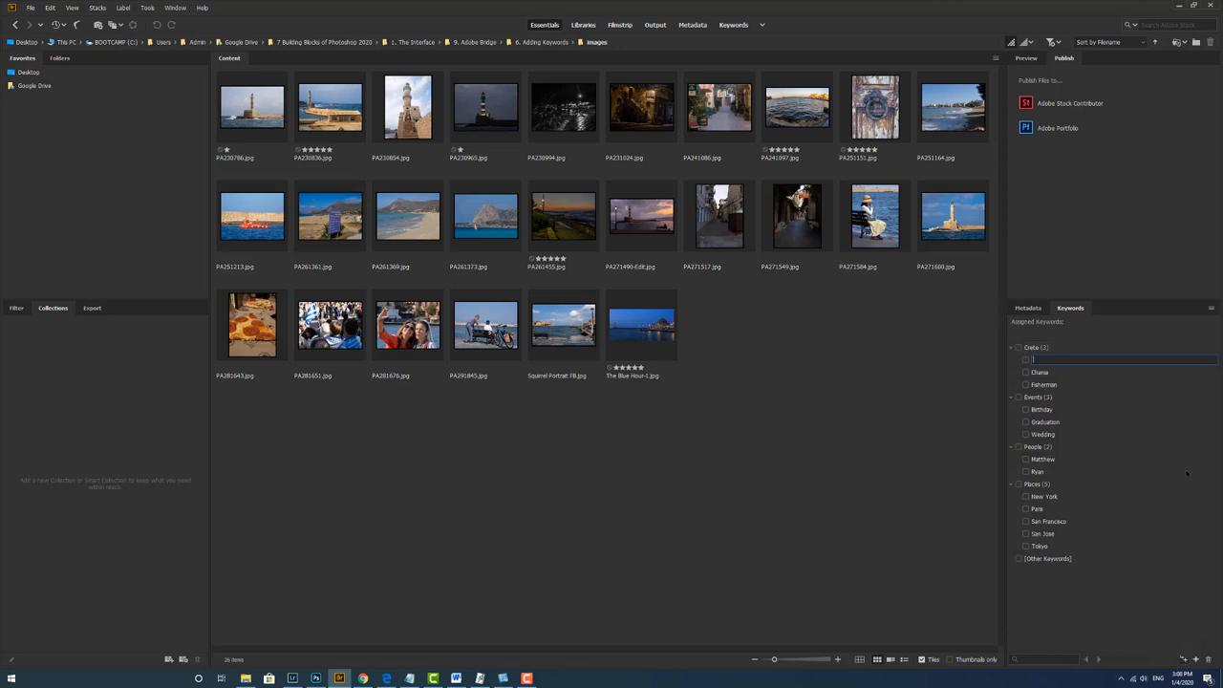
Name the new sub-keyword under Crete as Mountains.
{"action": "type", "text": "Mau"}
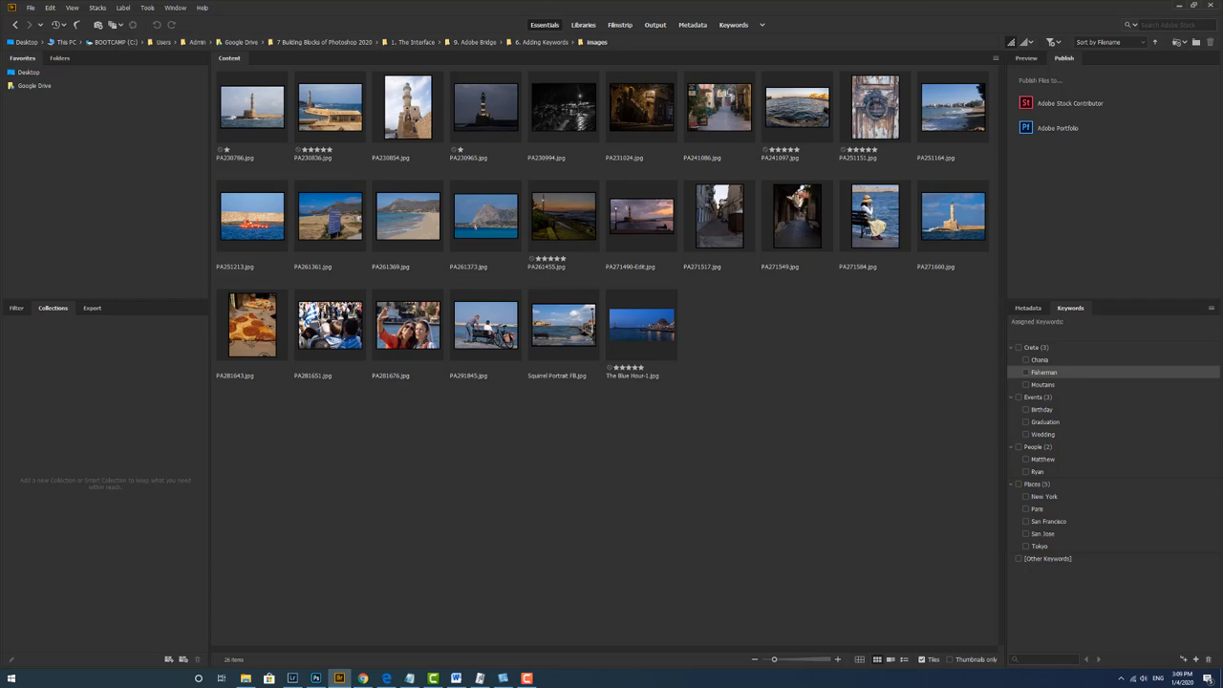
{"action": "mouse_move", "coordinate": [328, 214]}
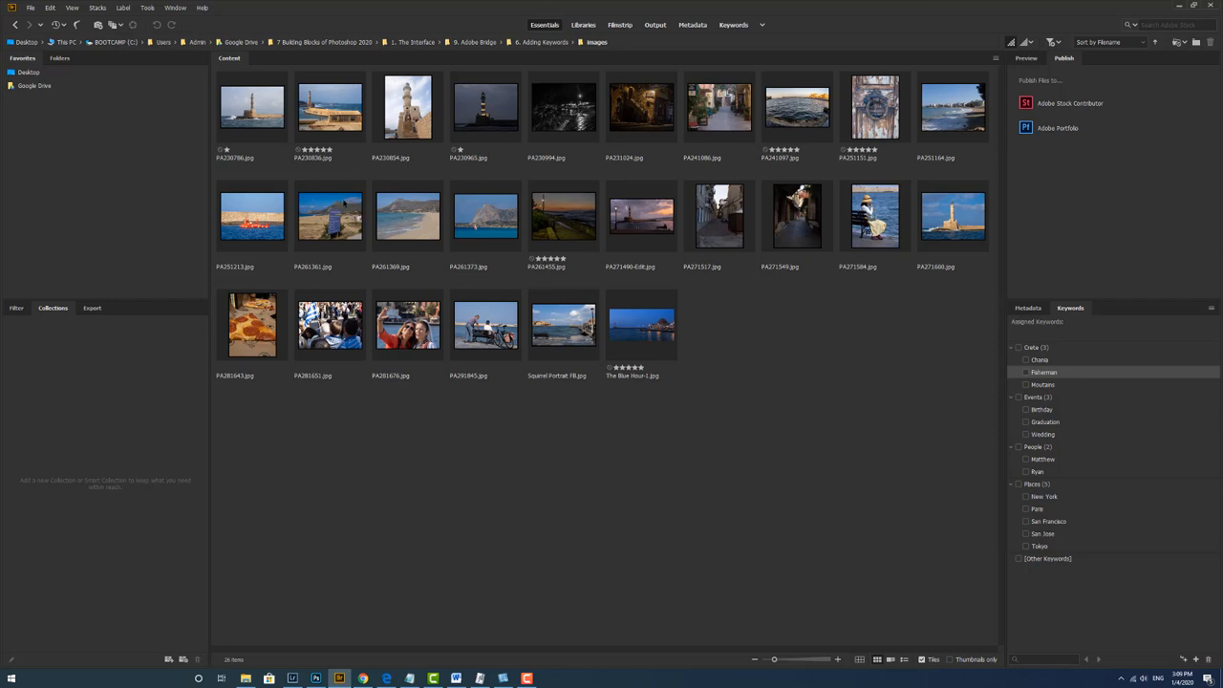
Tag the first second-row landscape with Chania, then apply Mountains to all three landscape photos.
{"action": "left_click", "coordinate": [329, 218]}
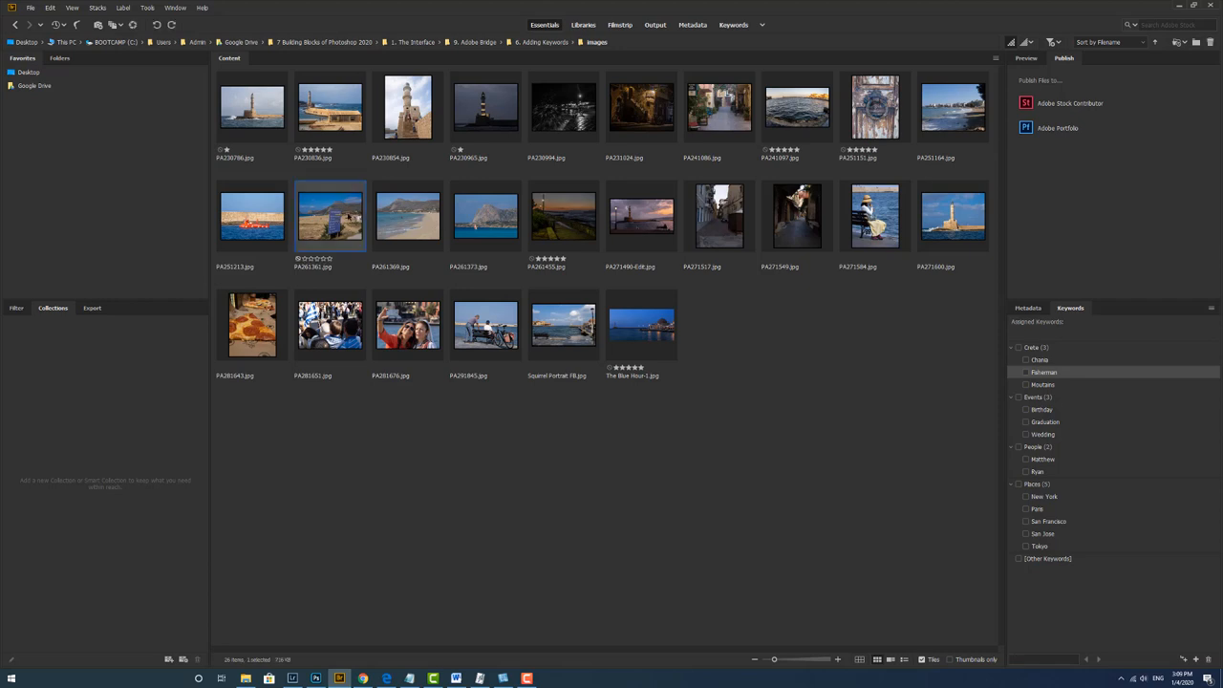
{"action": "left_click", "coordinate": [1024, 359]}
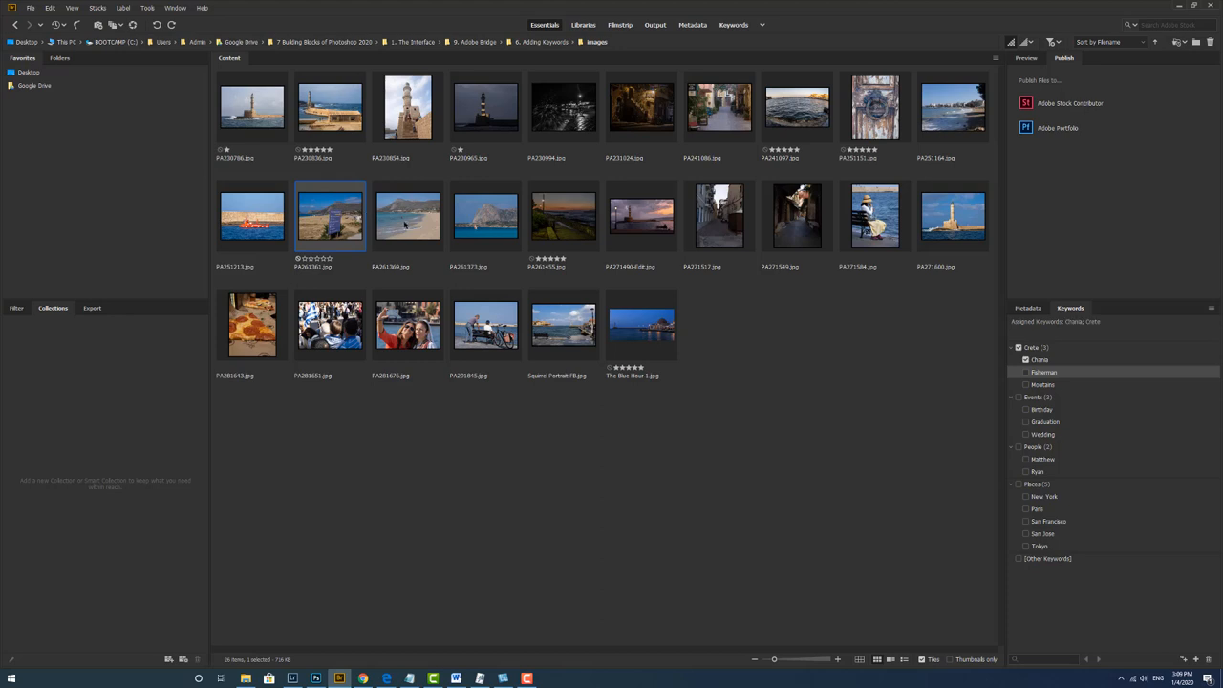
{"action": "left_click", "coordinate": [407, 214]}
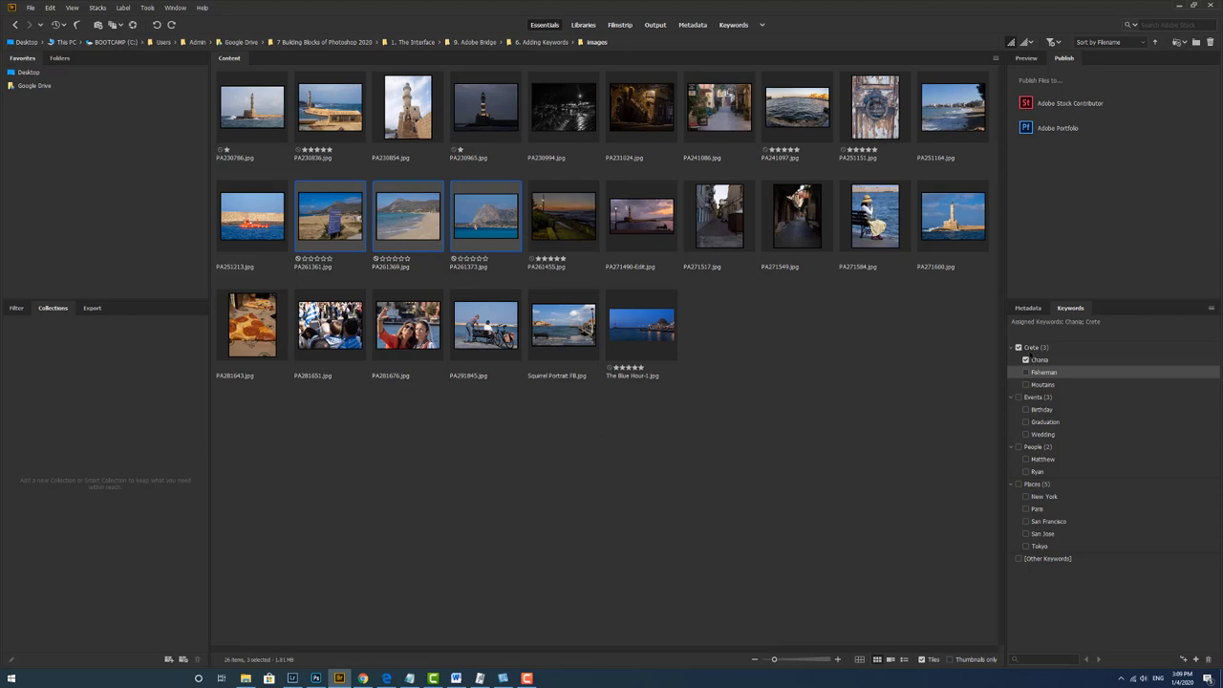
{"action": "left_click", "coordinate": [1024, 384]}
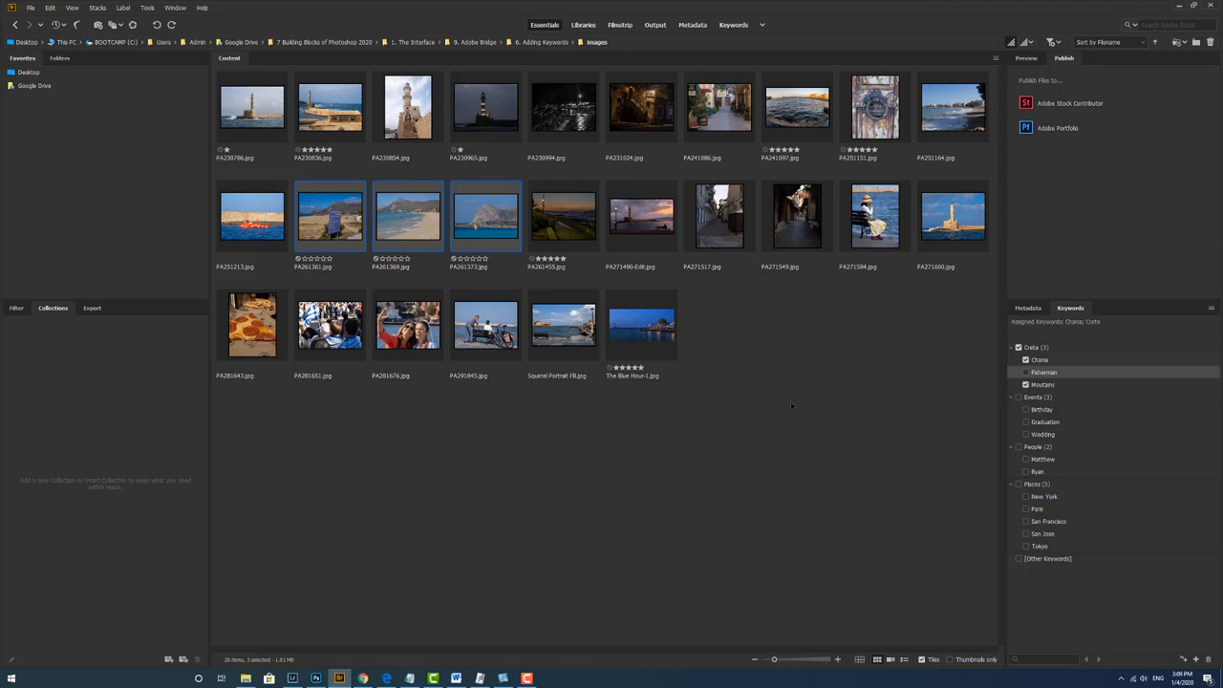
{"action": "left_click", "coordinate": [1024, 384]}
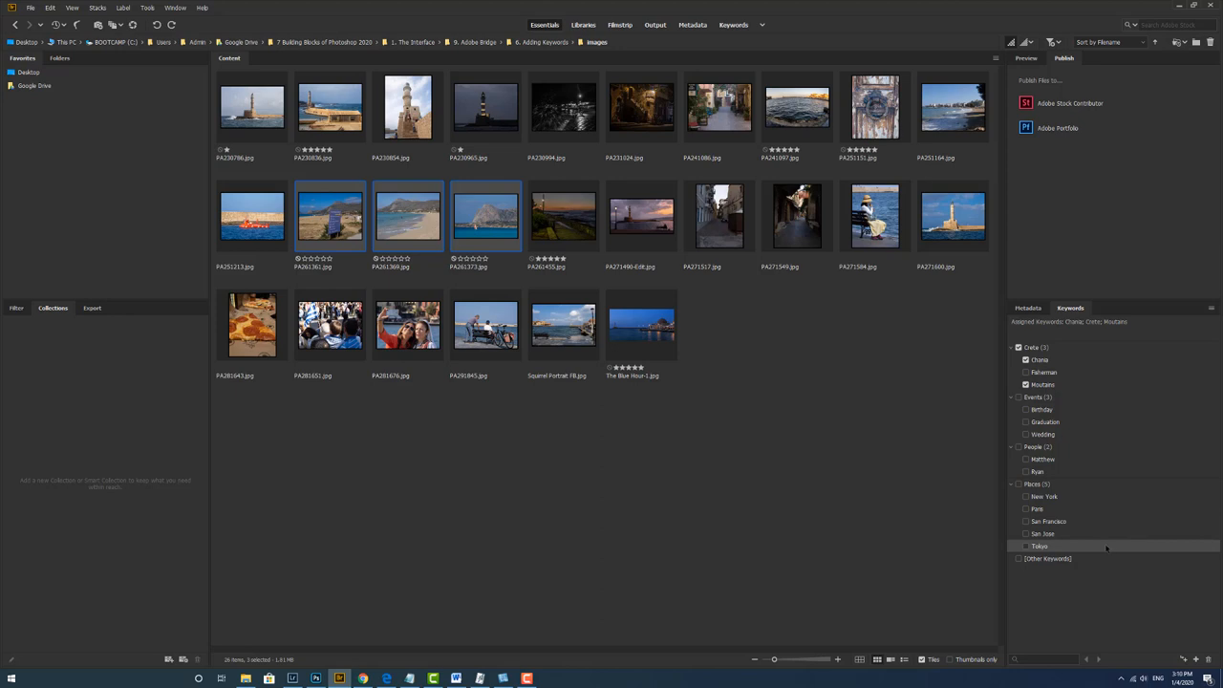
Delete the Tokyo keyword from the Places group and confirm.
{"action": "right_click", "coordinate": [1038, 546]}
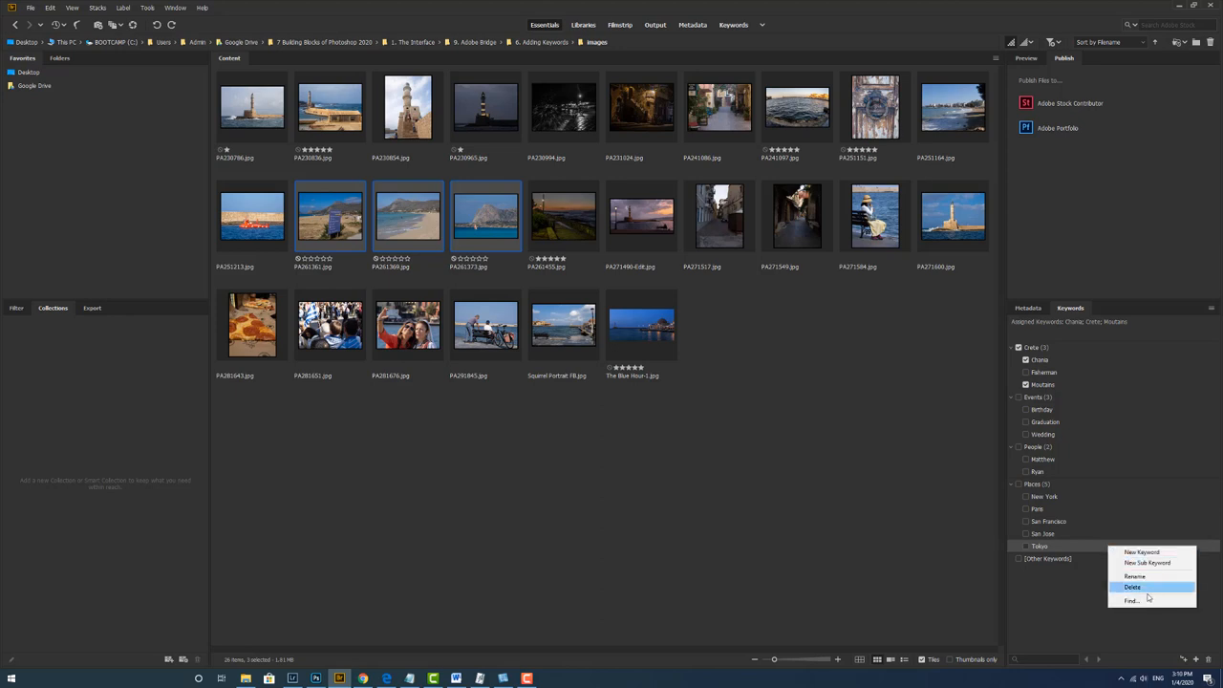
{"action": "left_click", "coordinate": [1136, 585]}
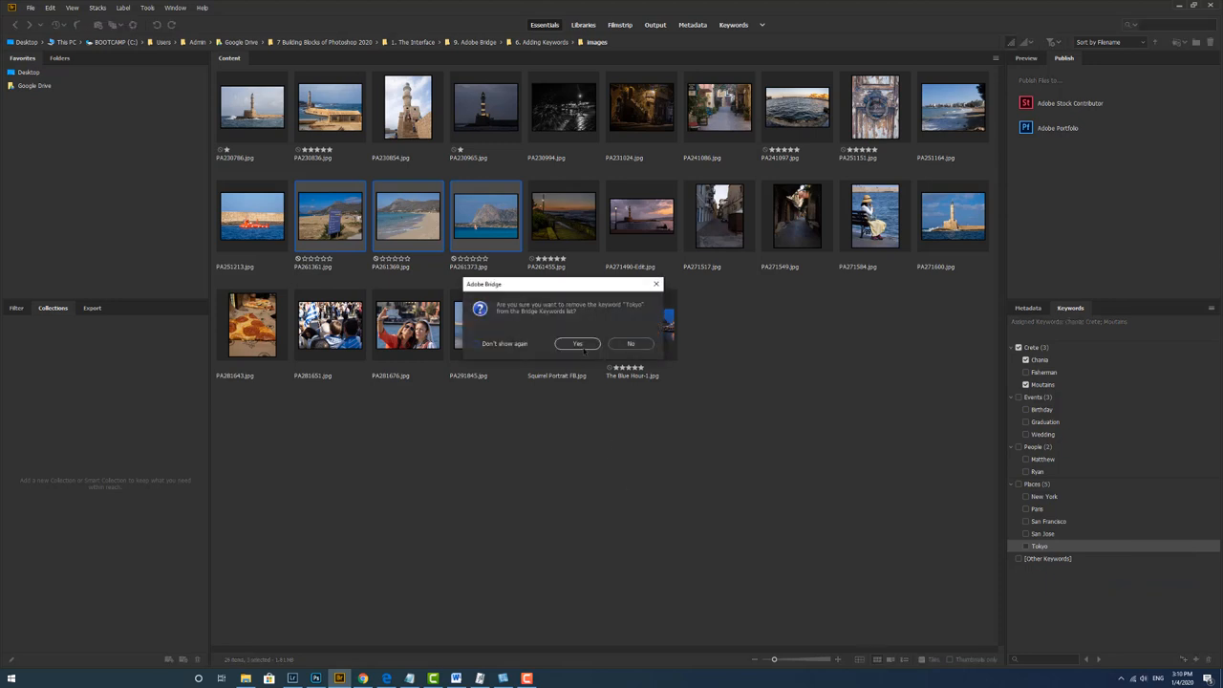
{"action": "left_click", "coordinate": [577, 344]}
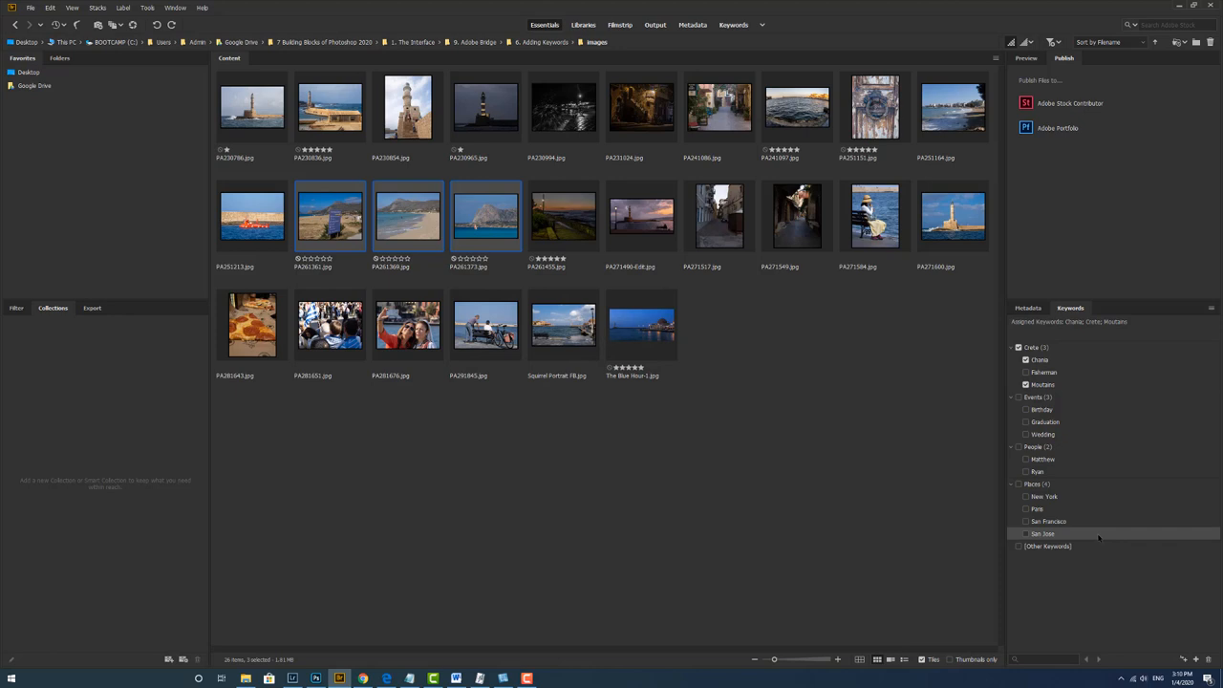
Delete the San Jose keyword from the Places group and confirm.
{"action": "right_click", "coordinate": [1038, 533]}
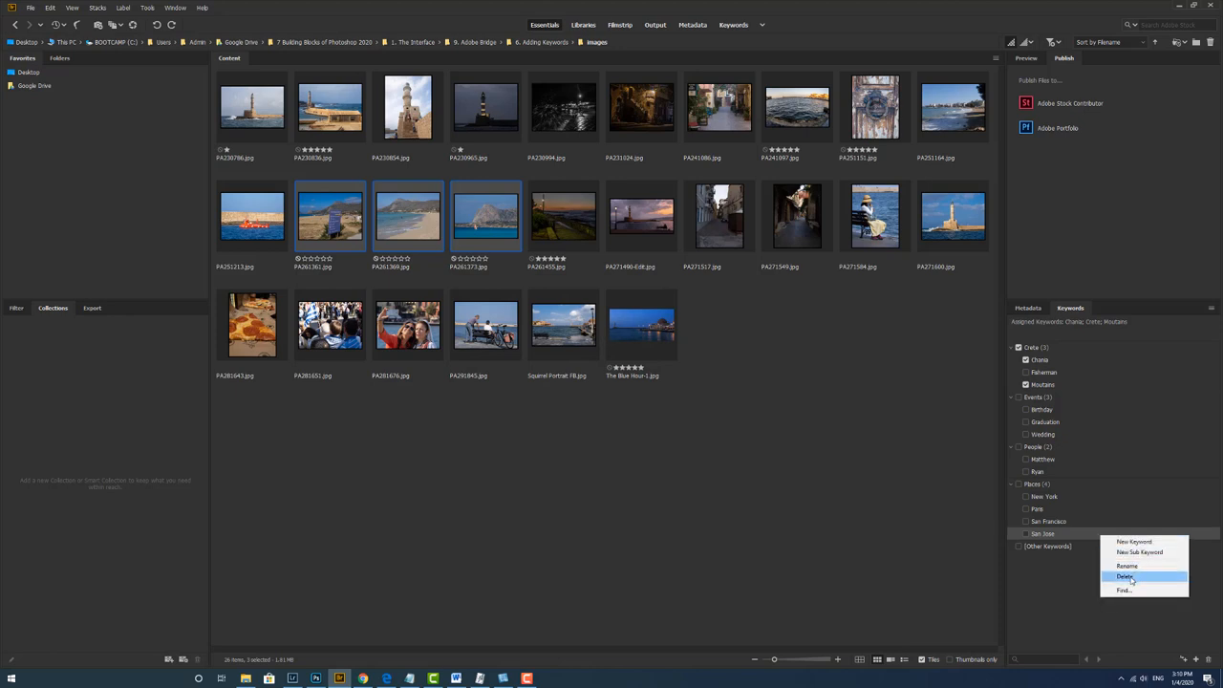
{"action": "left_click", "coordinate": [1124, 578]}
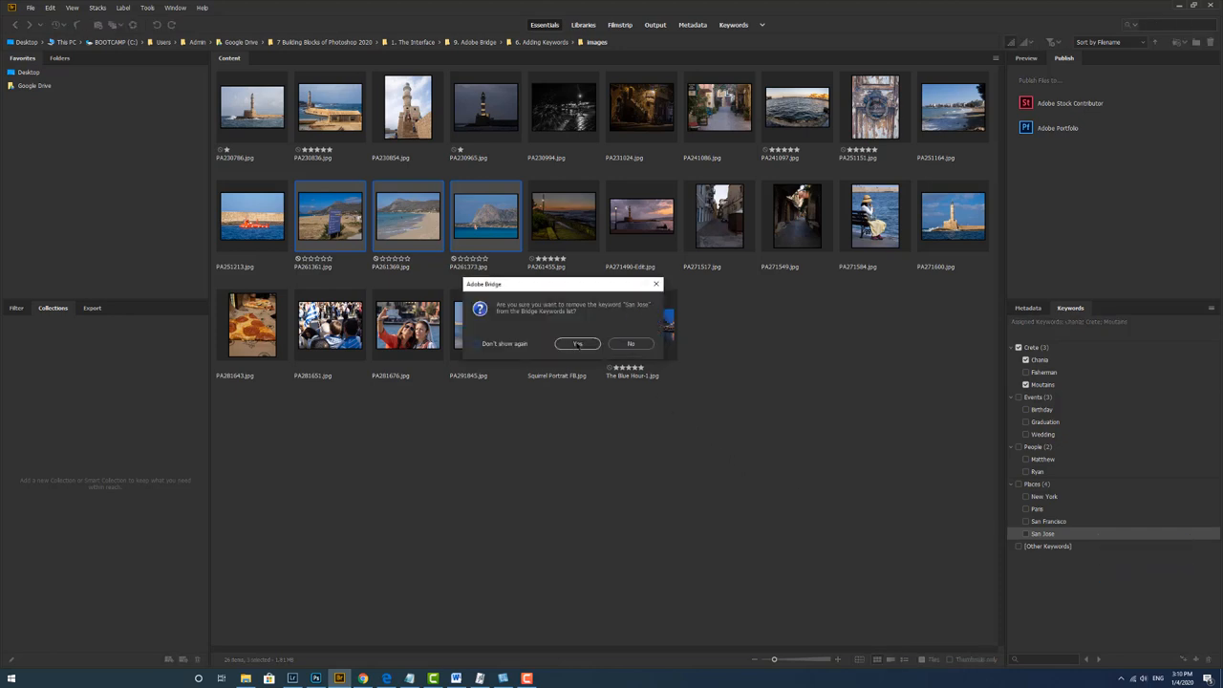
{"action": "left_click", "coordinate": [577, 344]}
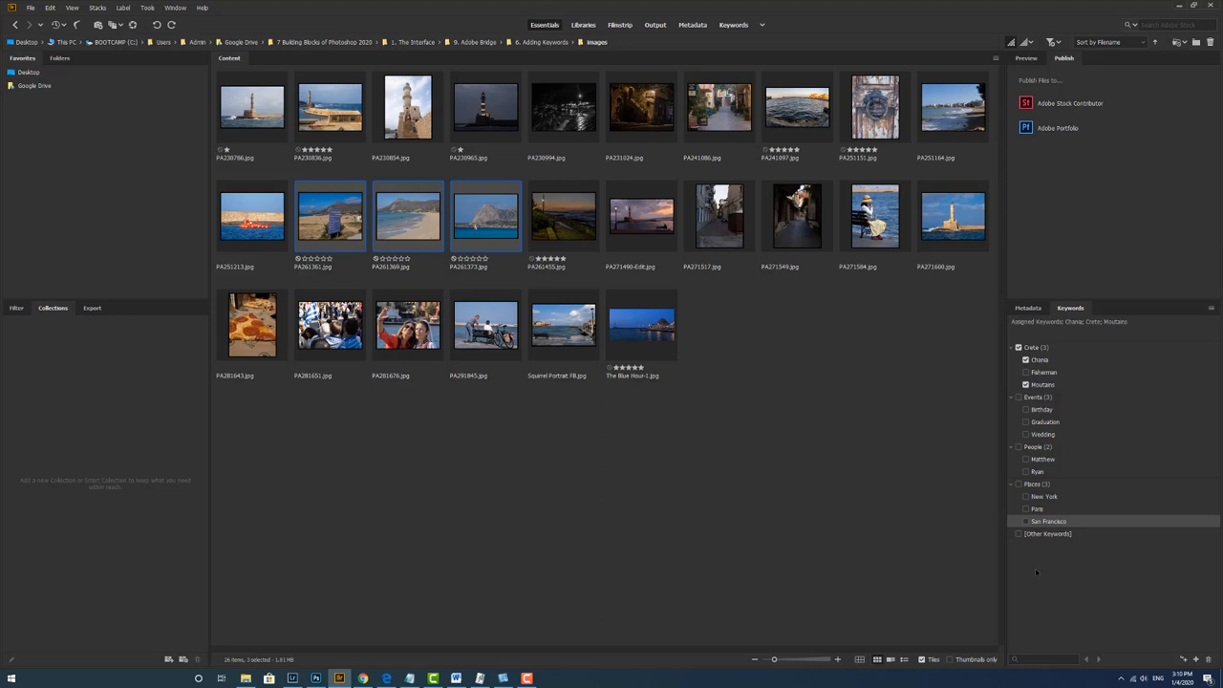
{"action": "mouse_move", "coordinate": [1105, 677]}
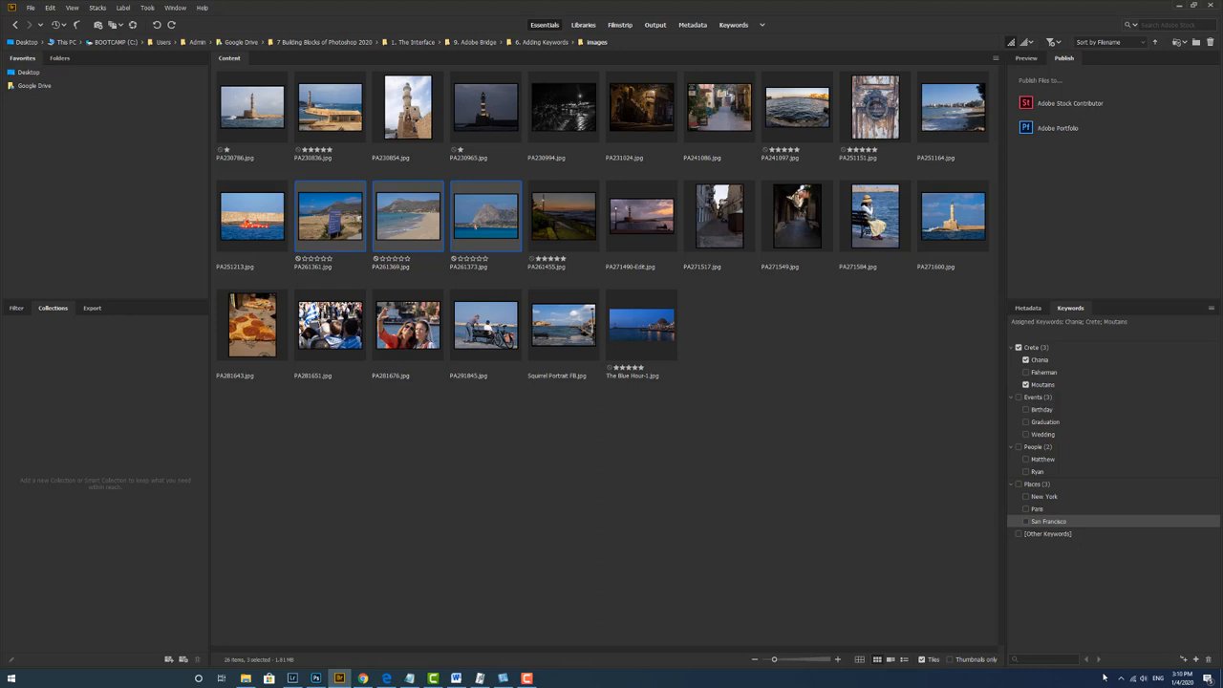